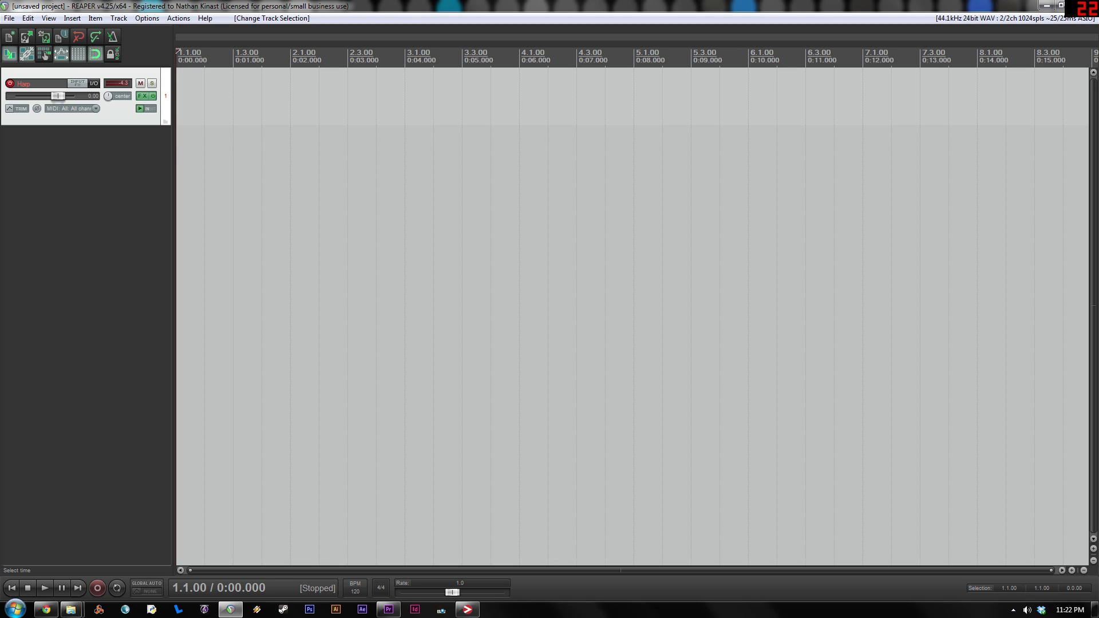
mouse_move(175, 144)
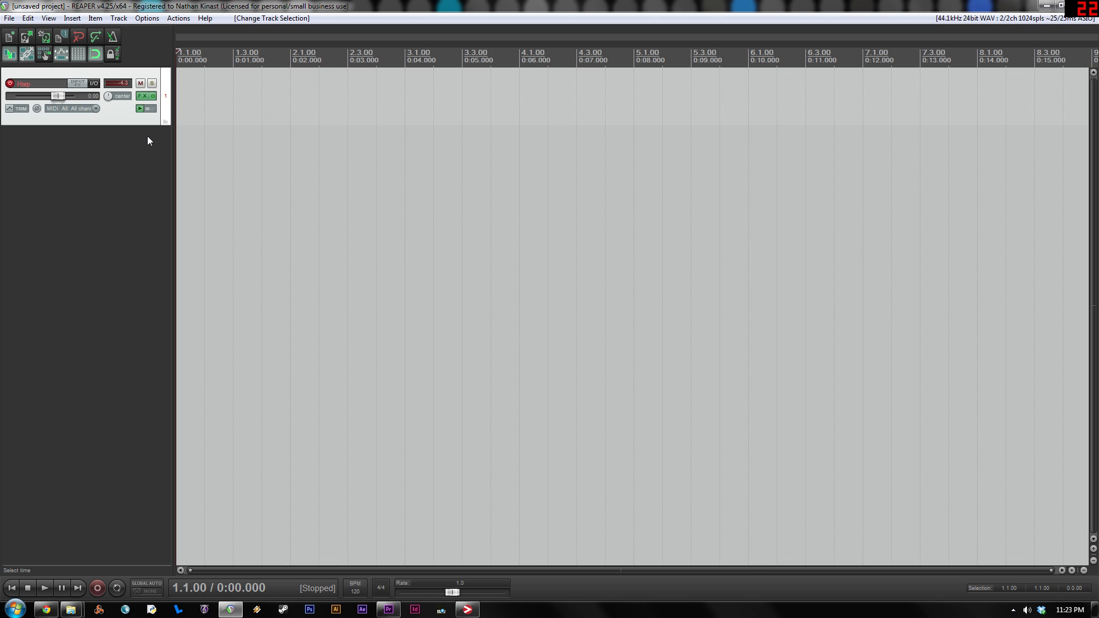
- Add a new empty MIDI item on the Harp track via Insert > New MIDI item
click(9, 83)
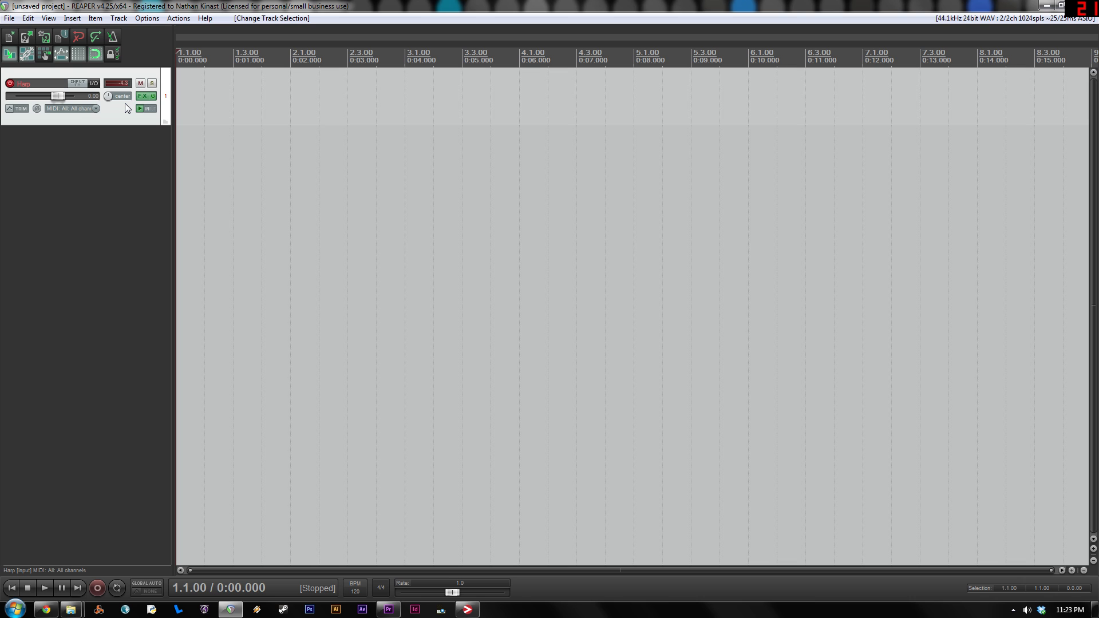
mouse_move(134, 115)
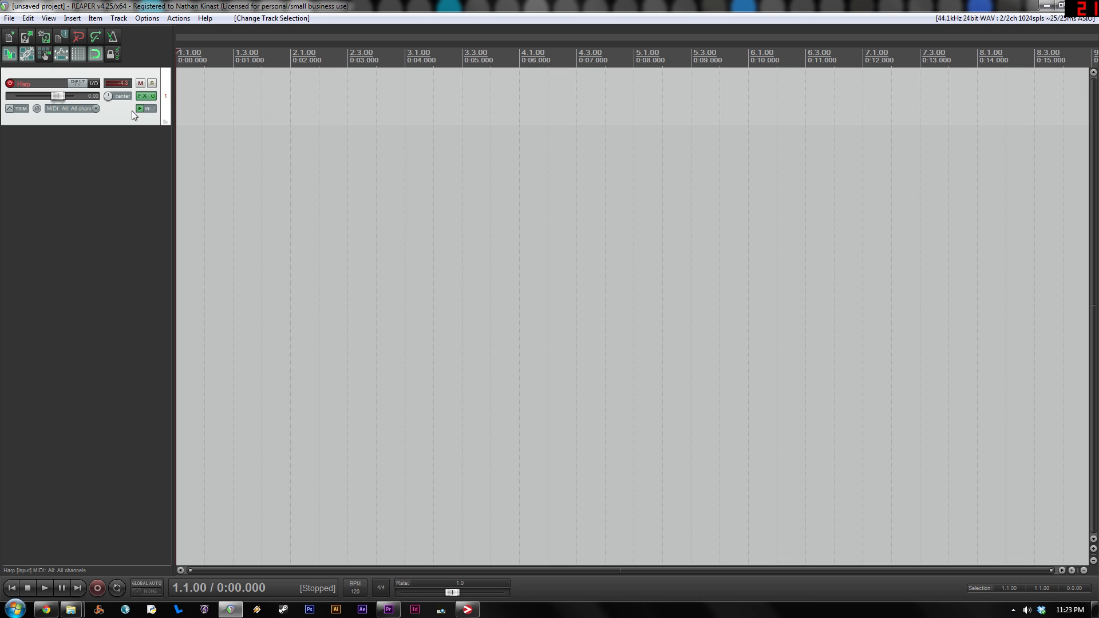
mouse_move(152, 96)
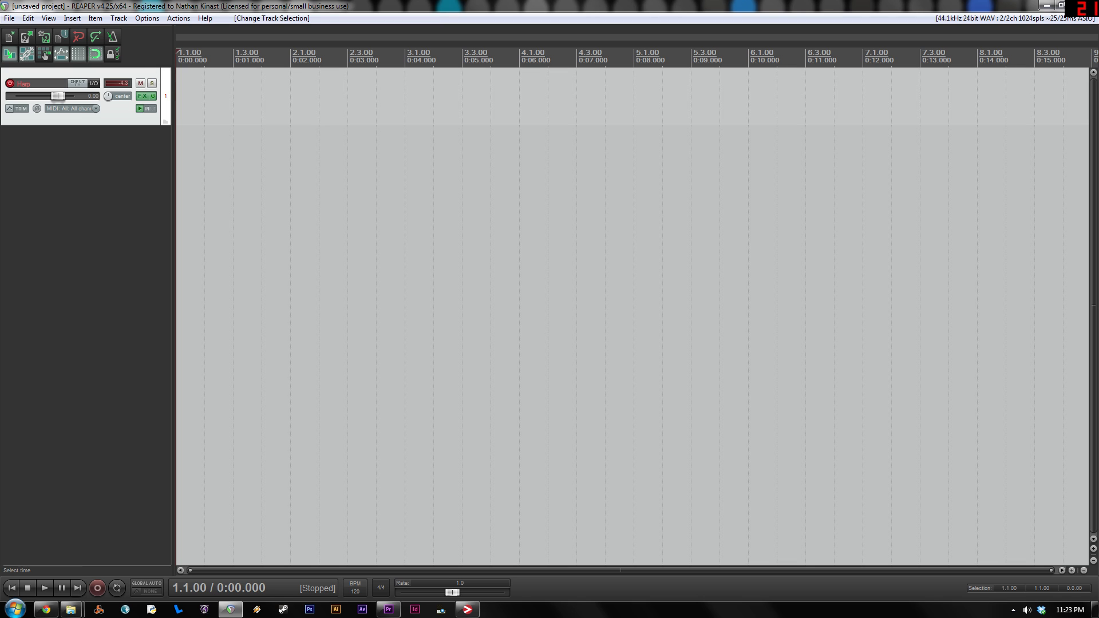
mouse_move(72, 17)
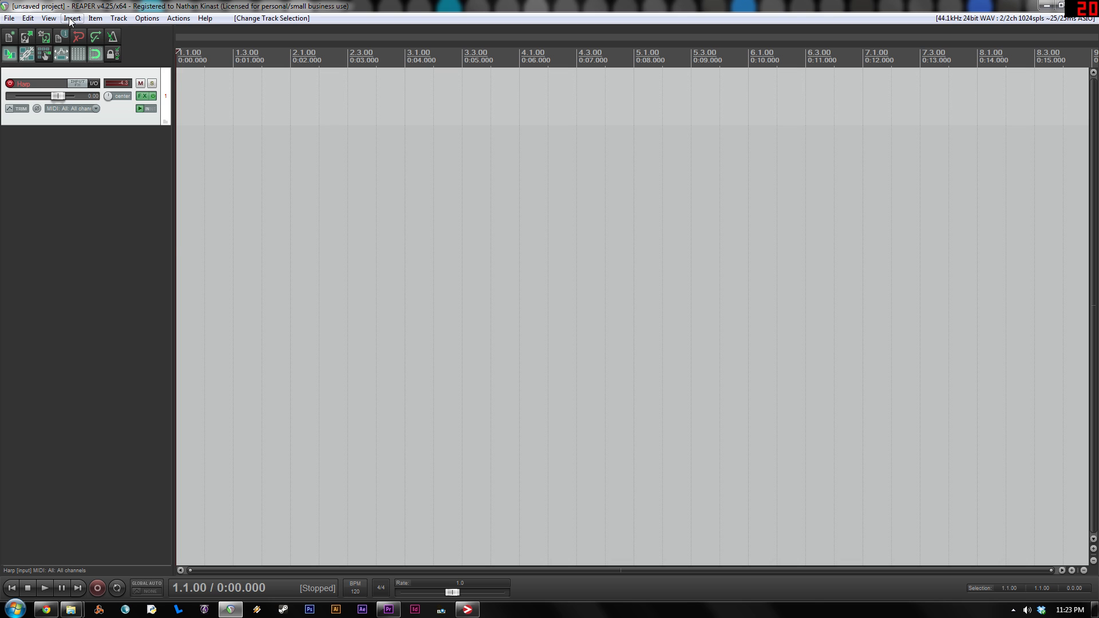
click(71, 18)
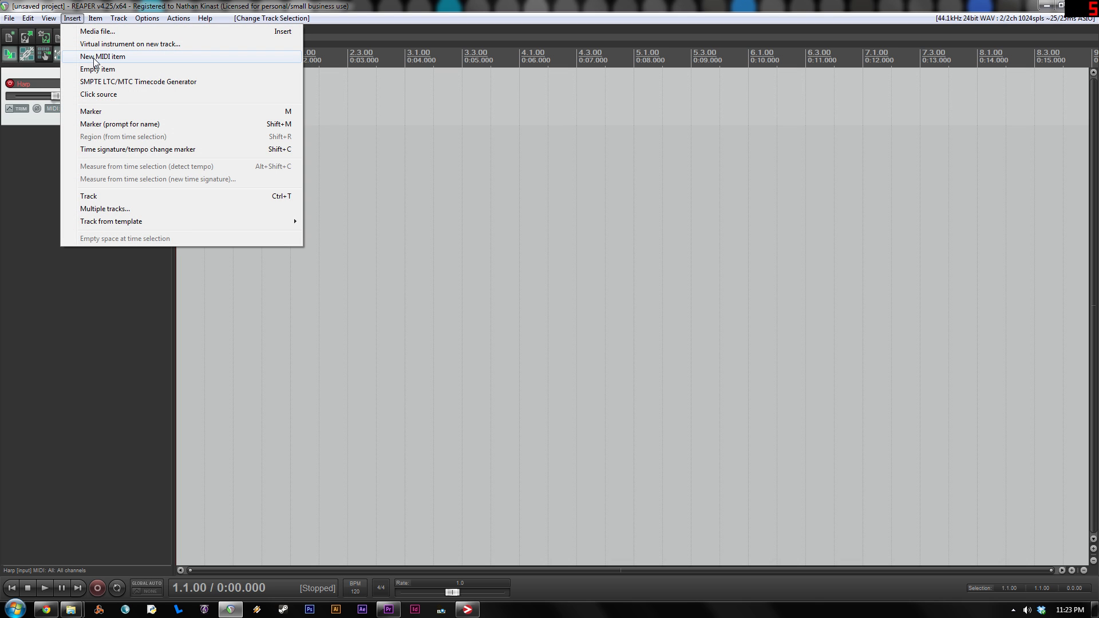
click(103, 56)
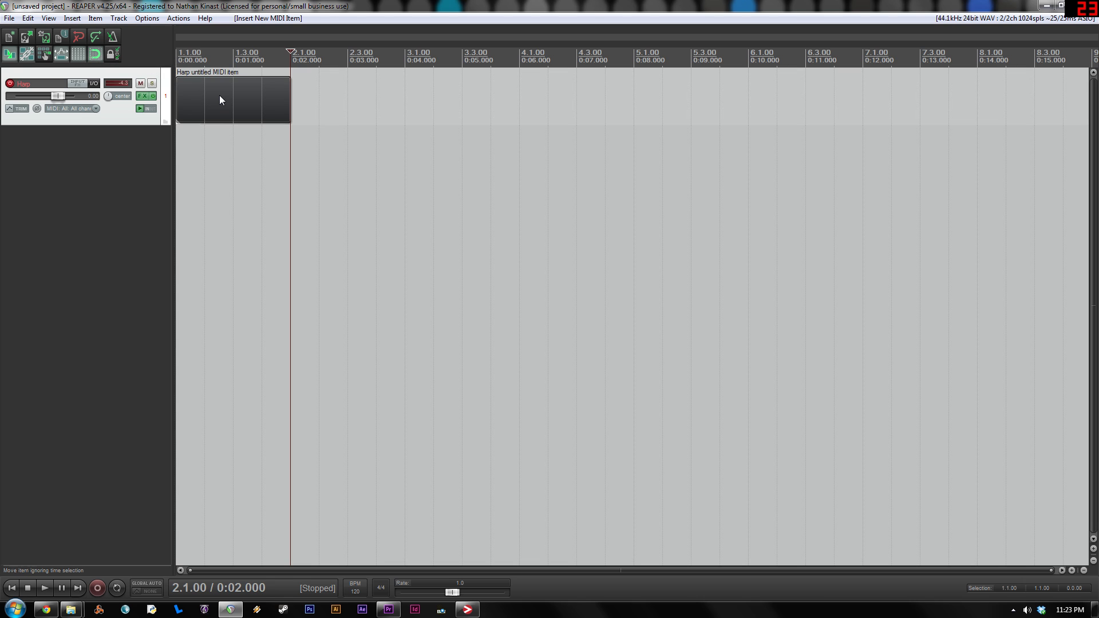
mouse_move(214, 102)
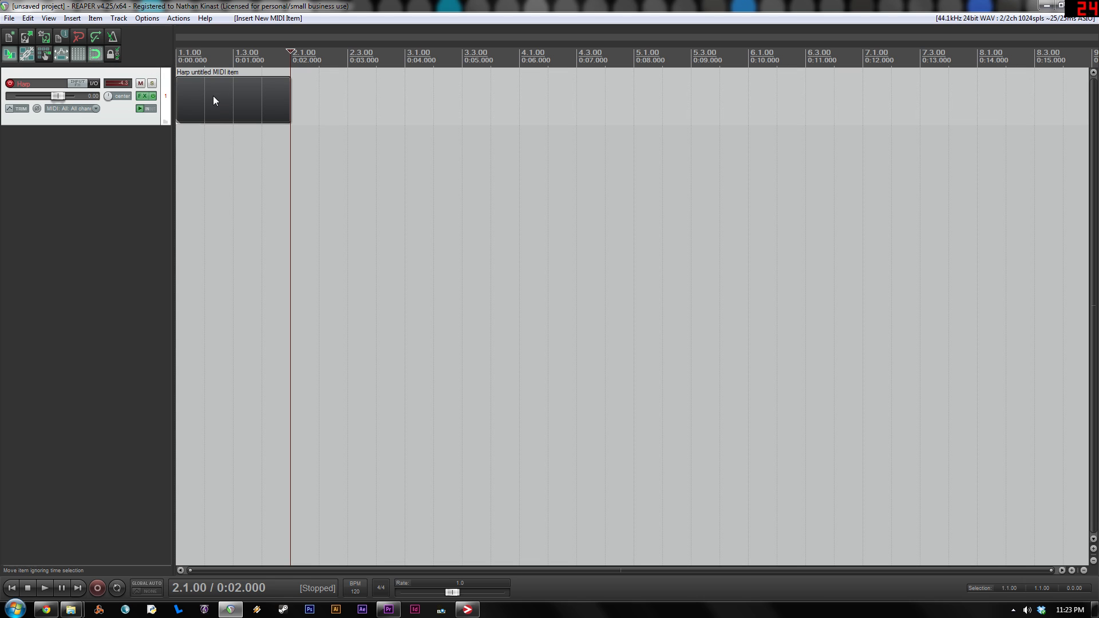
mouse_move(289, 92)
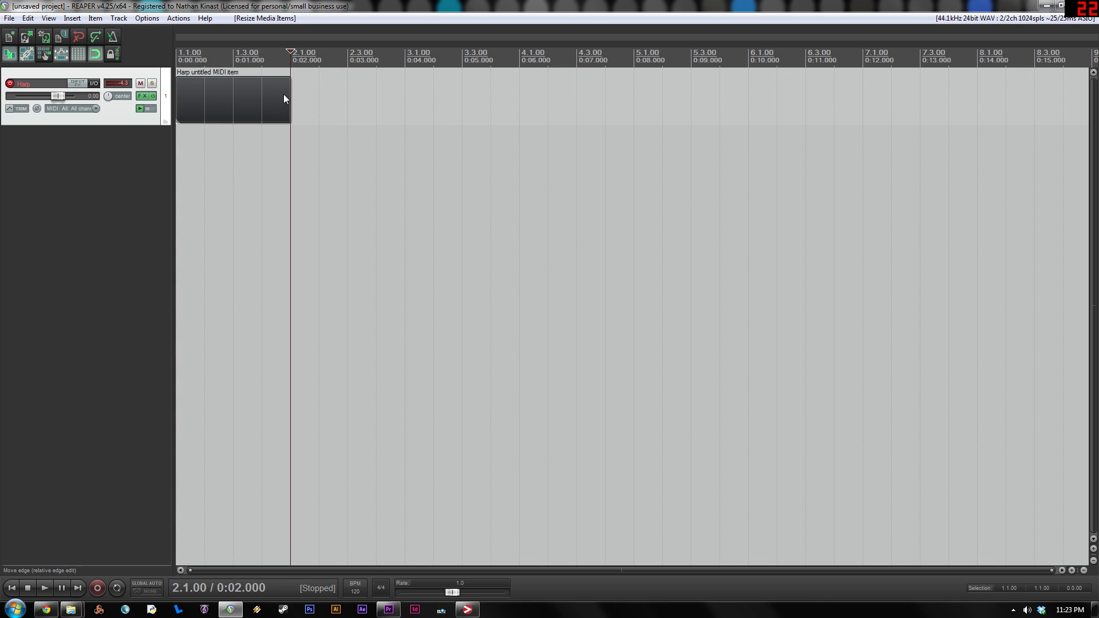
mouse_move(234, 96)
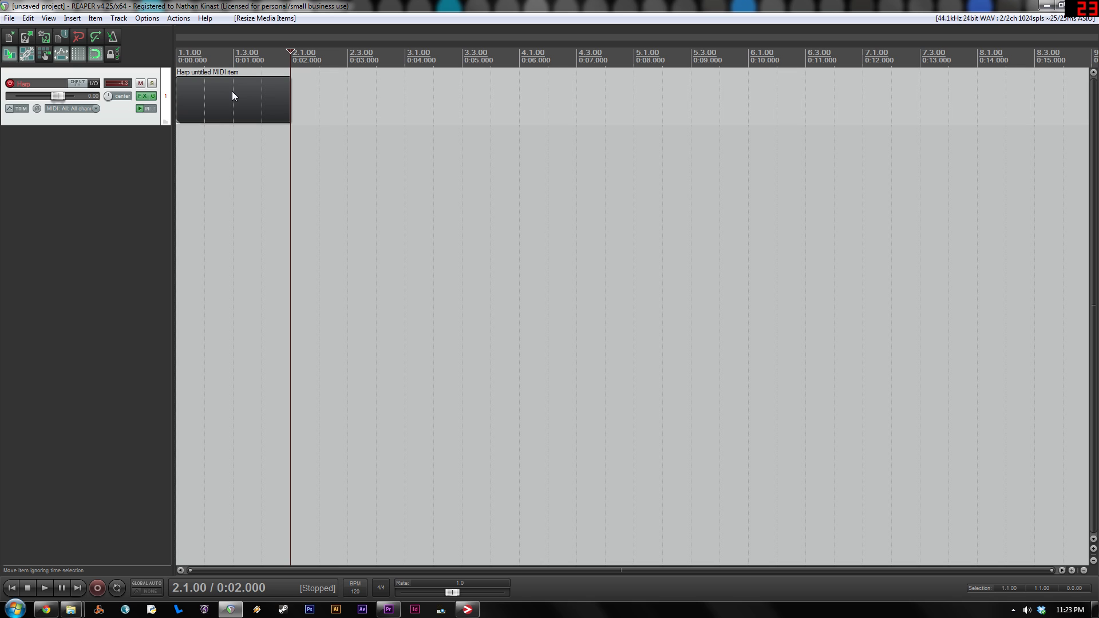
mouse_move(223, 102)
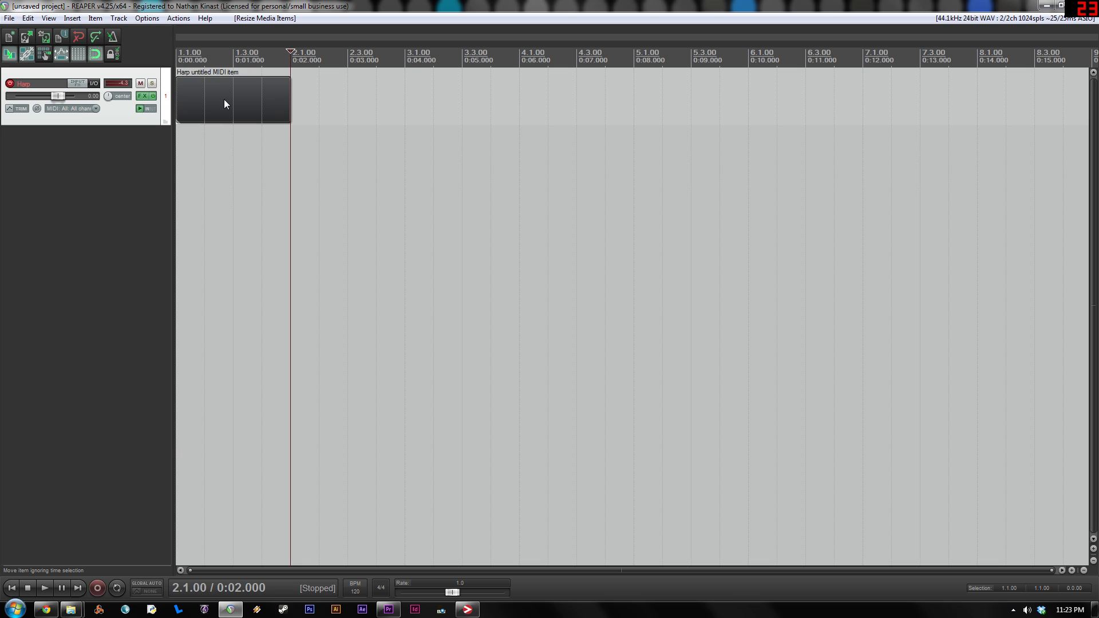
- Bring the Harp MIDI item up in the MIDI editor, maximized to fill the screen
double_click(225, 98)
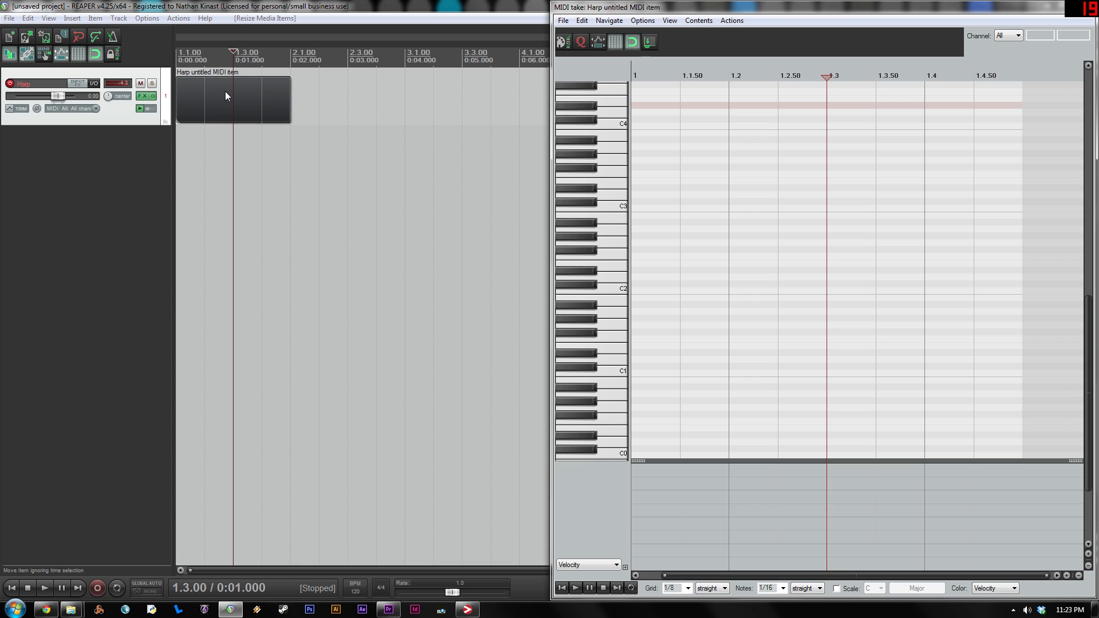
mouse_move(648, 28)
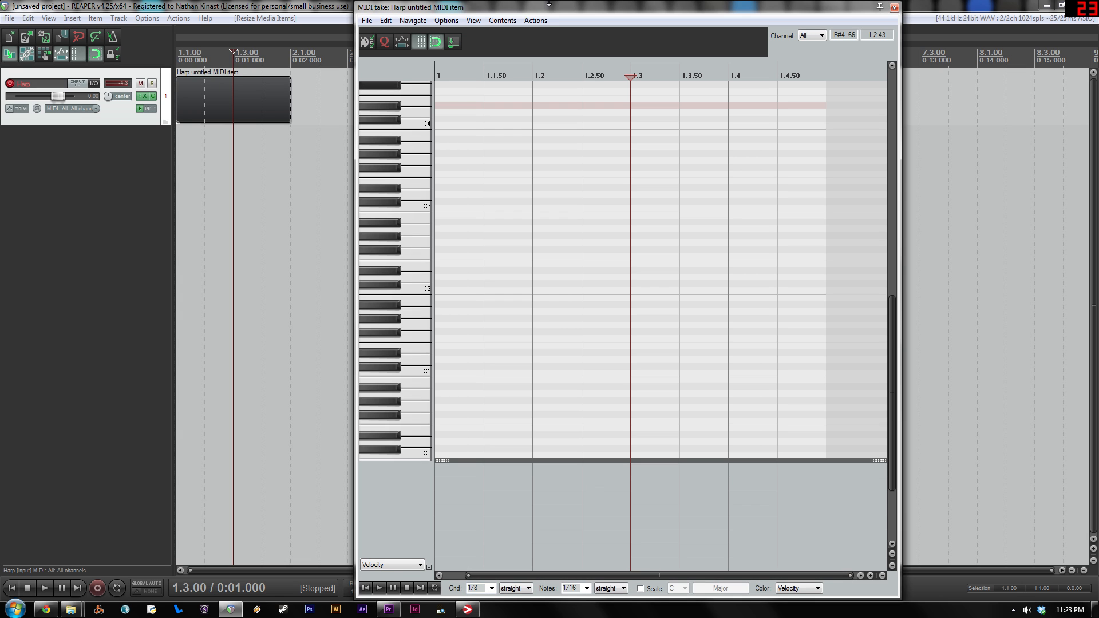
click(885, 7)
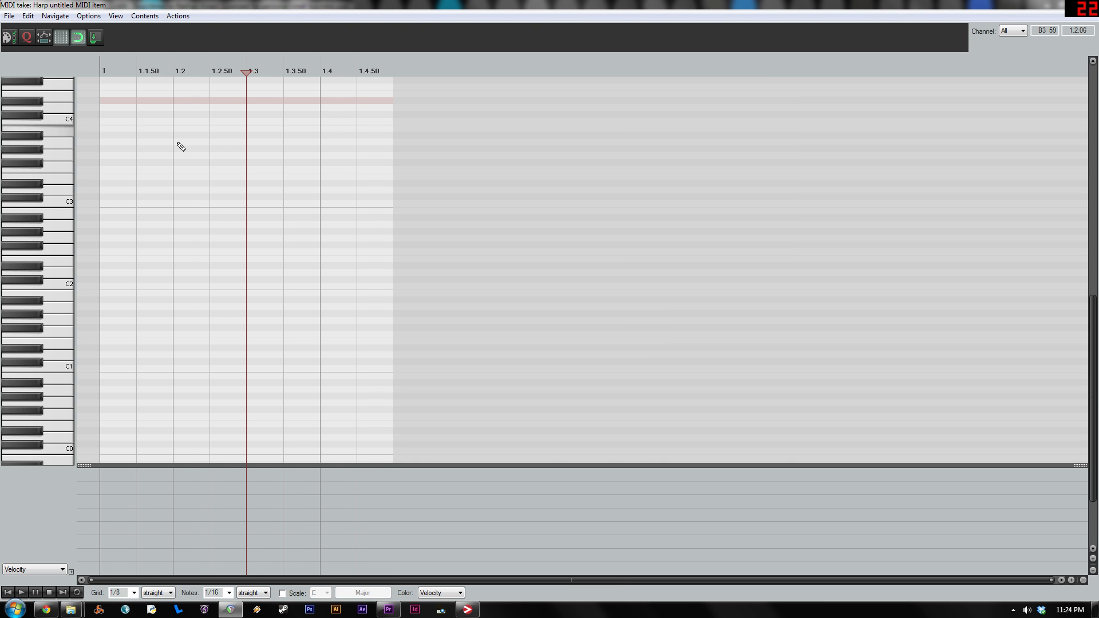
mouse_move(175, 375)
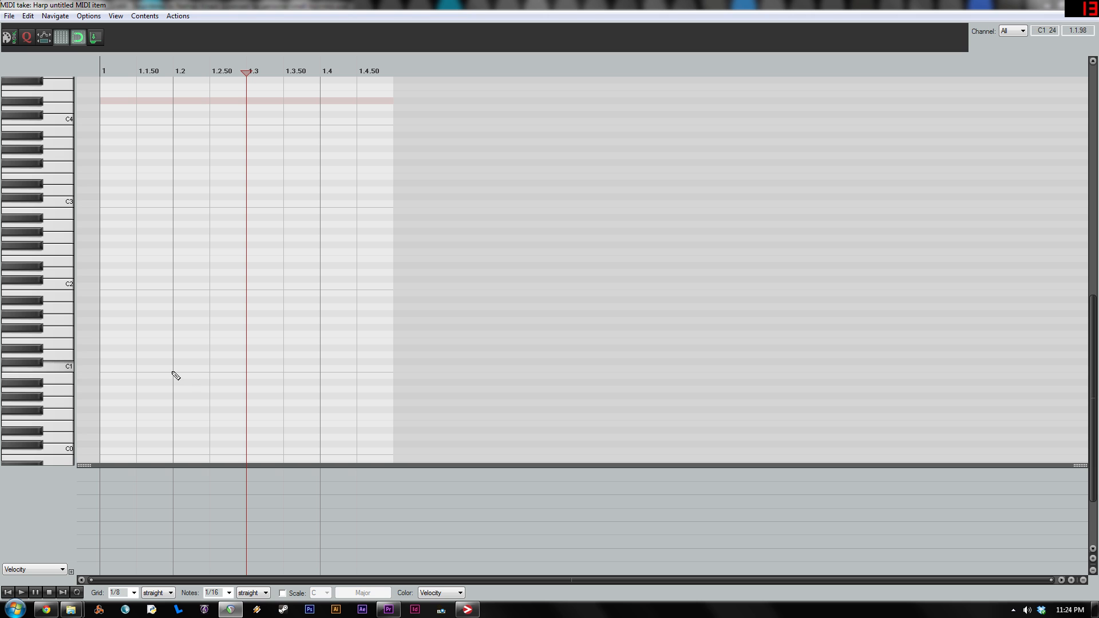
- Try a whole-bar grid spacing, then return the grid to 1/8 notes
click(133, 591)
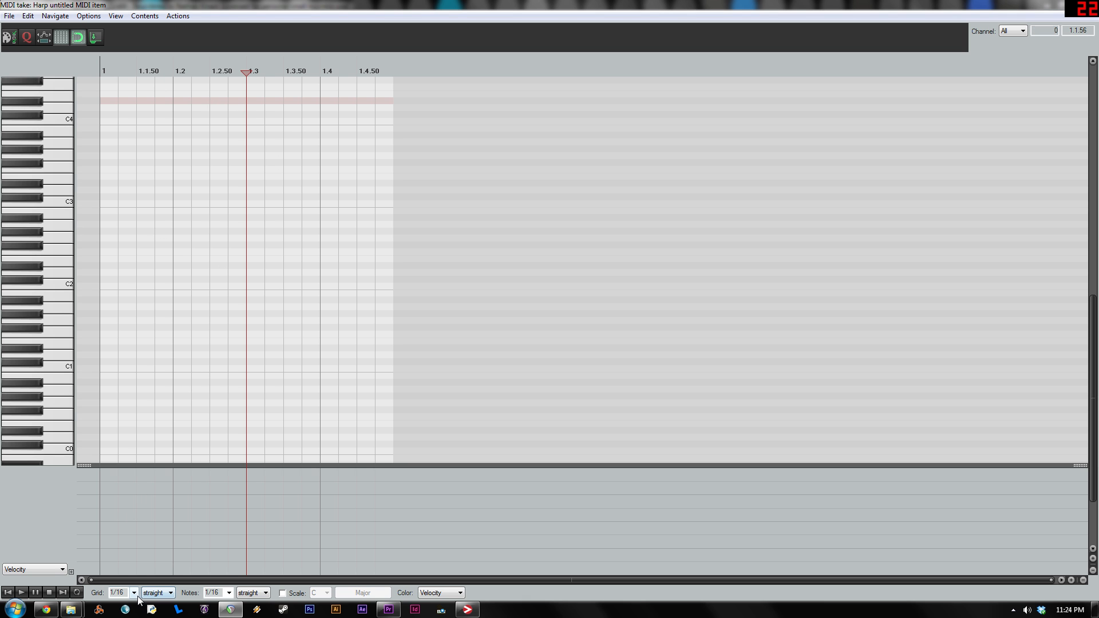
click(131, 592)
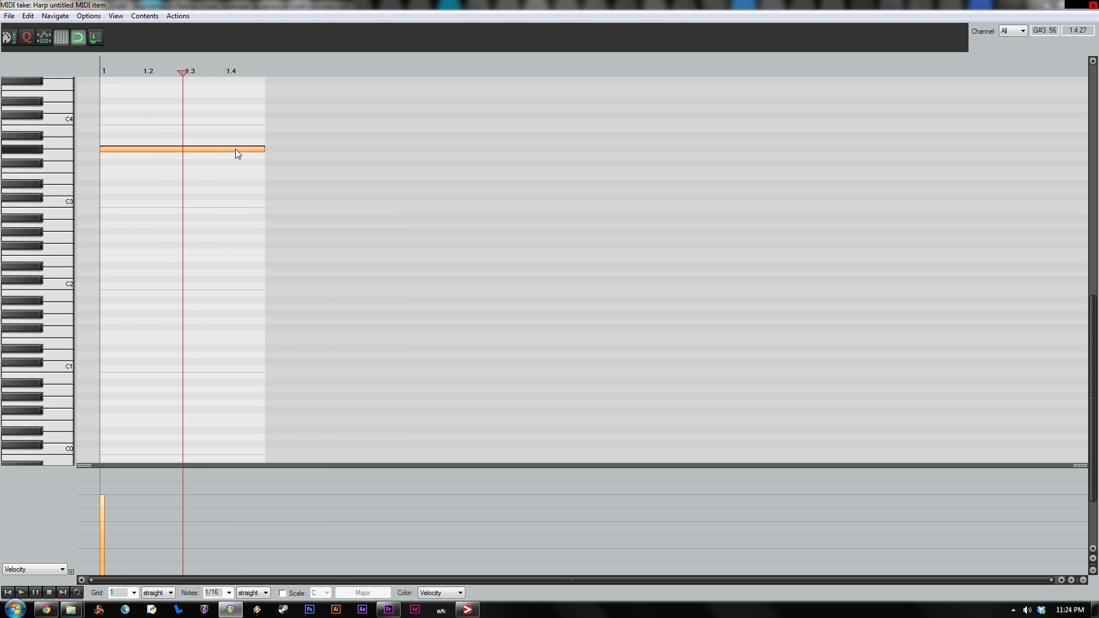
click(131, 592)
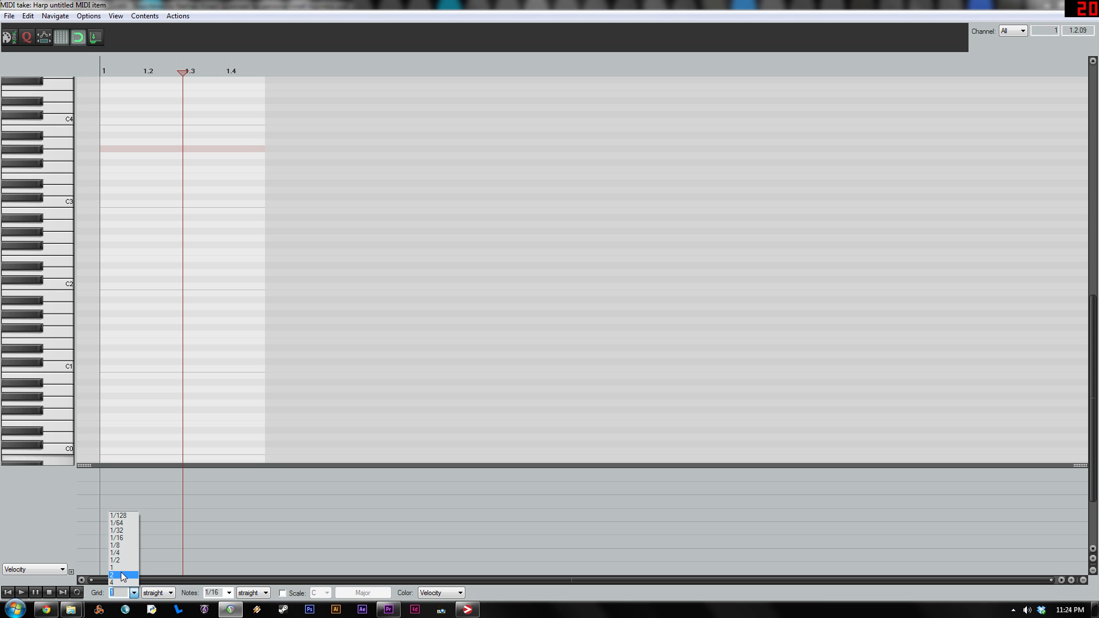
mouse_move(123, 545)
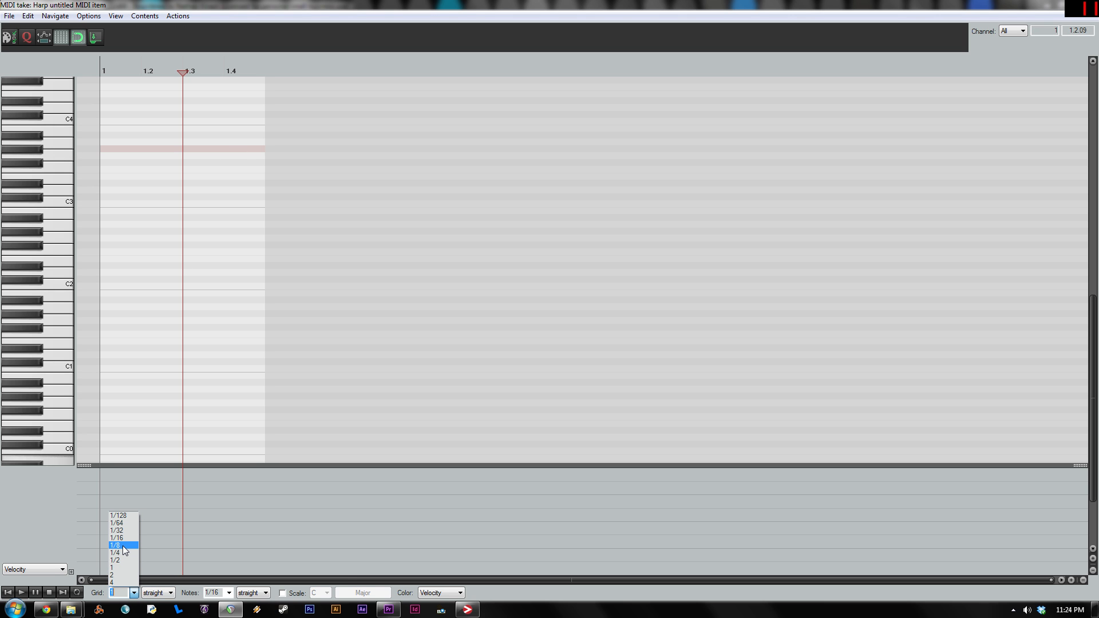
click(115, 545)
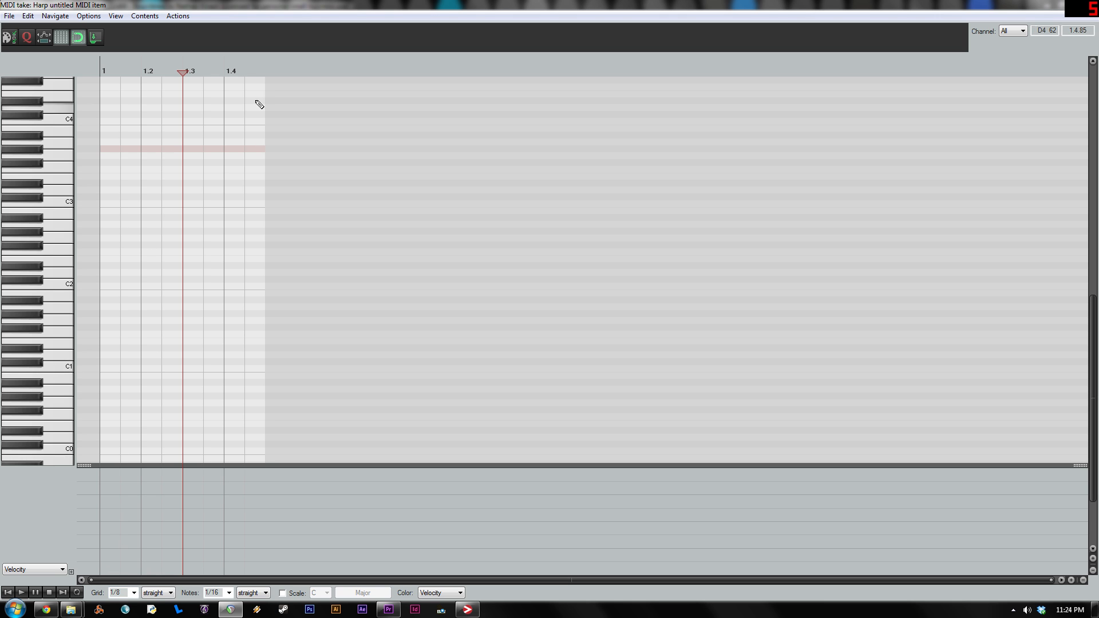
mouse_move(257, 127)
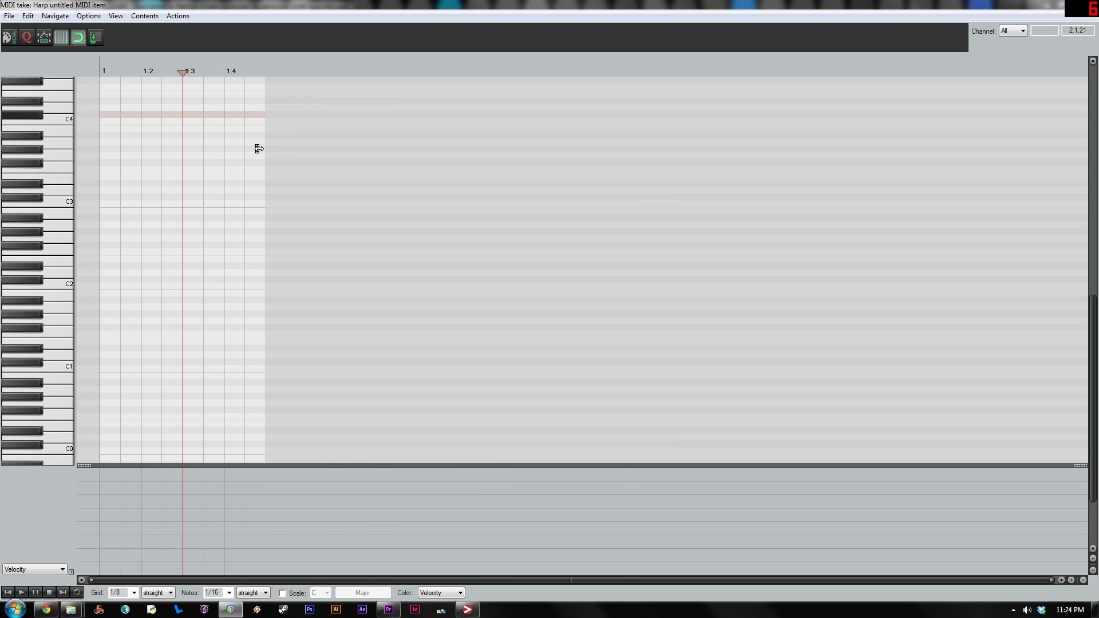
mouse_move(270, 141)
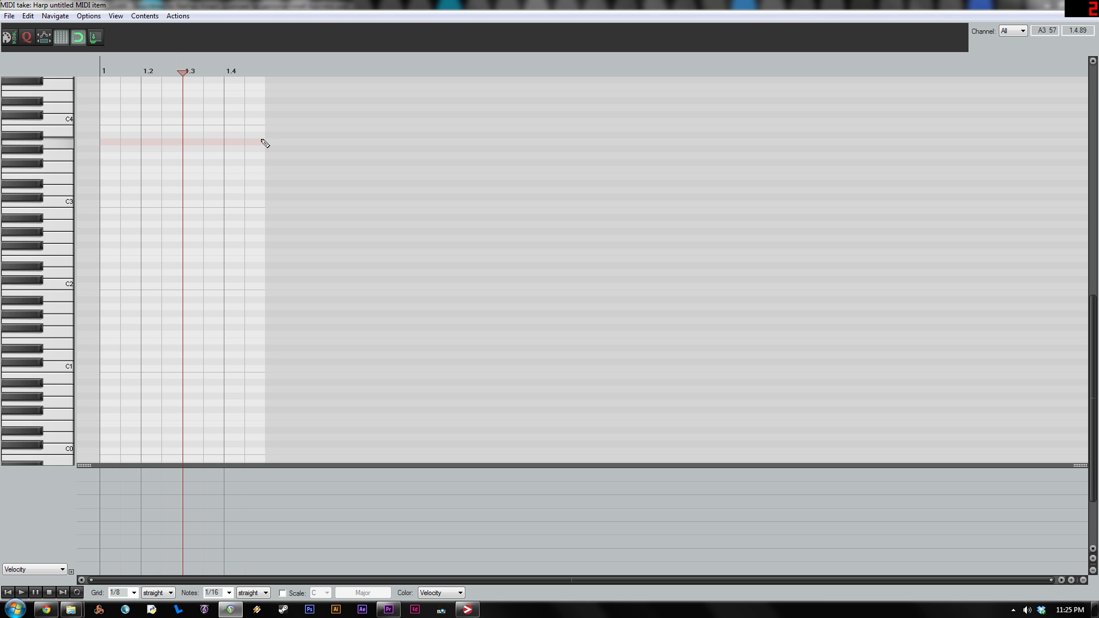
mouse_move(262, 139)
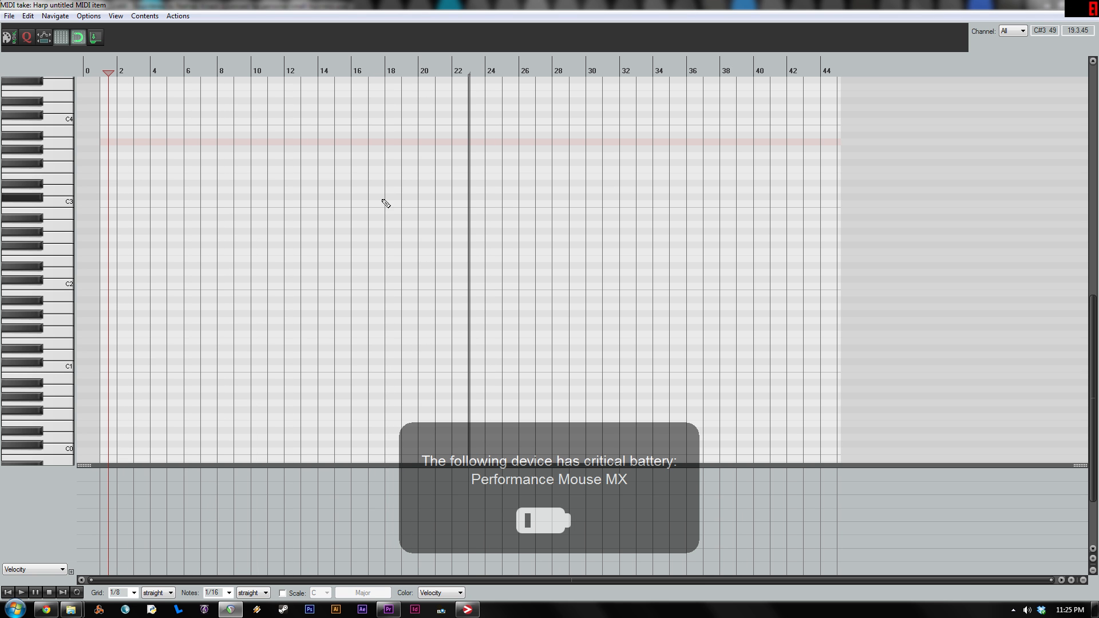
mouse_move(839, 151)
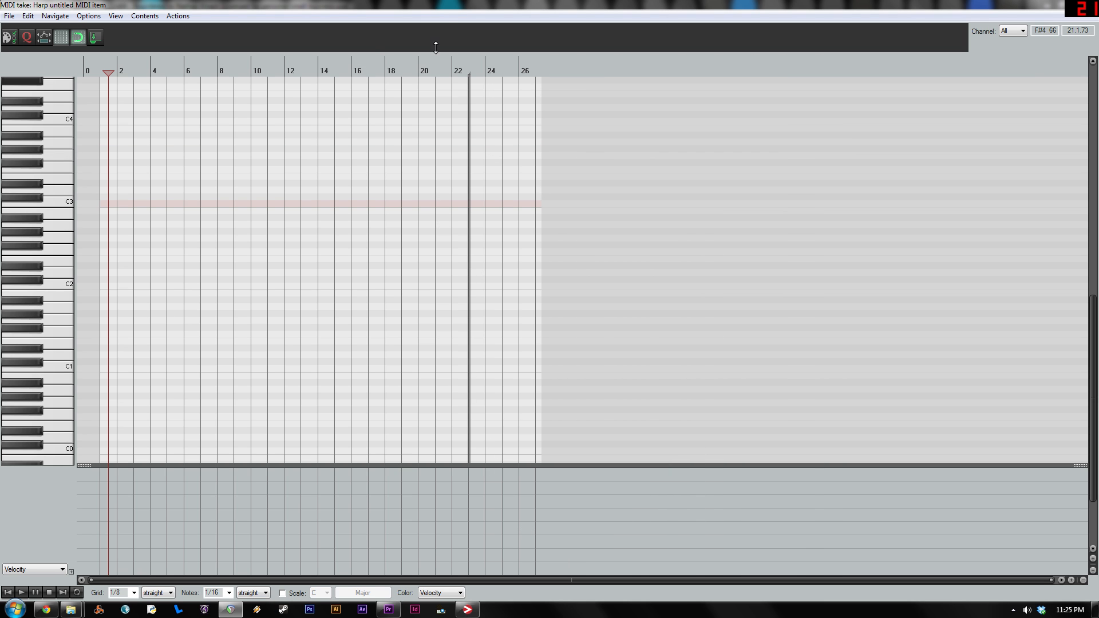
mouse_move(541, 274)
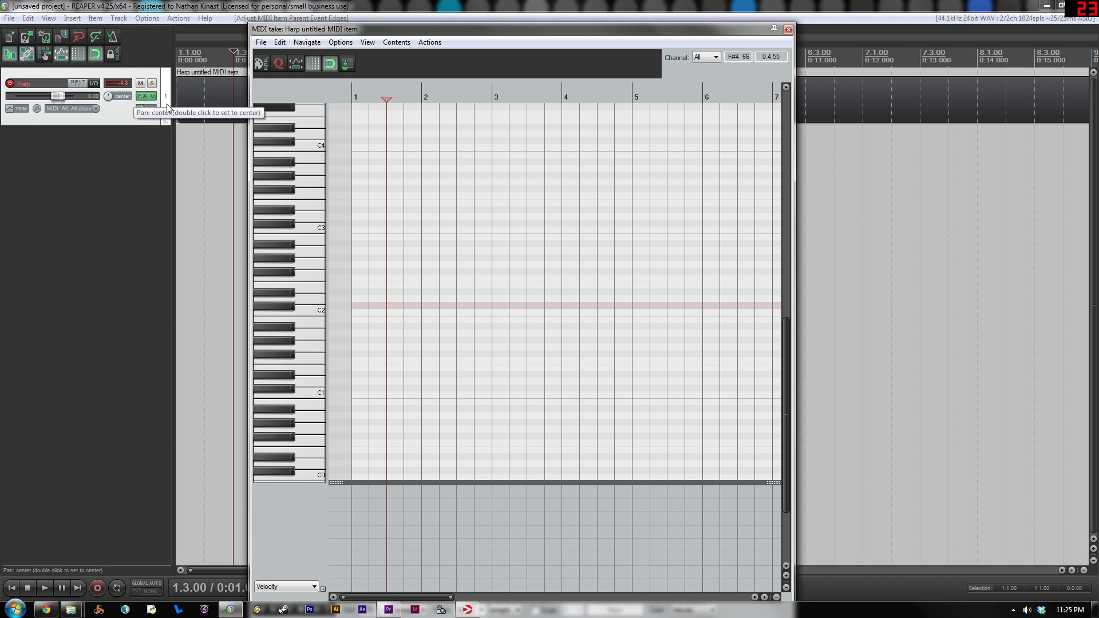
mouse_move(321, 34)
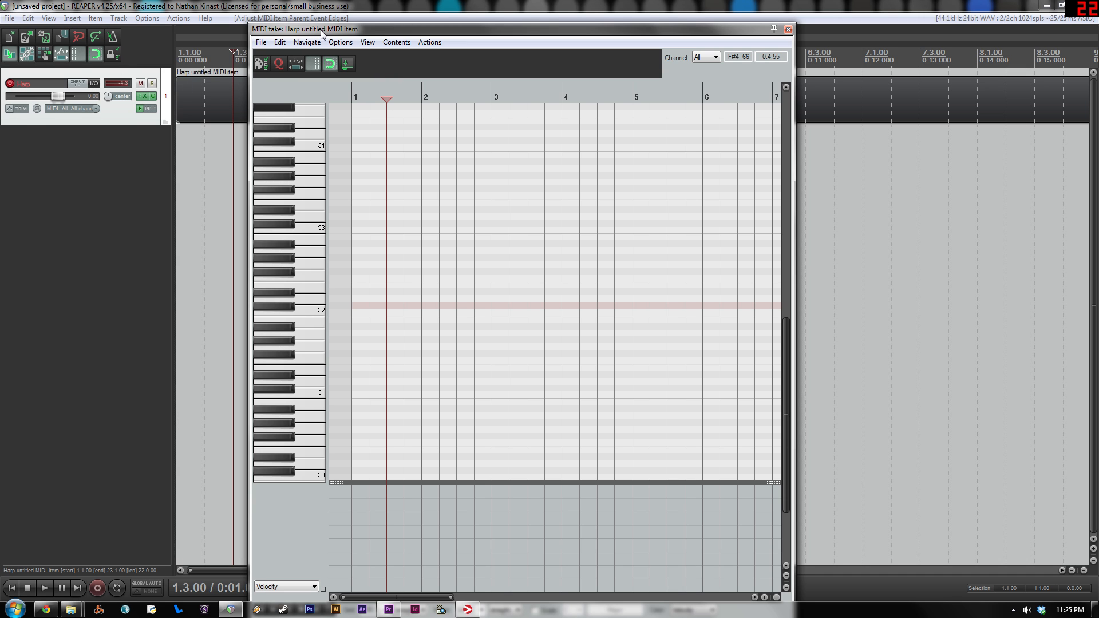
click(775, 28)
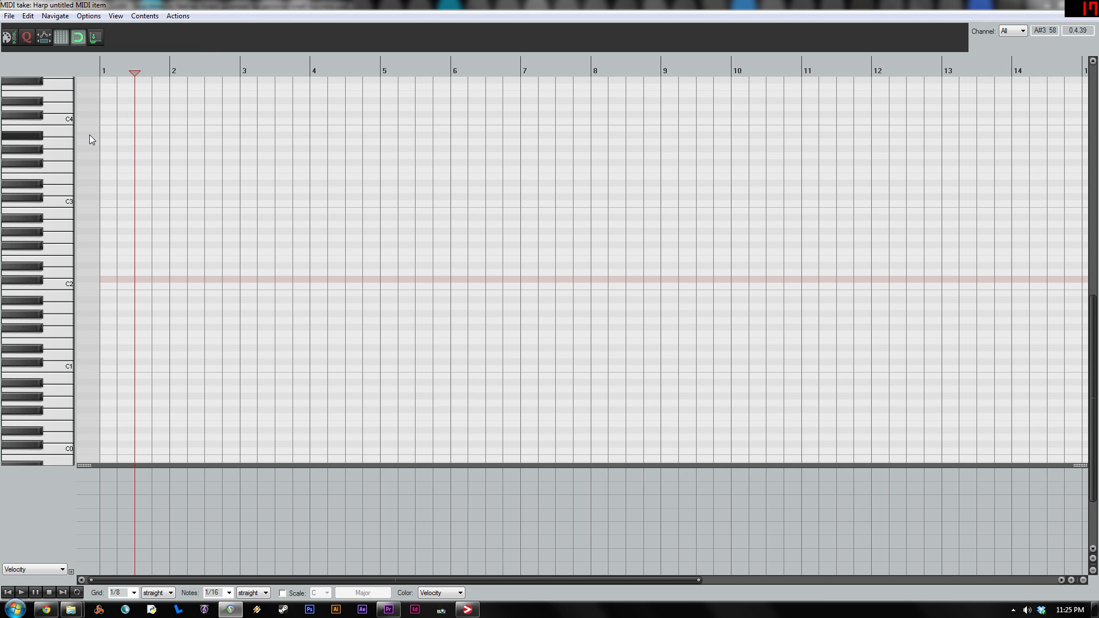
mouse_move(162, 273)
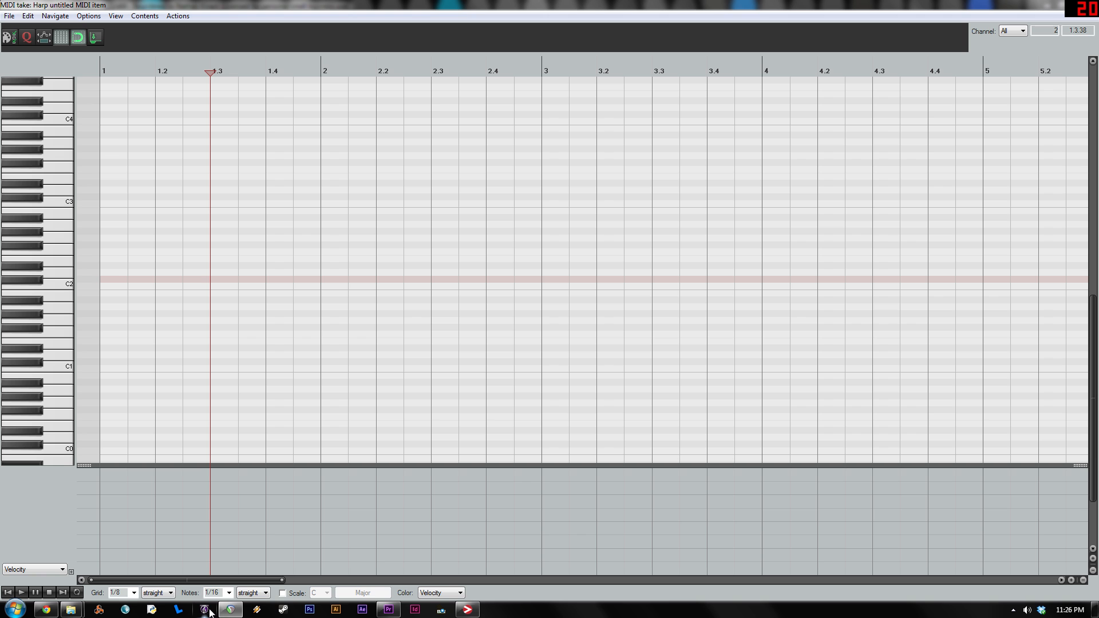
mouse_move(152, 199)
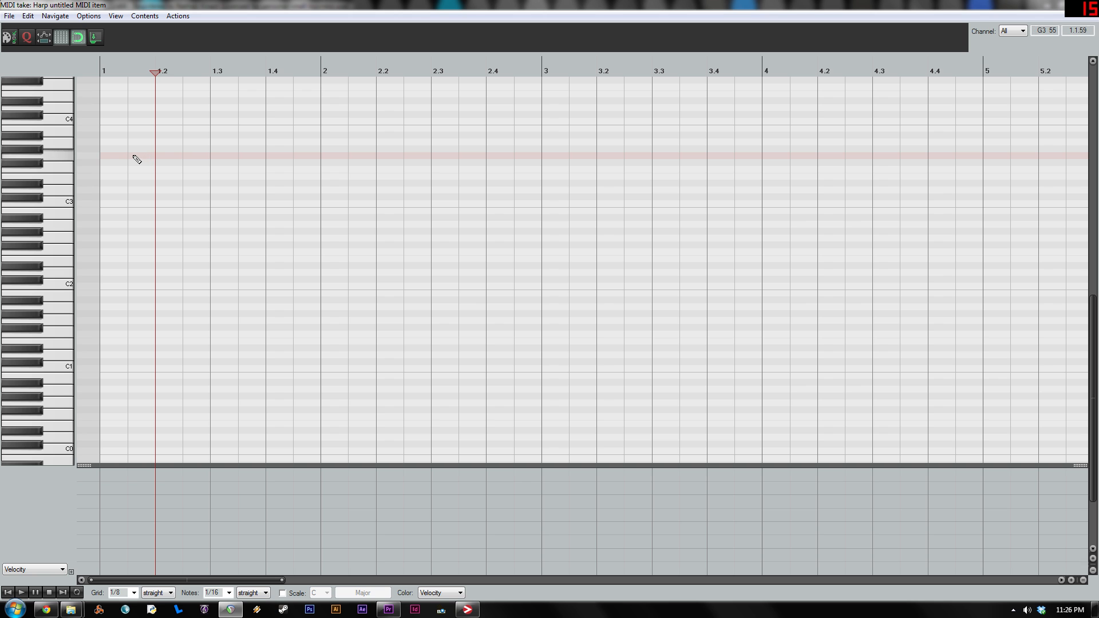
click(133, 155)
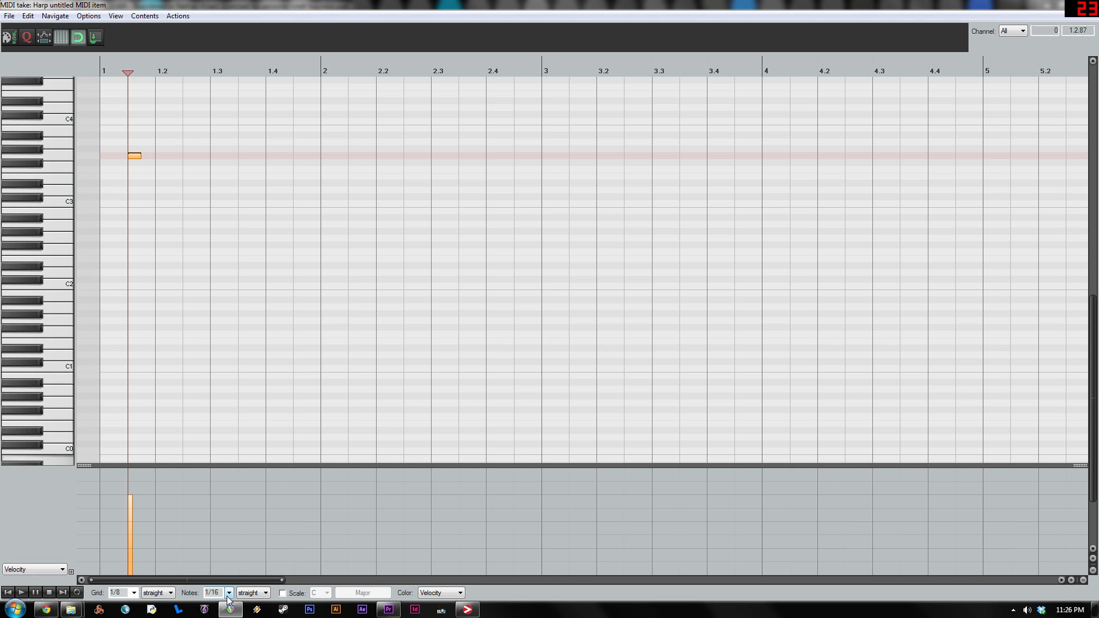
mouse_move(130, 119)
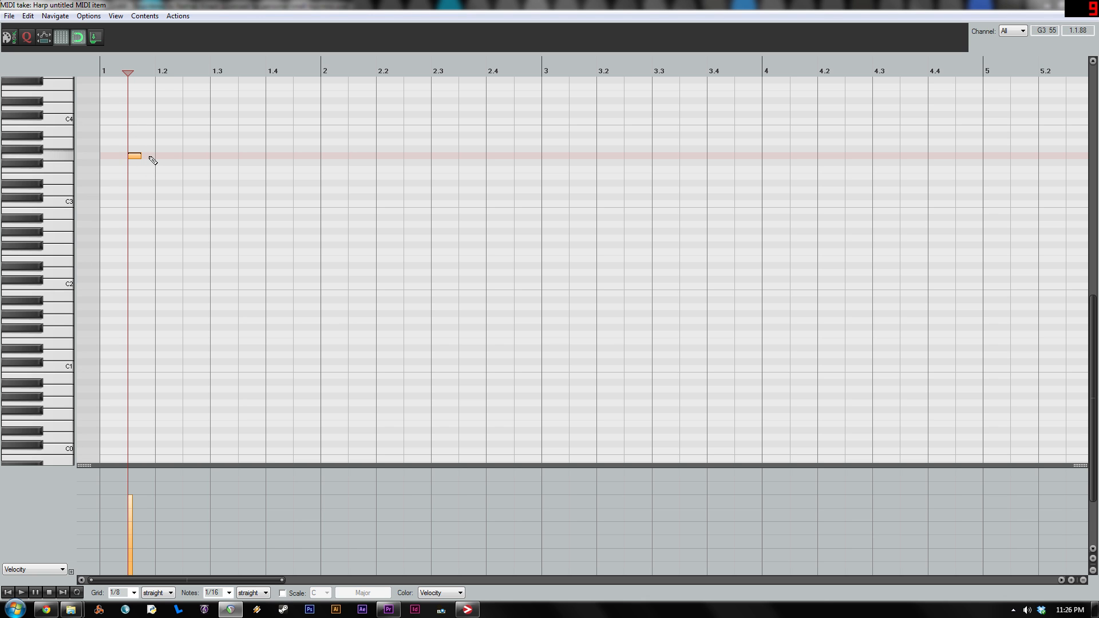
mouse_move(145, 182)
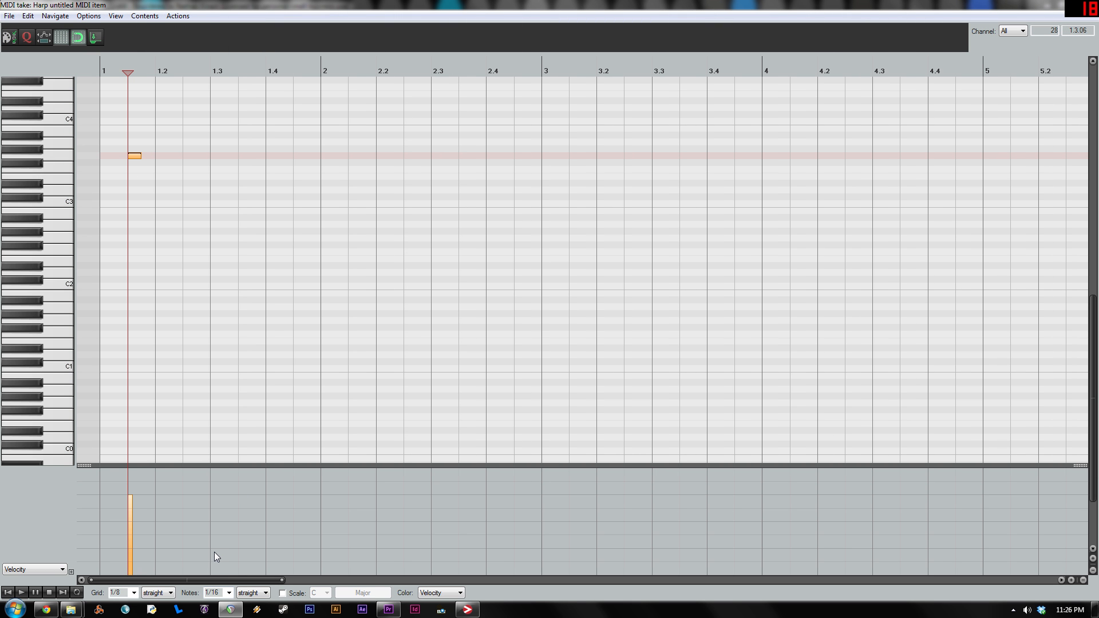
mouse_move(230, 608)
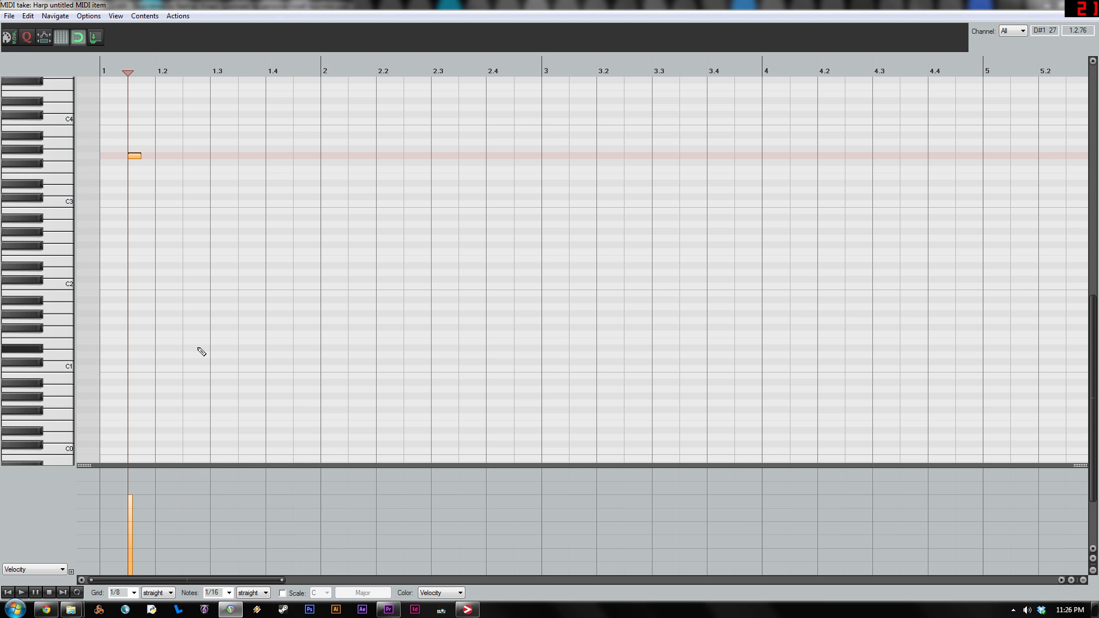
mouse_move(151, 189)
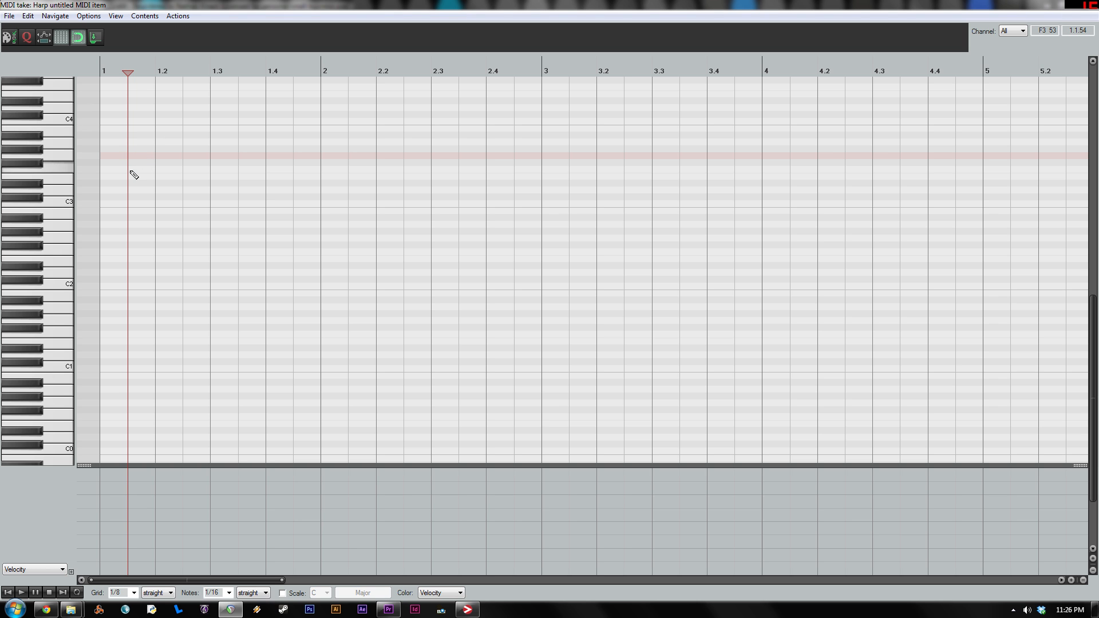
- Make new notes take their length from the grid and draw test notes near C3
click(221, 591)
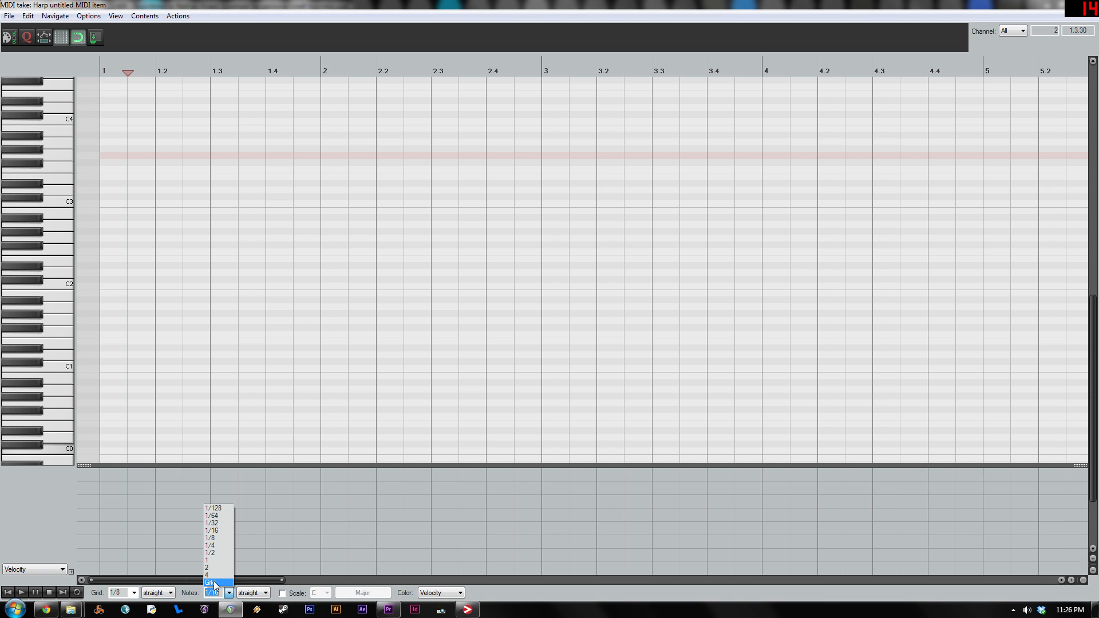
click(210, 582)
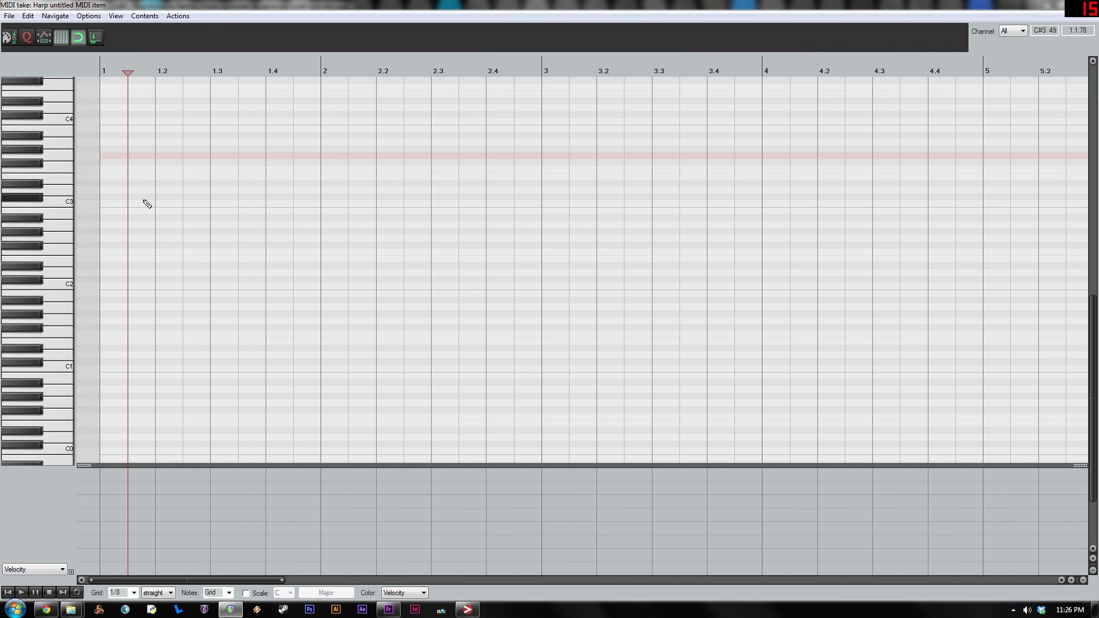
click(140, 203)
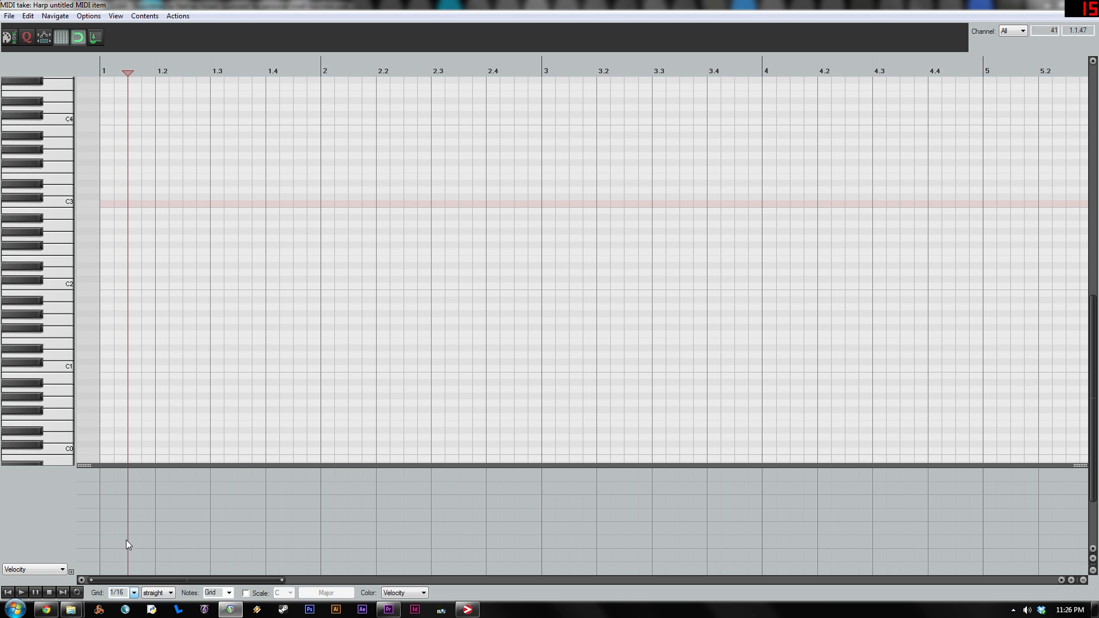
click(119, 190)
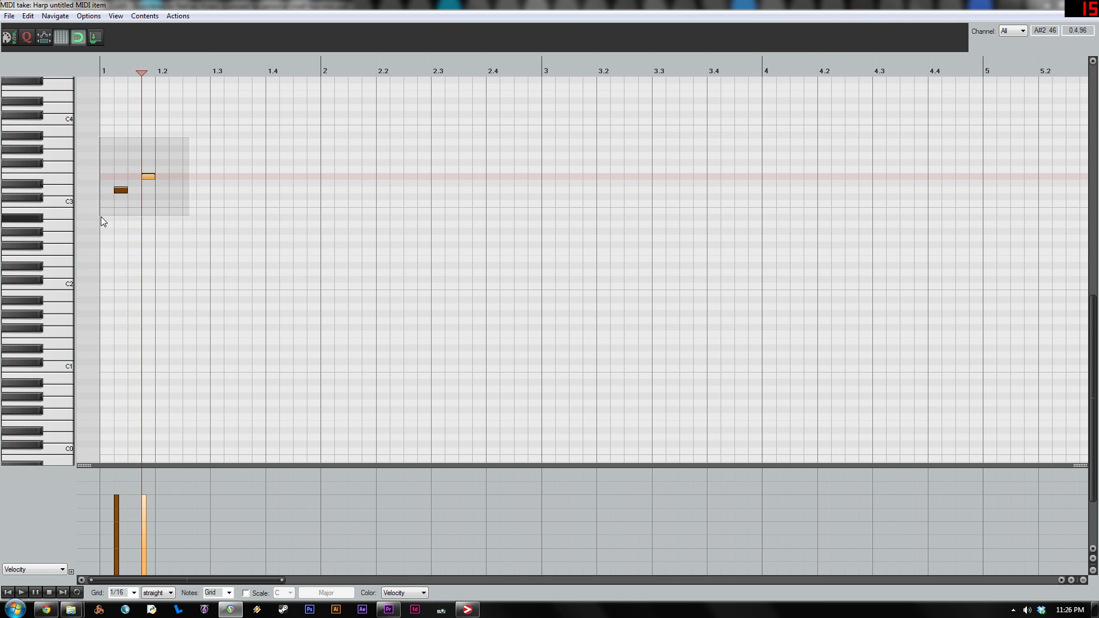
- Set the grid size back to 1/8 notes
click(133, 592)
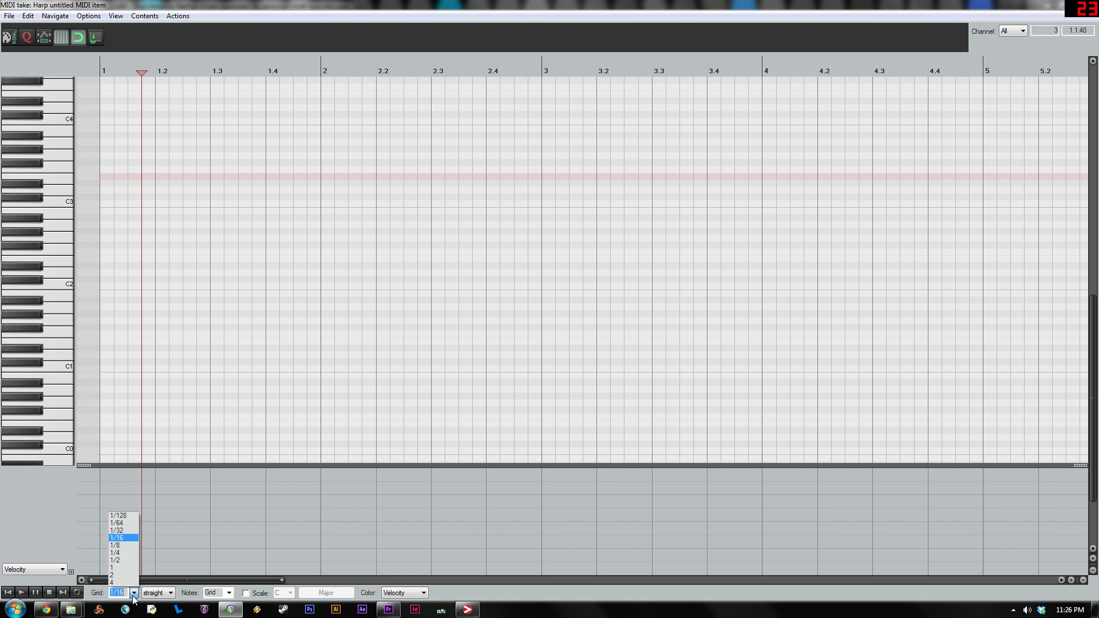
click(115, 544)
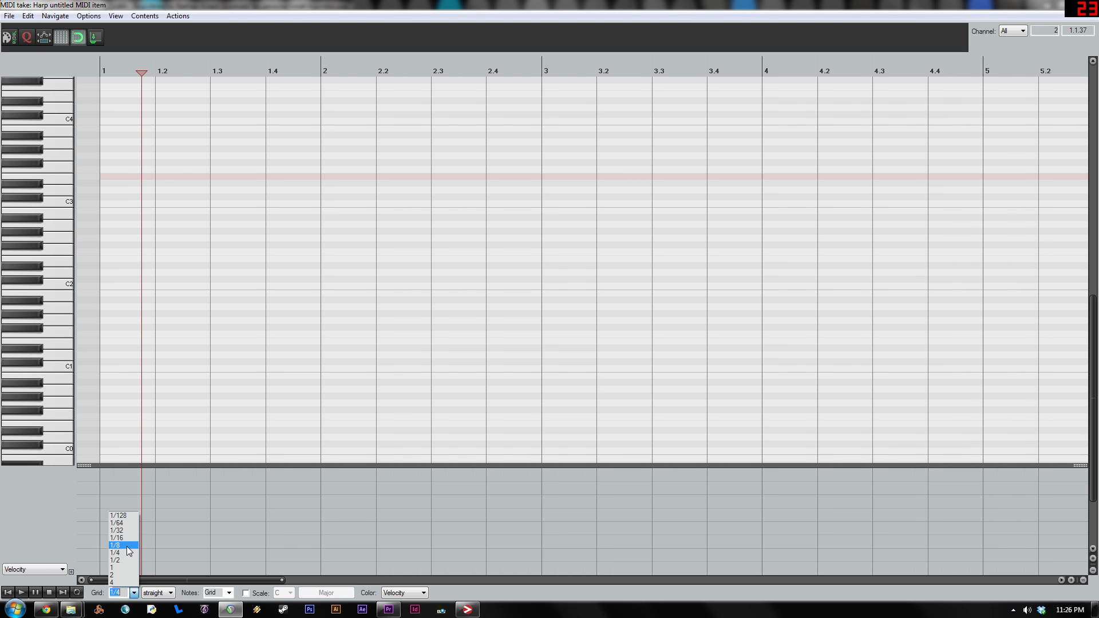
click(115, 545)
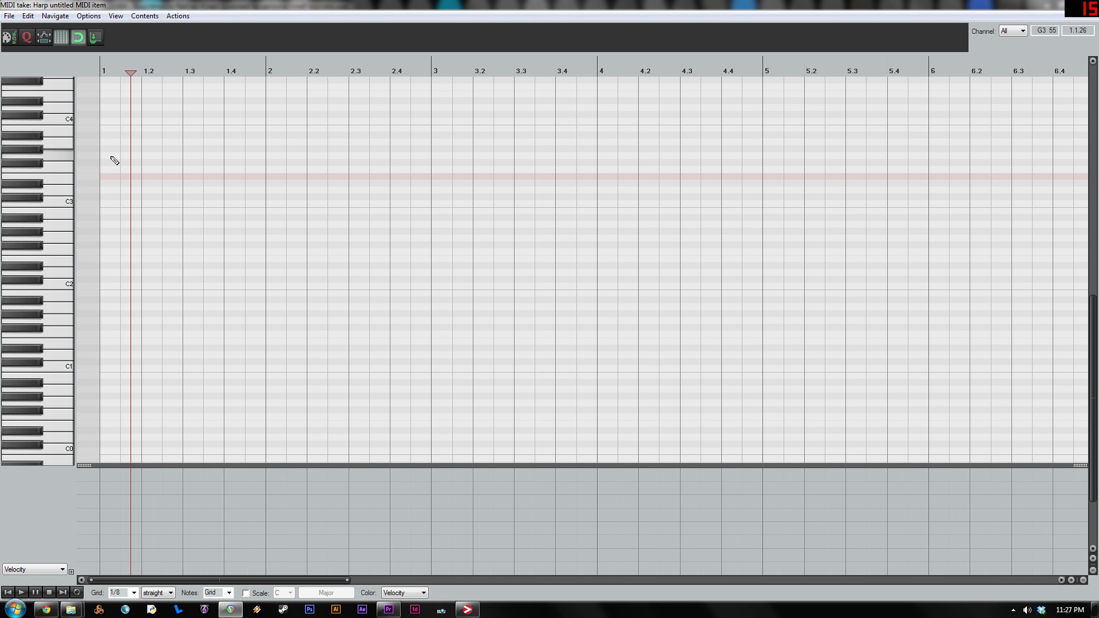
mouse_move(125, 169)
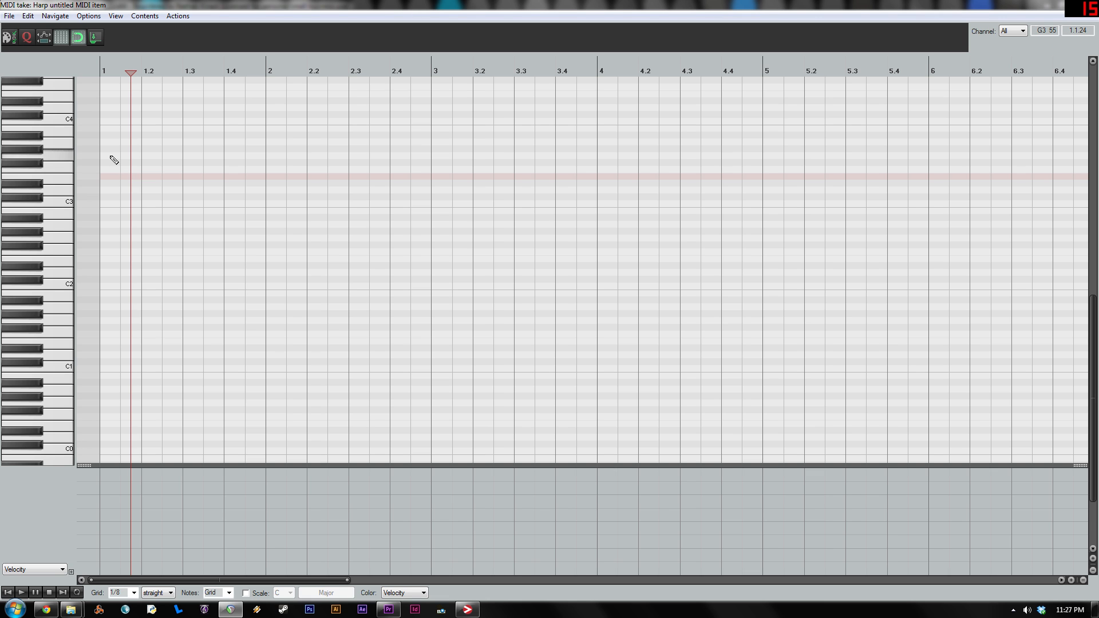
- Place a G3 note at the start of bar 1, sized to end at beat 3
click(109, 156)
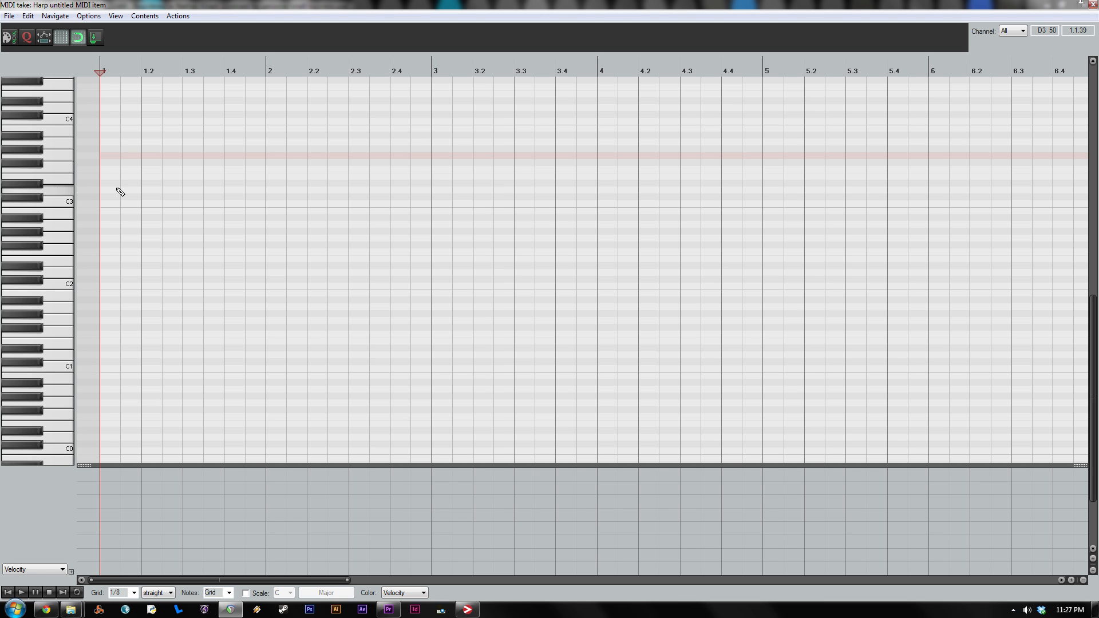
mouse_move(116, 159)
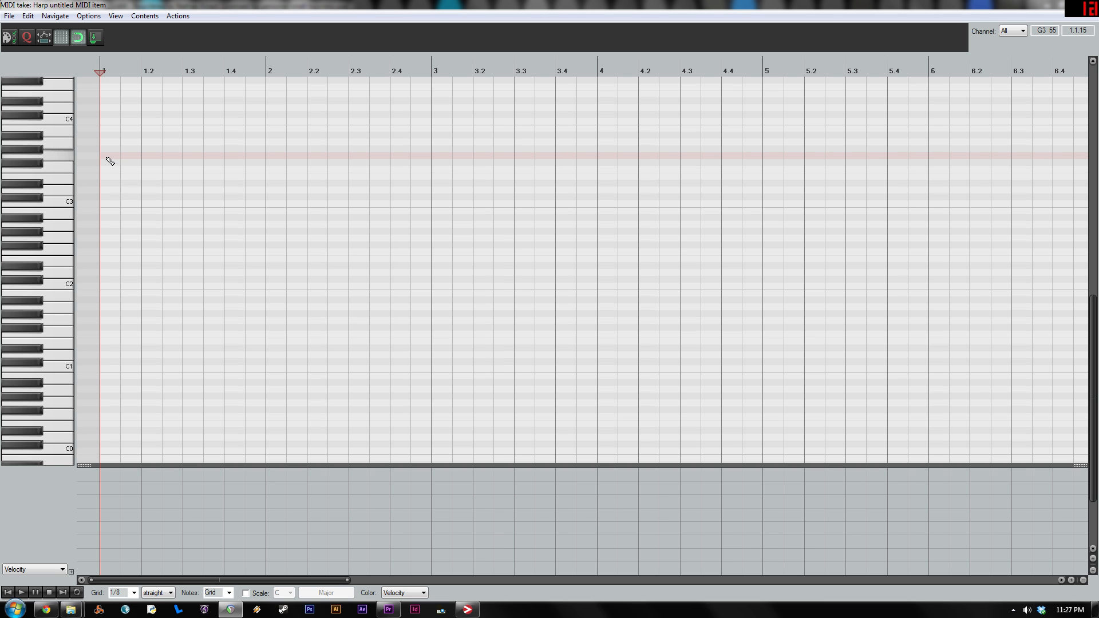
click(112, 156)
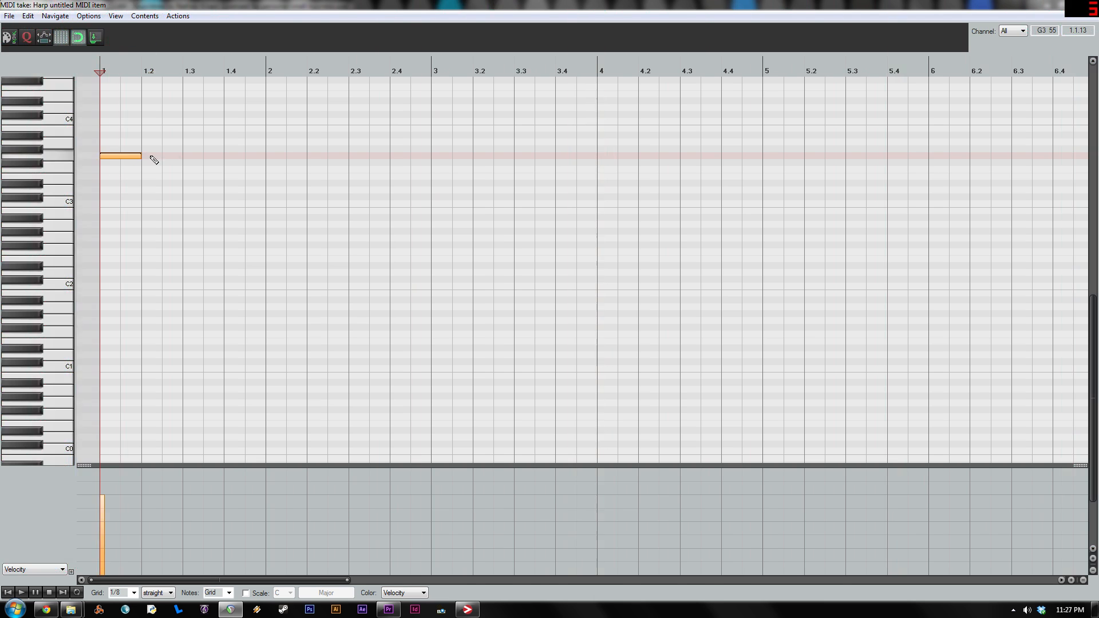
drag(140, 155, 199, 154)
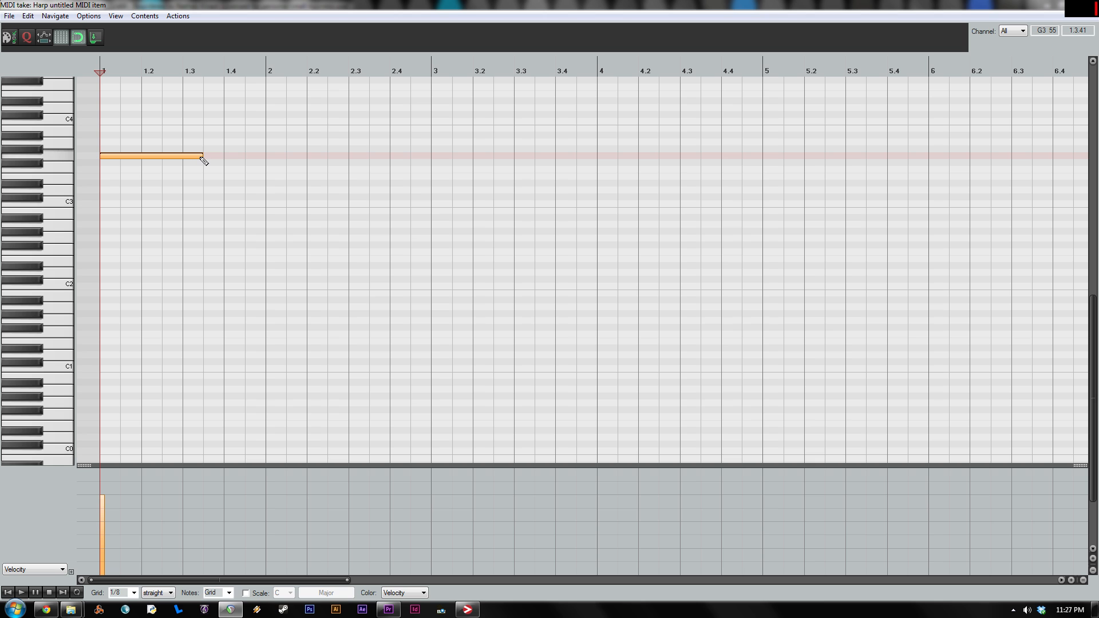
drag(201, 155, 183, 155)
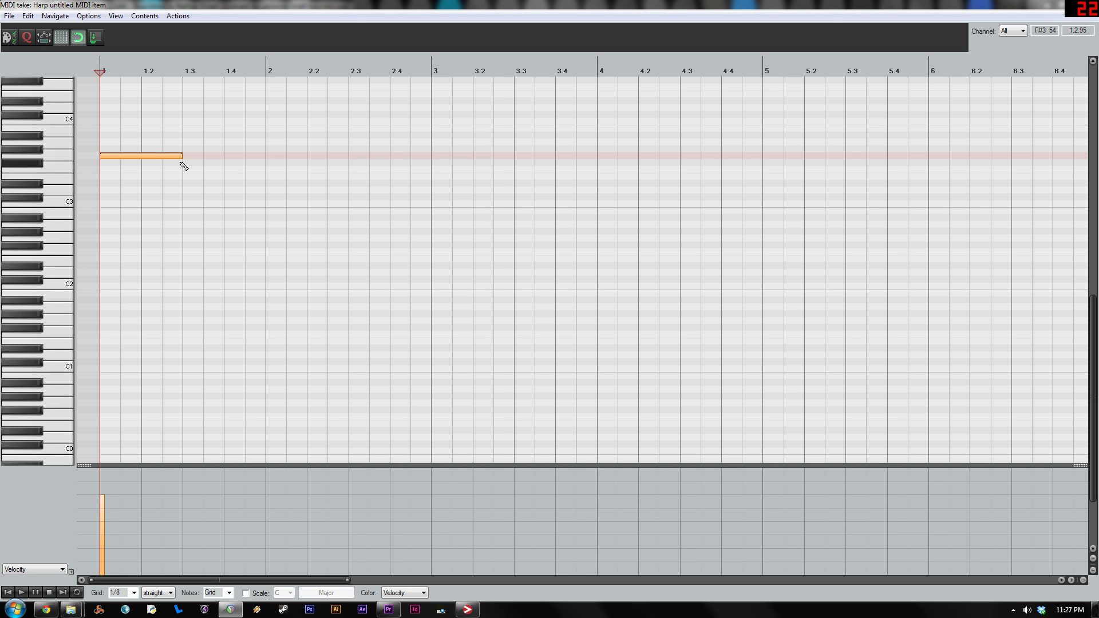
- Draw the descending notes down to a long C3 starting at bar 2
click(189, 170)
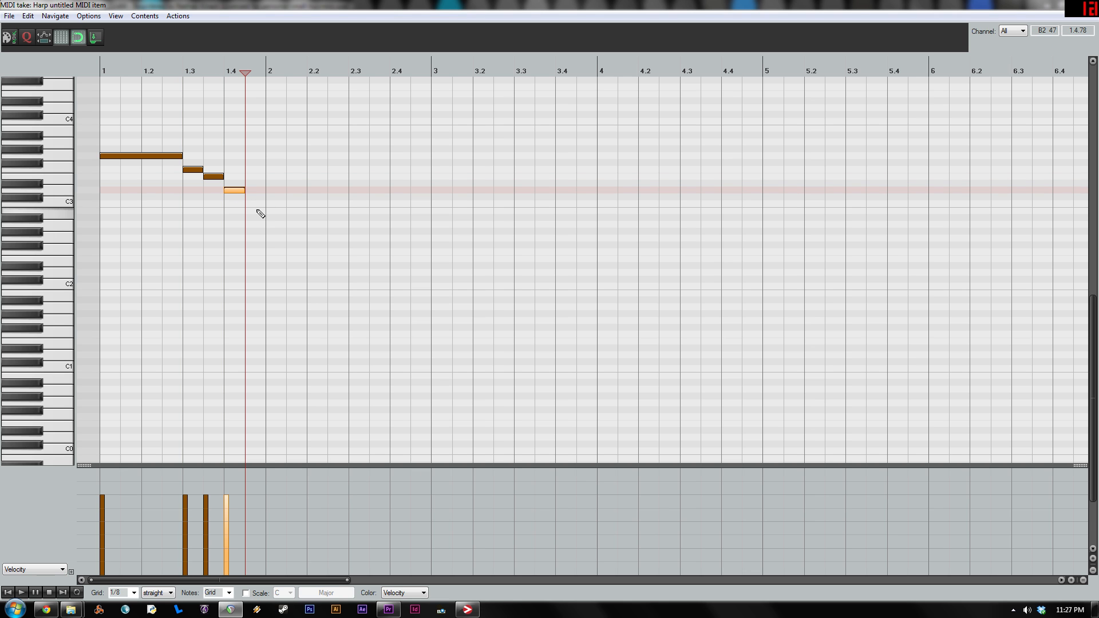
drag(267, 203, 368, 204)
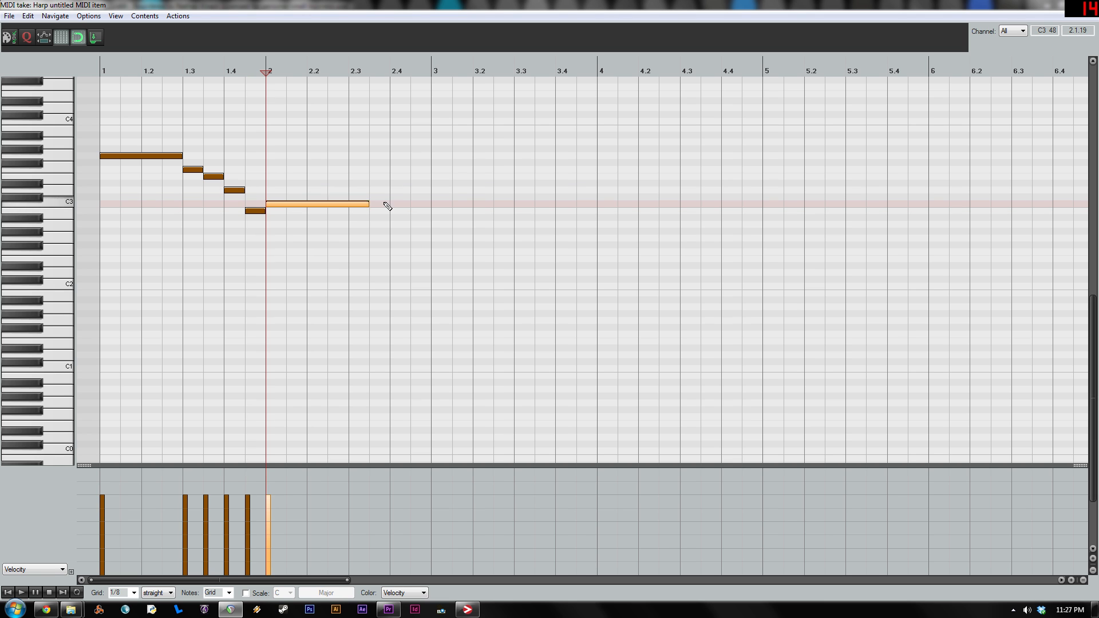
drag(367, 204, 430, 204)
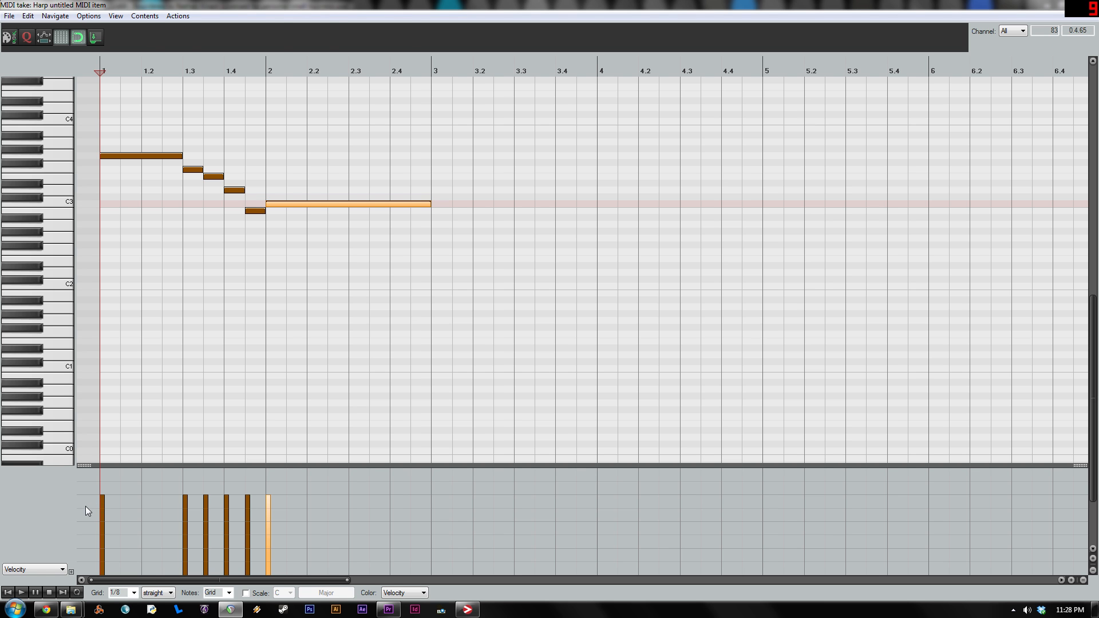
mouse_move(111, 508)
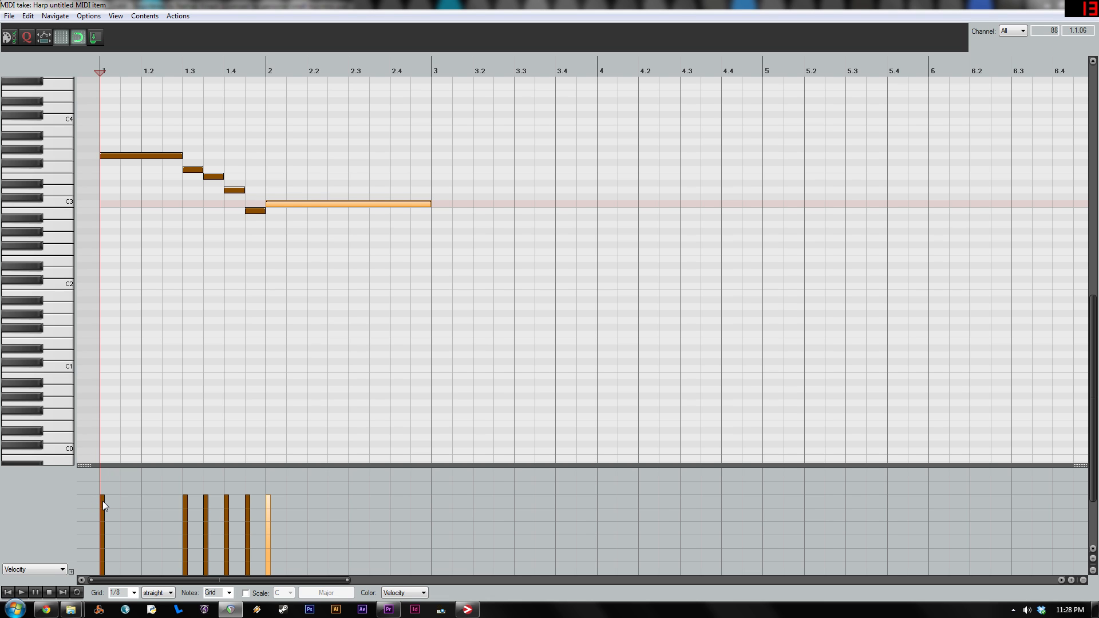
click(140, 156)
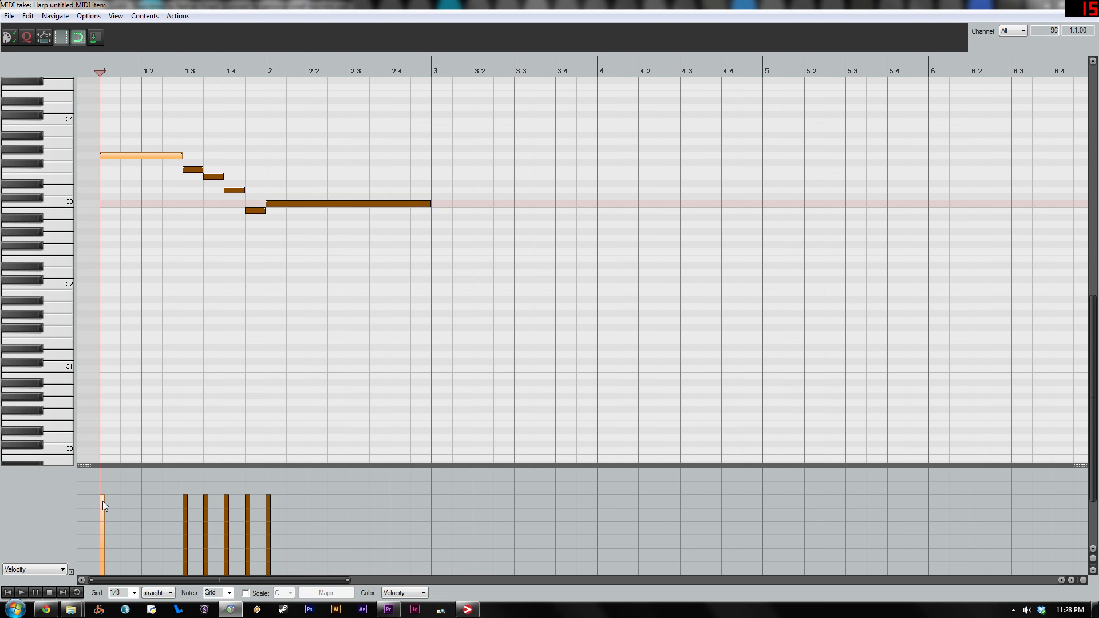
click(140, 156)
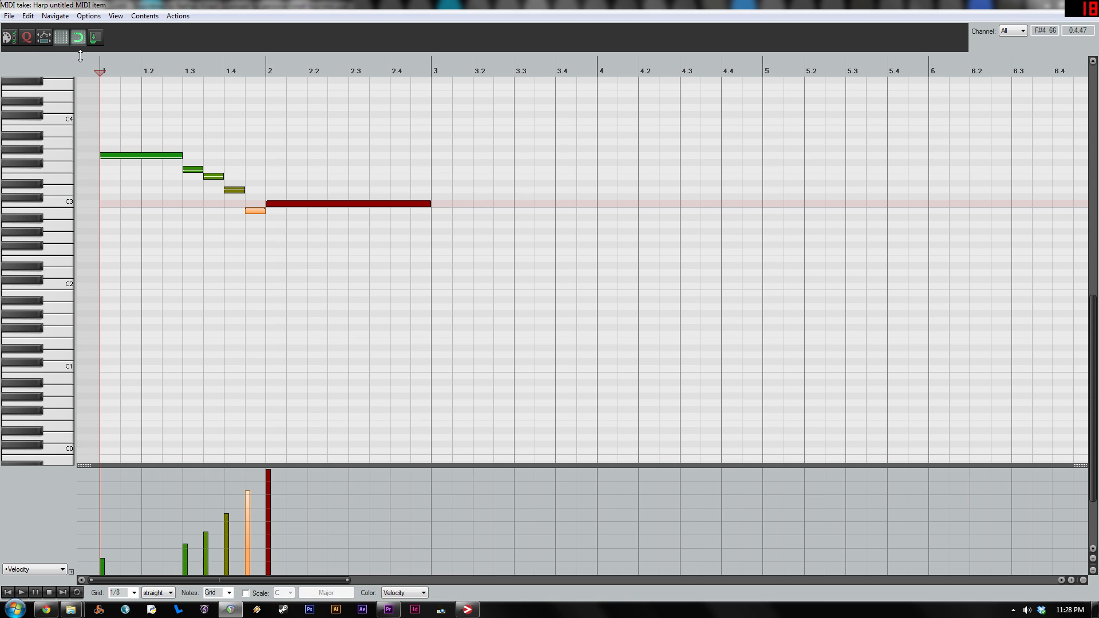
mouse_move(126, 218)
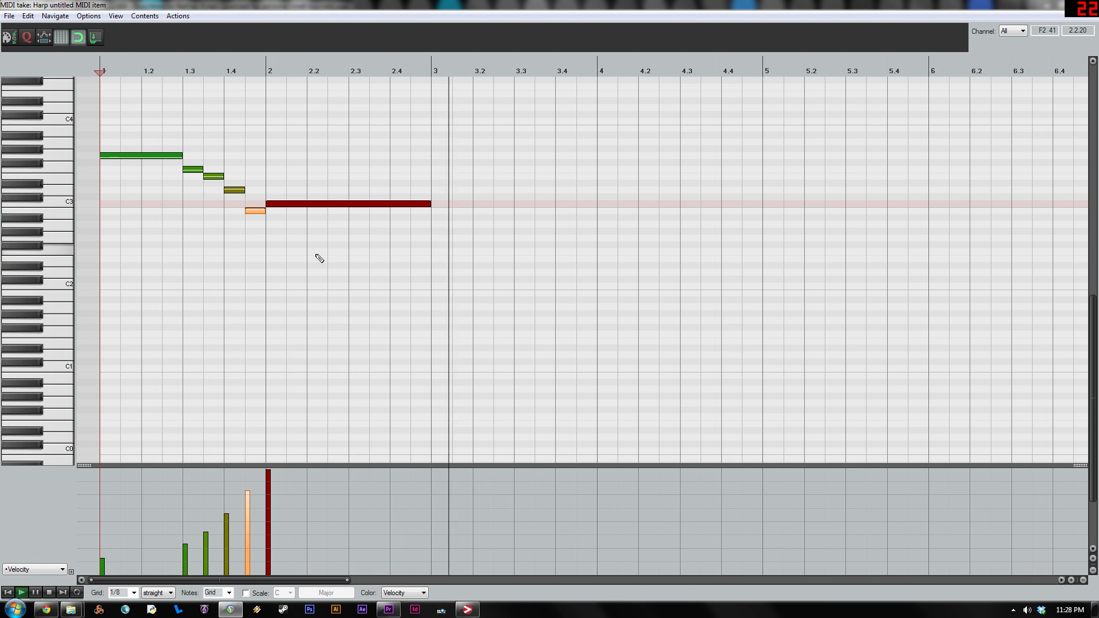
mouse_move(392, 114)
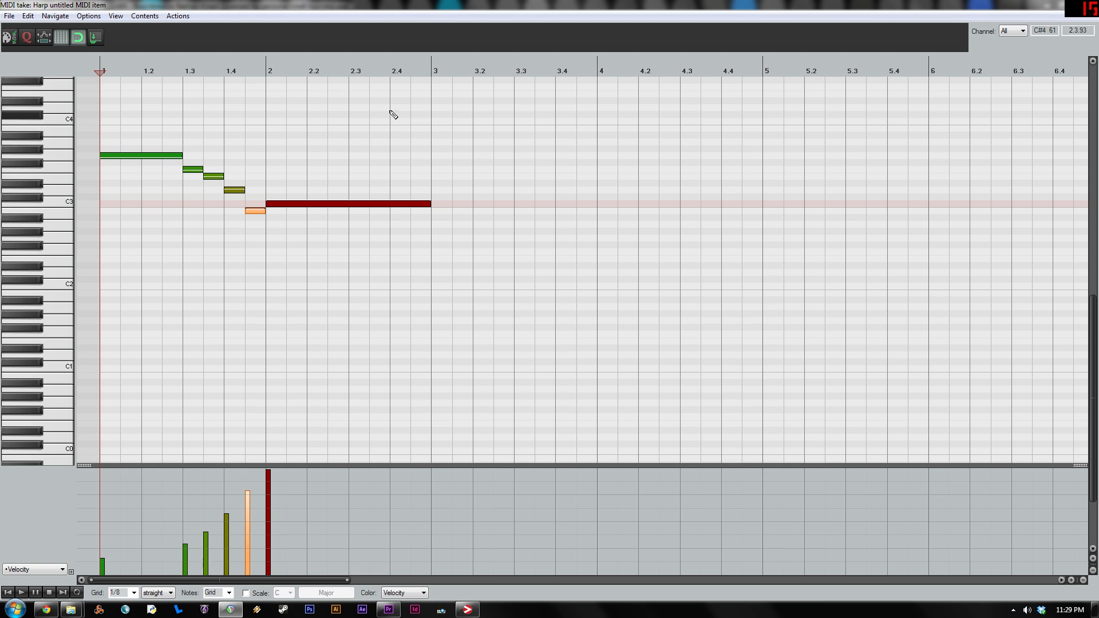
mouse_move(364, 140)
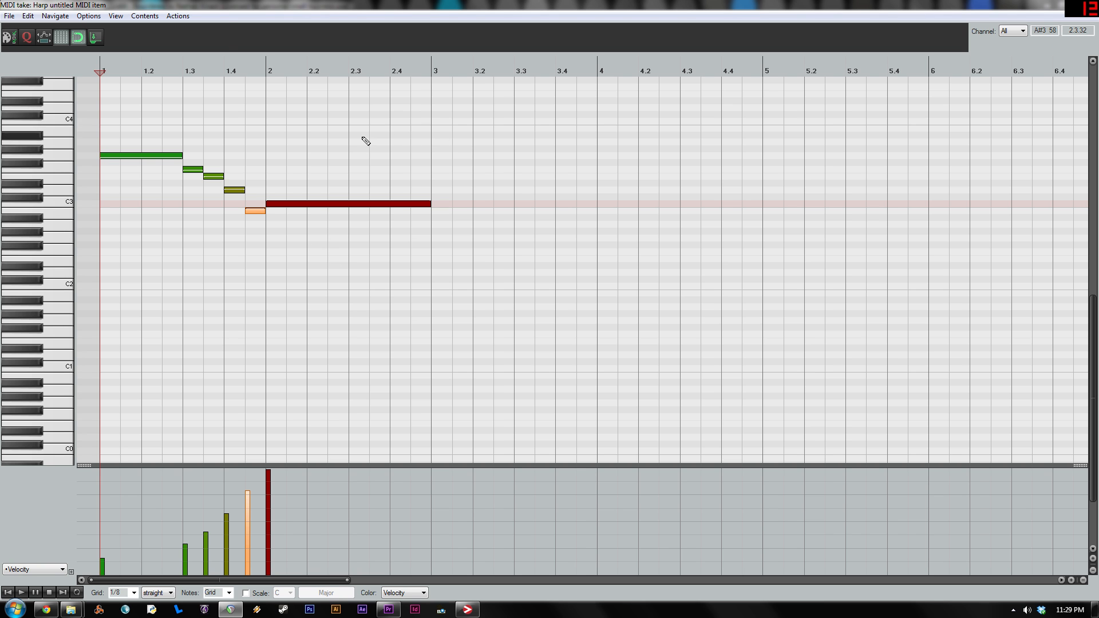
mouse_move(871, 64)
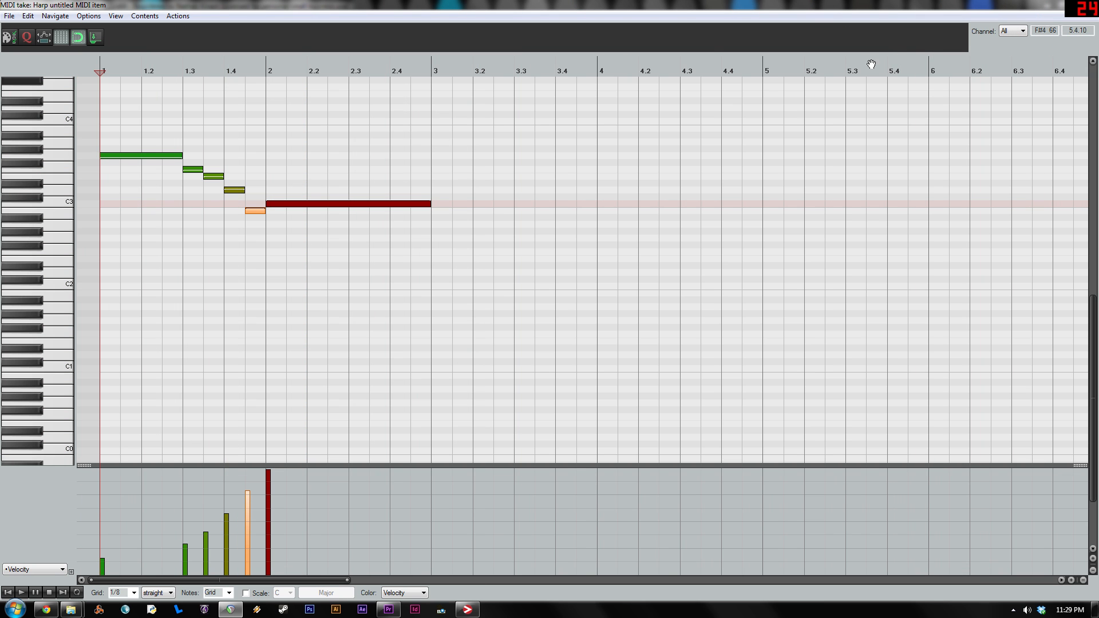
mouse_move(395, 477)
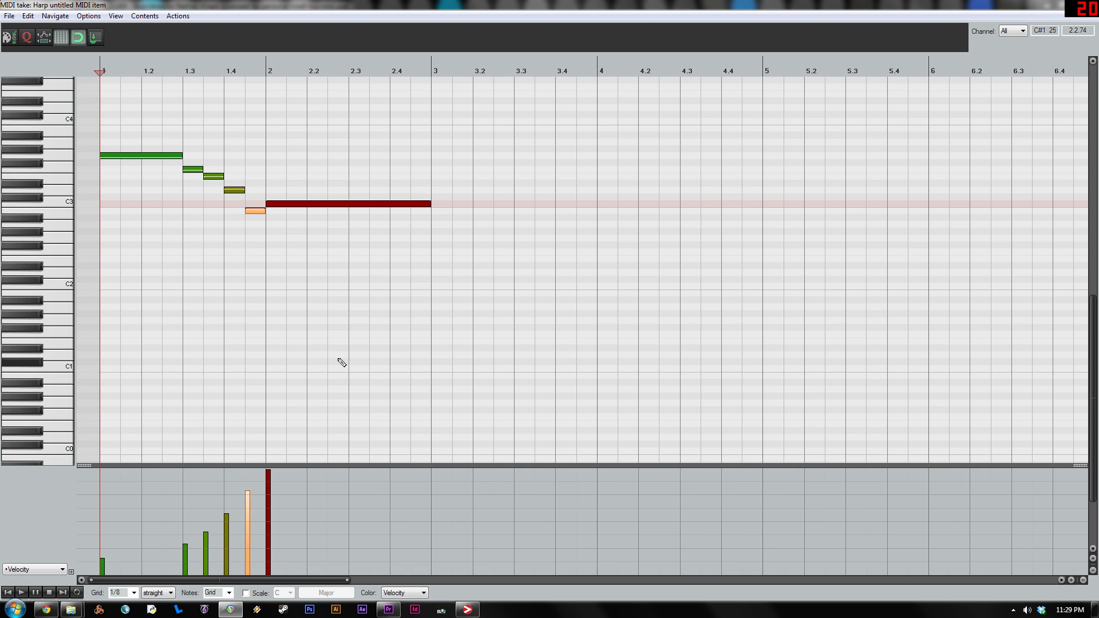
mouse_move(330, 363)
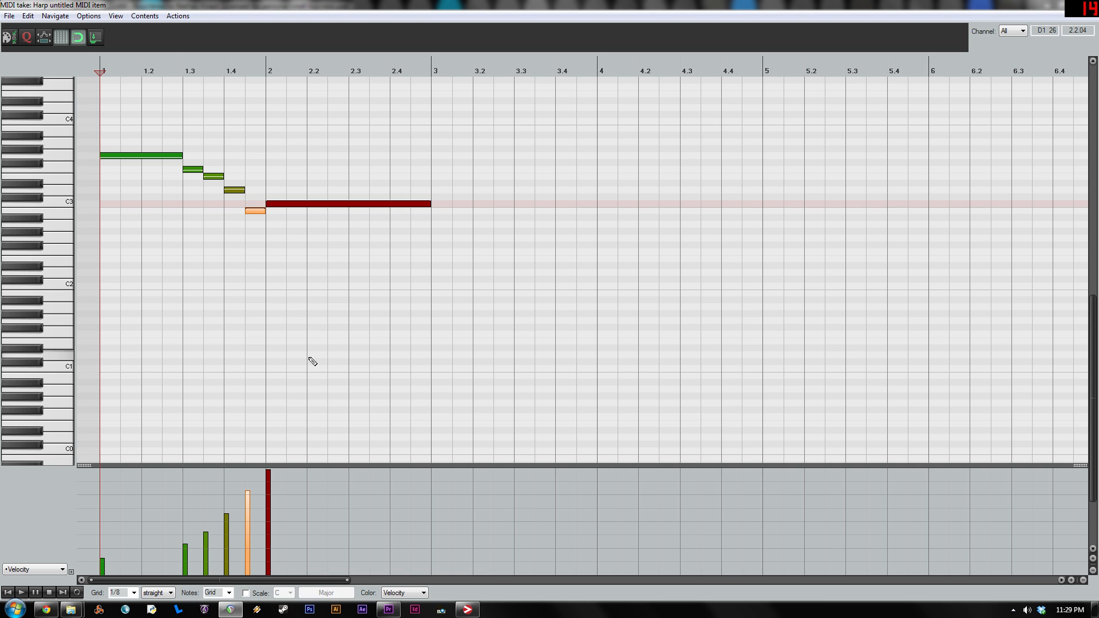
mouse_move(345, 372)
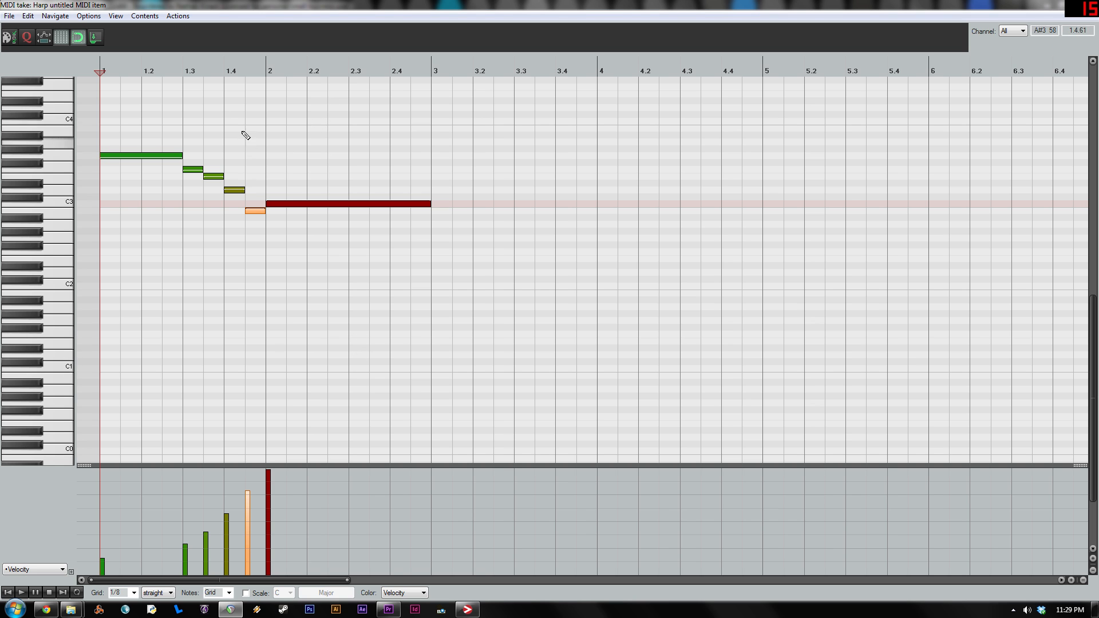
mouse_move(459, 137)
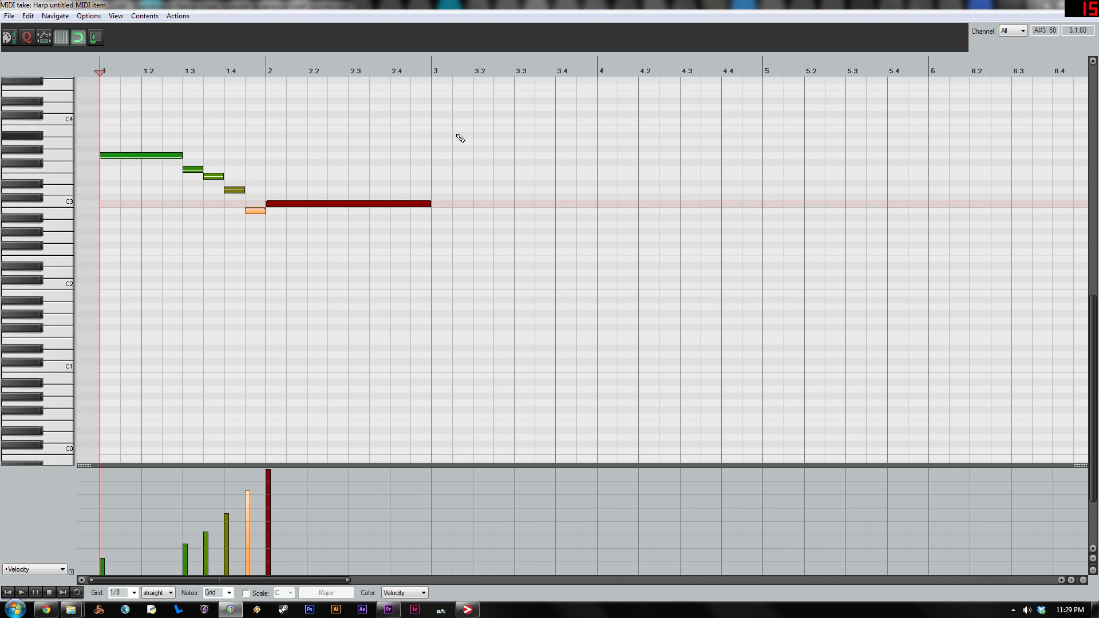
mouse_move(441, 112)
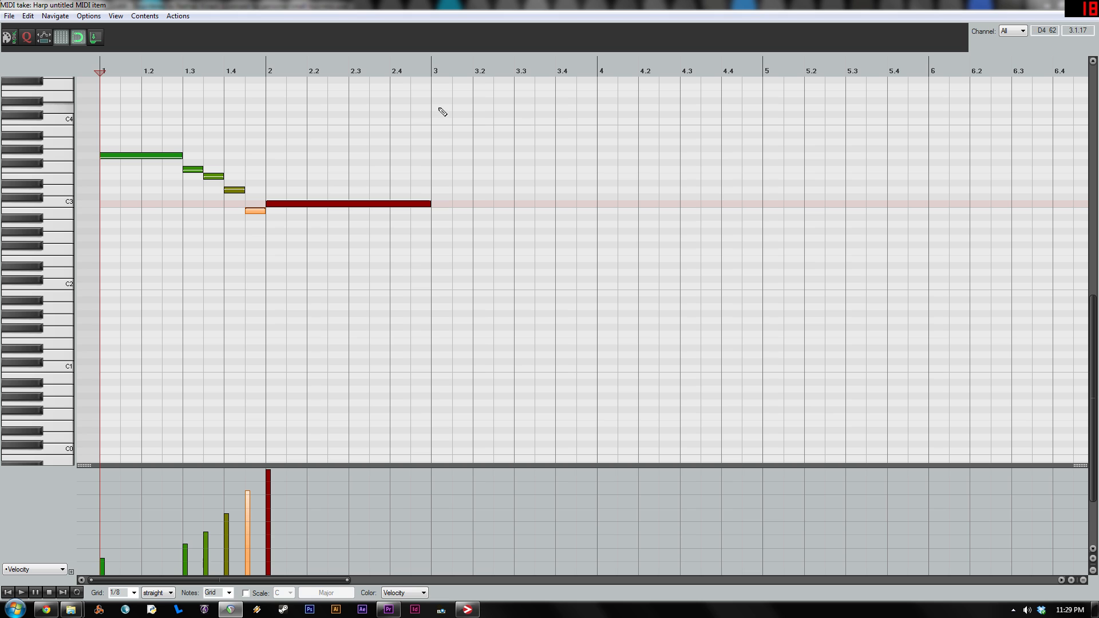
mouse_move(432, 124)
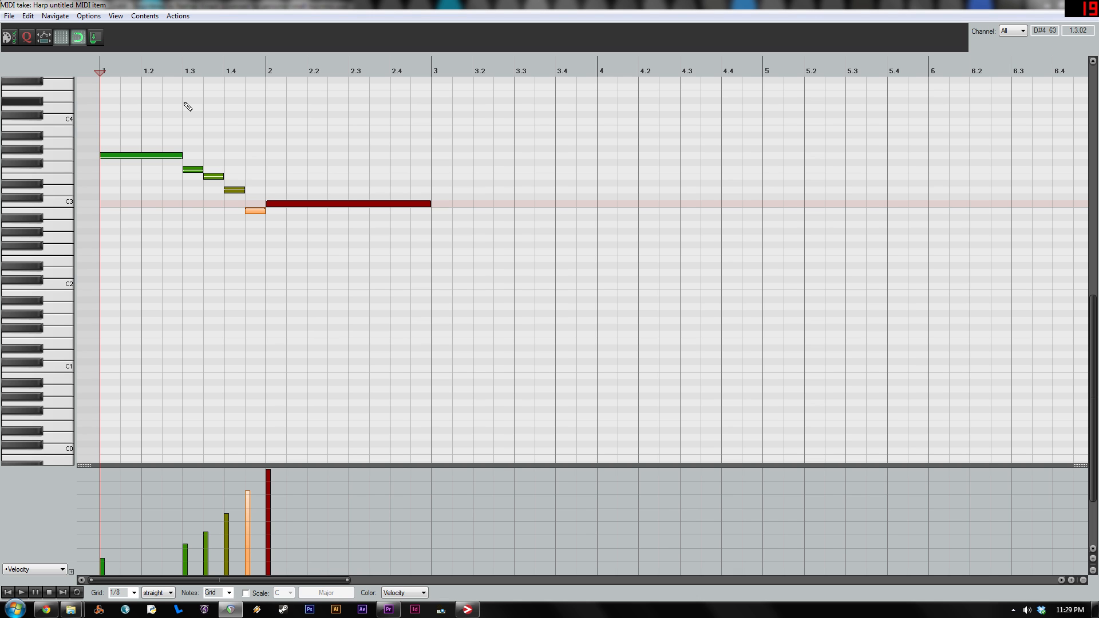
mouse_move(469, 104)
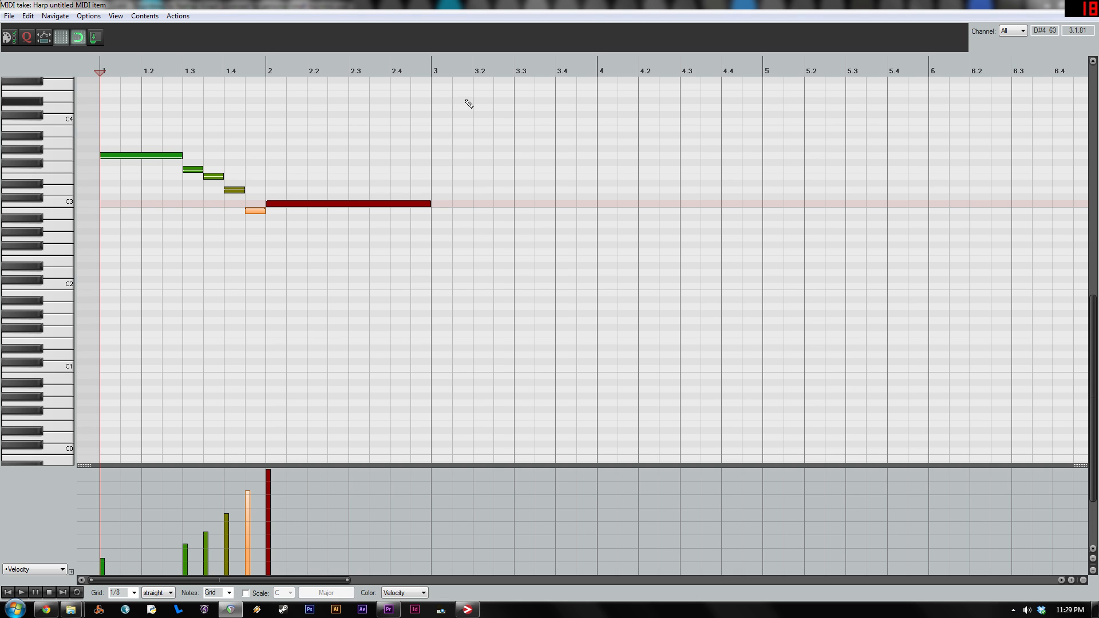
- Select all the harp notes and bring up Edit > Humanize for them
drag(464, 103, 266, 205)
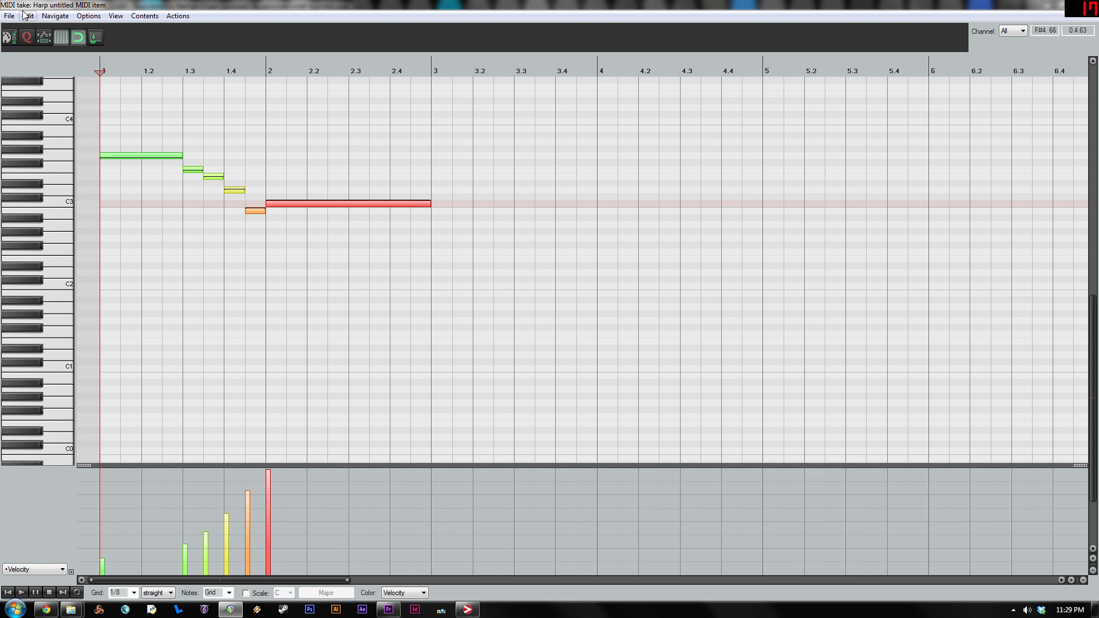
click(27, 15)
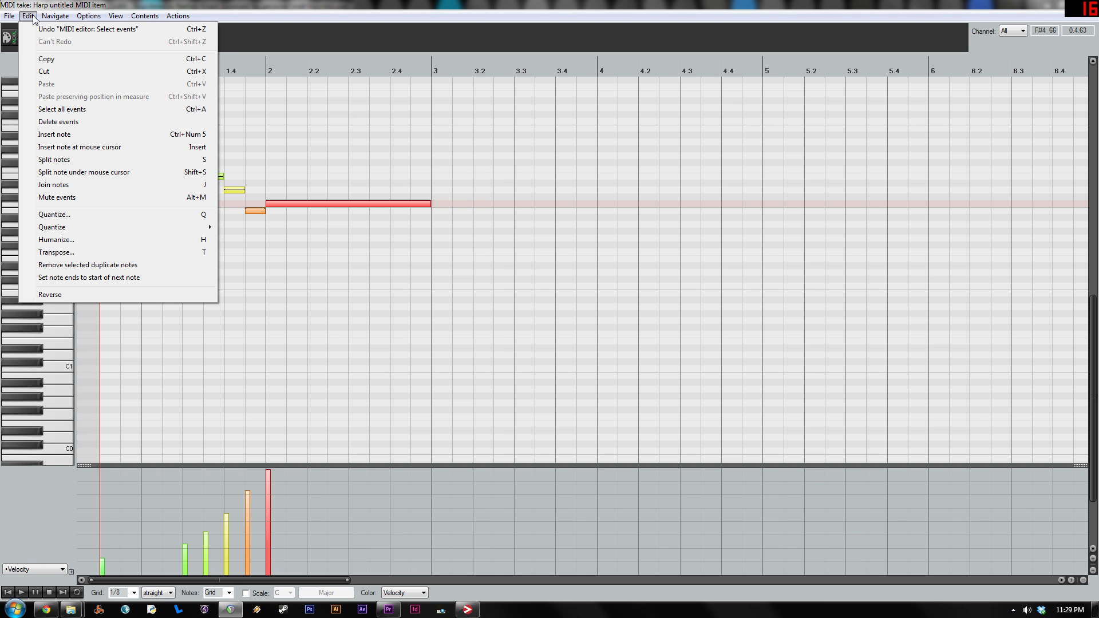
mouse_move(82, 239)
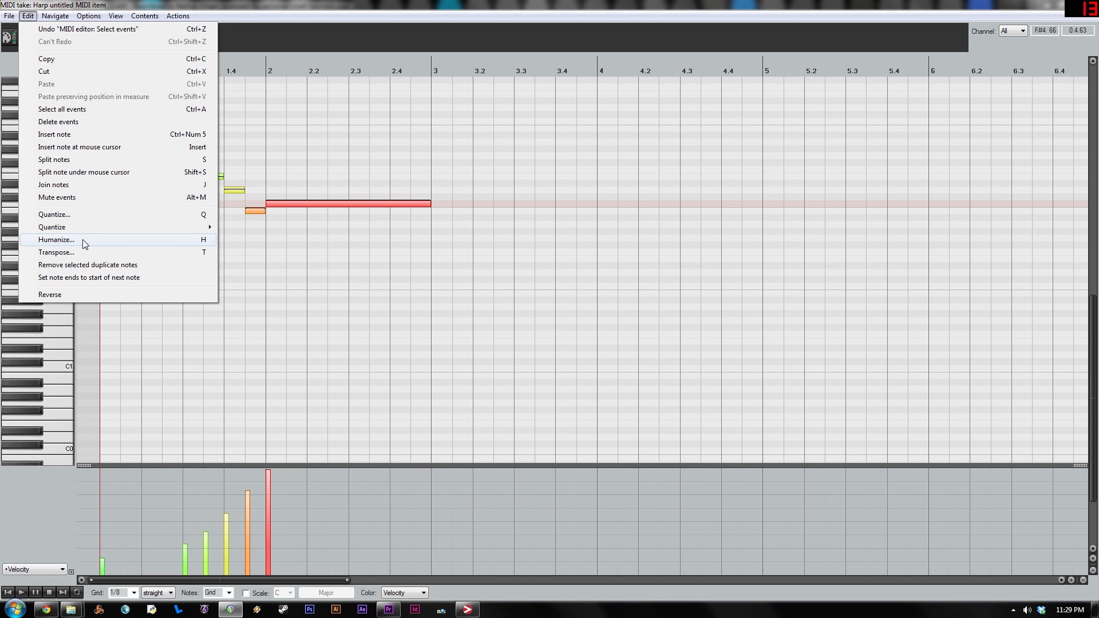
click(56, 239)
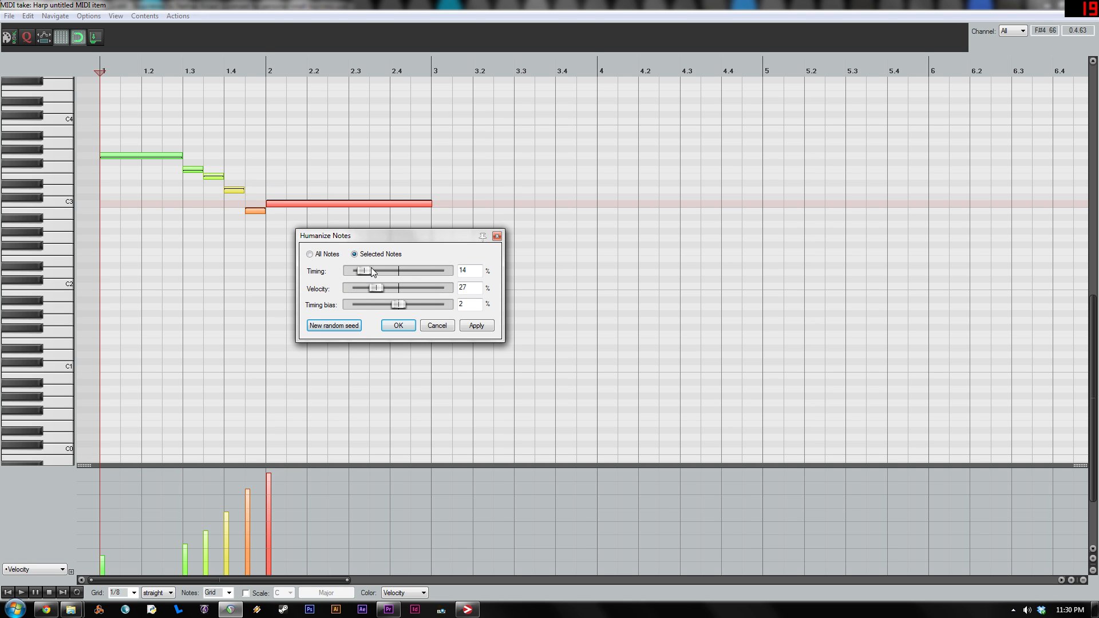
- Apply humanization with 18% timing, 29% velocity and a fresh random seed
click(333, 325)
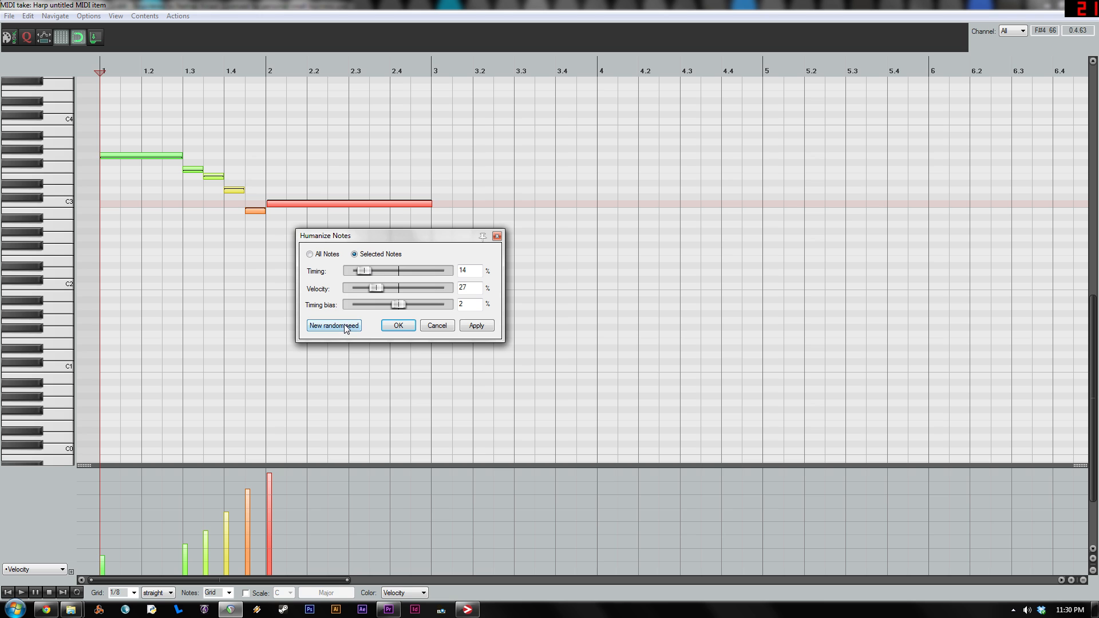
click(333, 325)
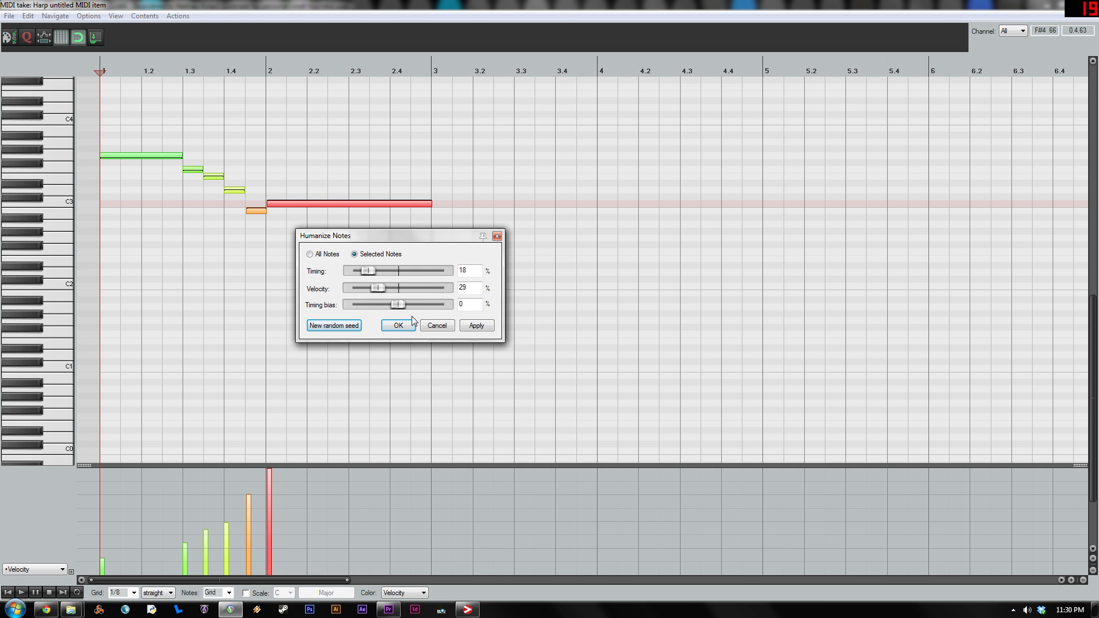
mouse_move(385, 299)
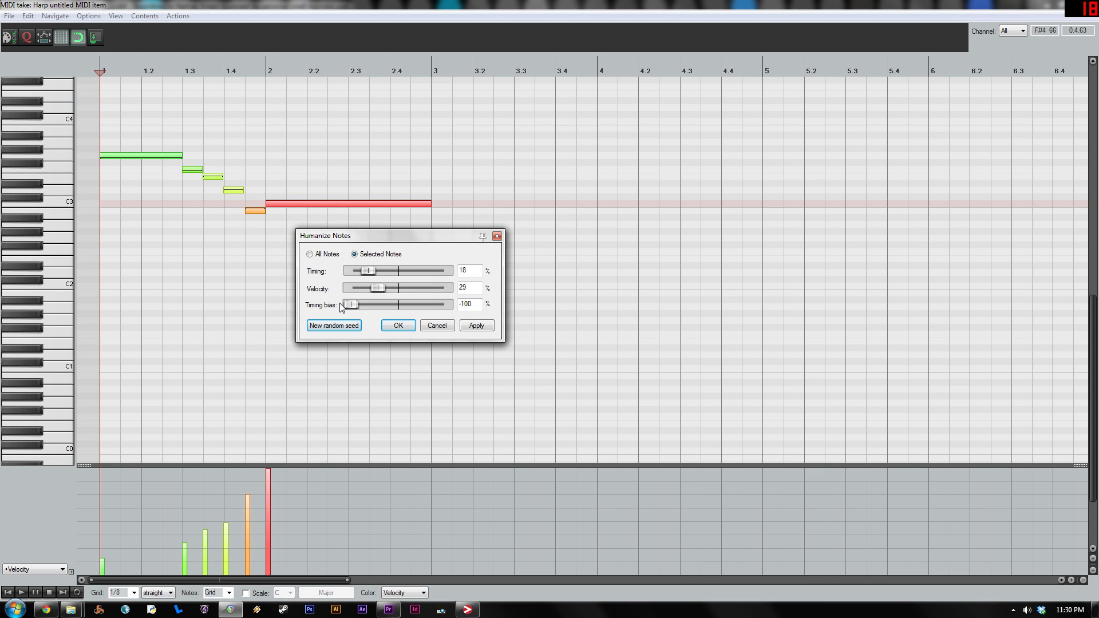
mouse_move(335, 309)
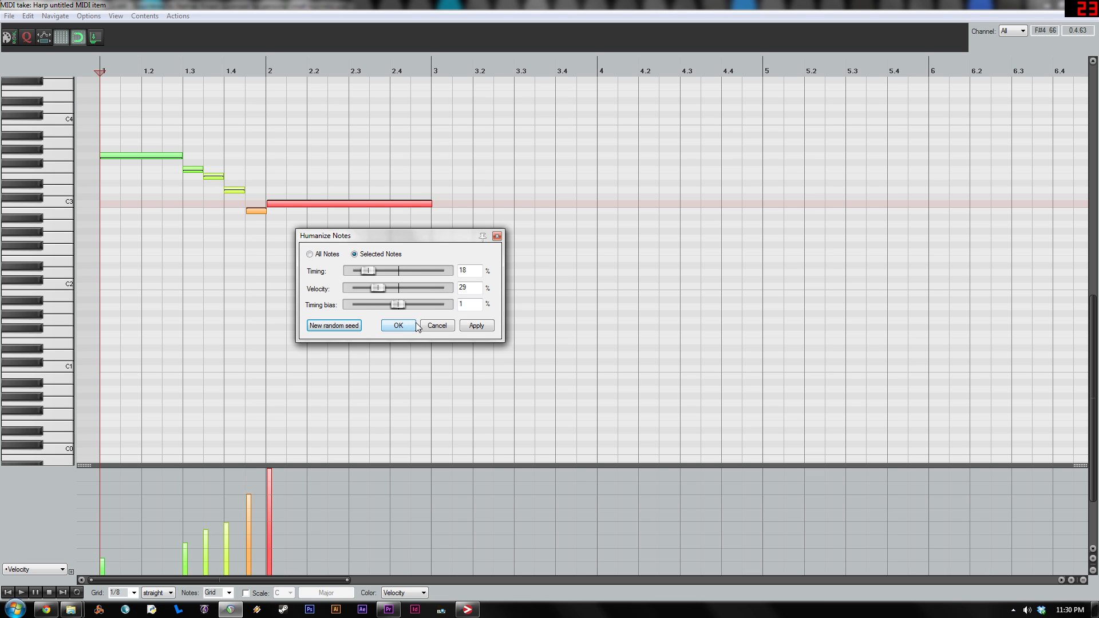
click(397, 325)
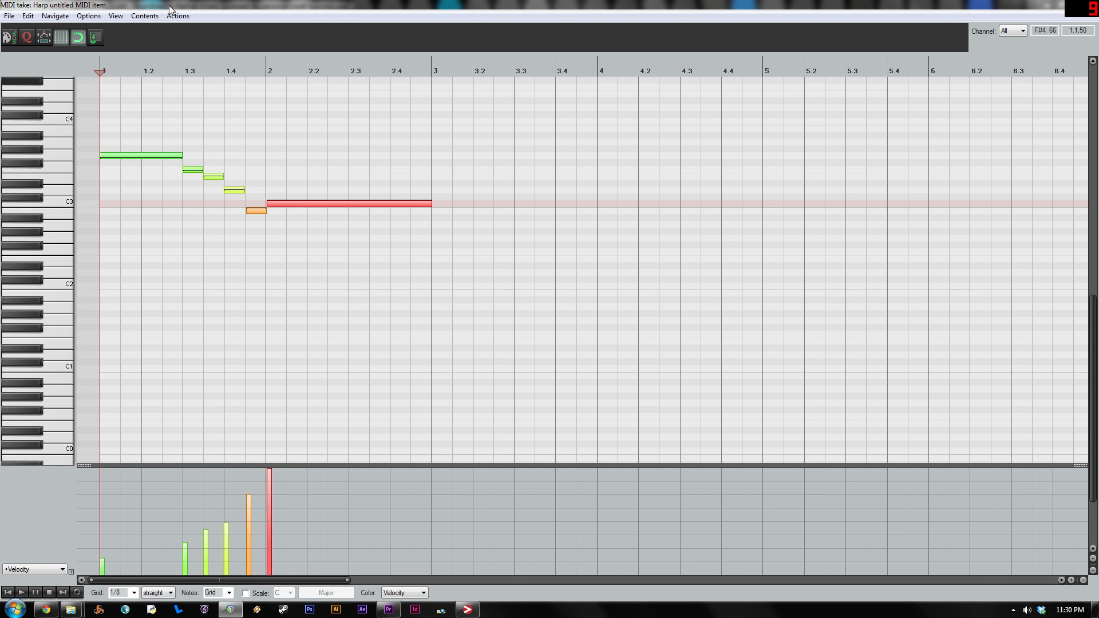
mouse_move(182, 28)
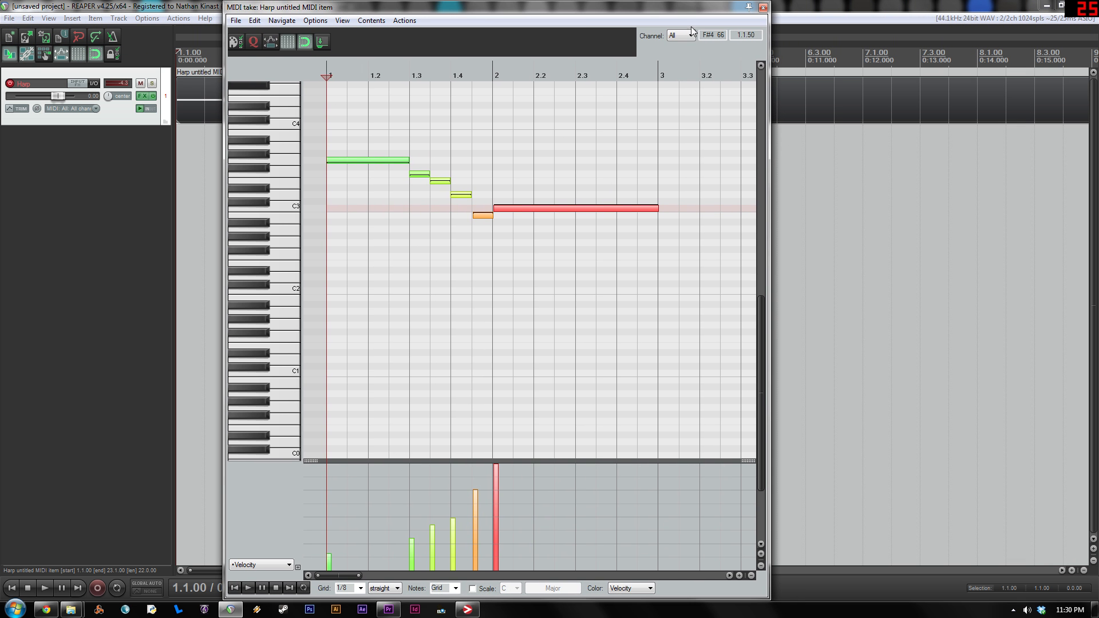
- Close the MIDI editor and return the edit cursor to 1.1.00
click(764, 7)
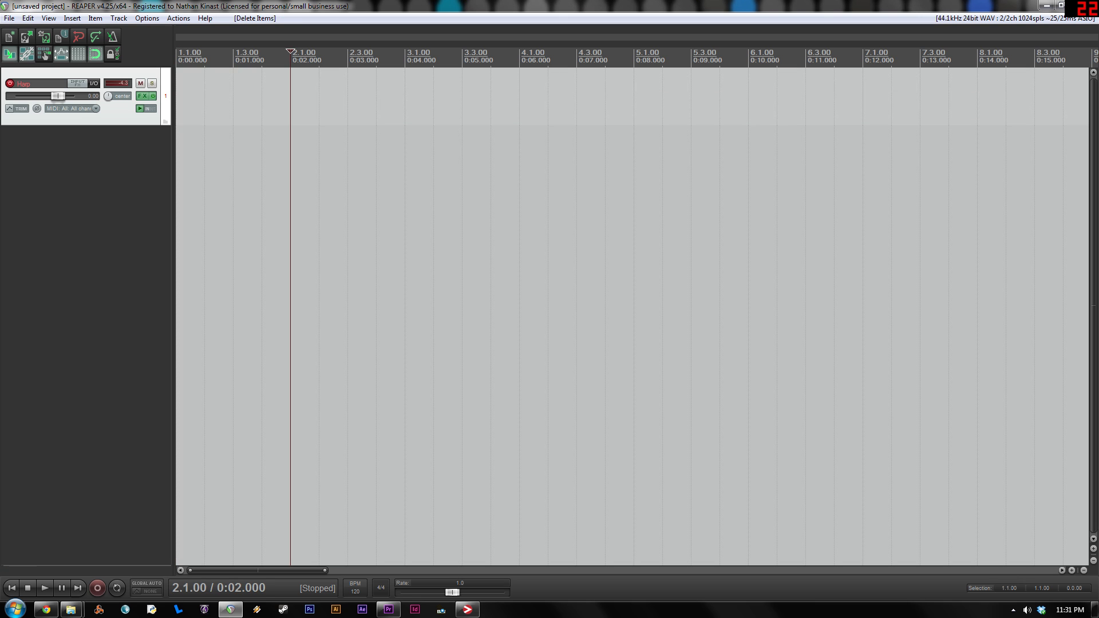
mouse_move(155, 199)
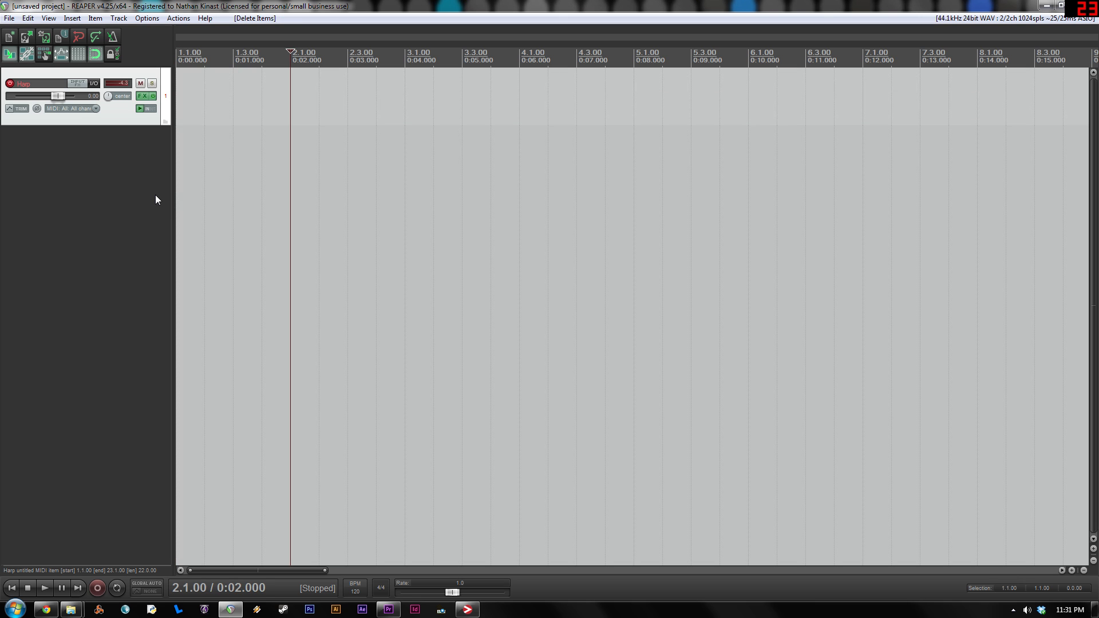
click(177, 57)
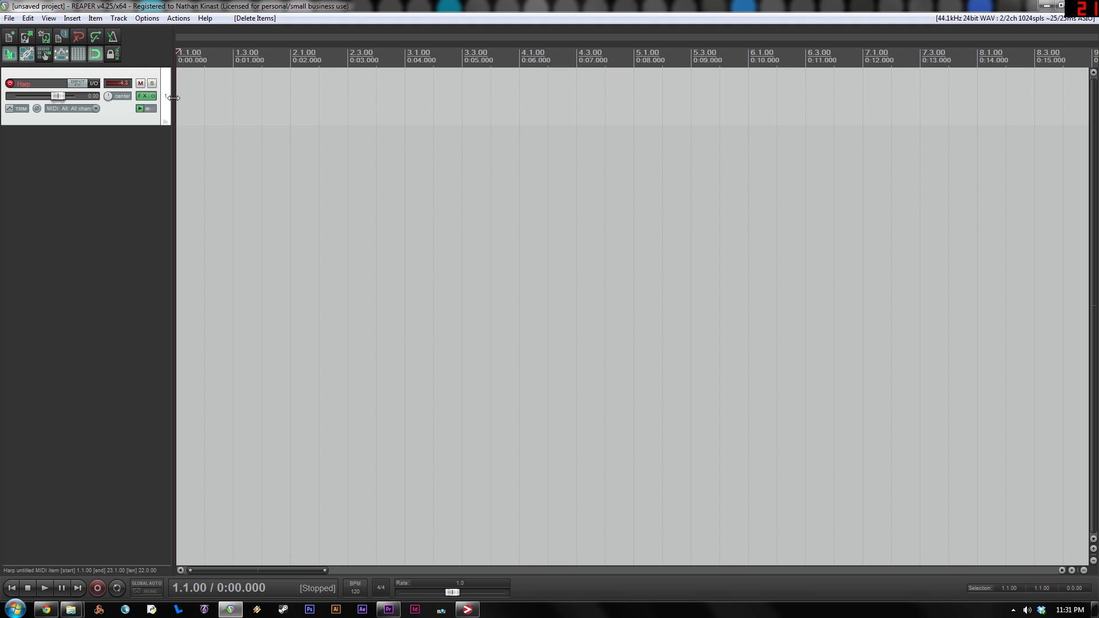
mouse_move(96, 156)
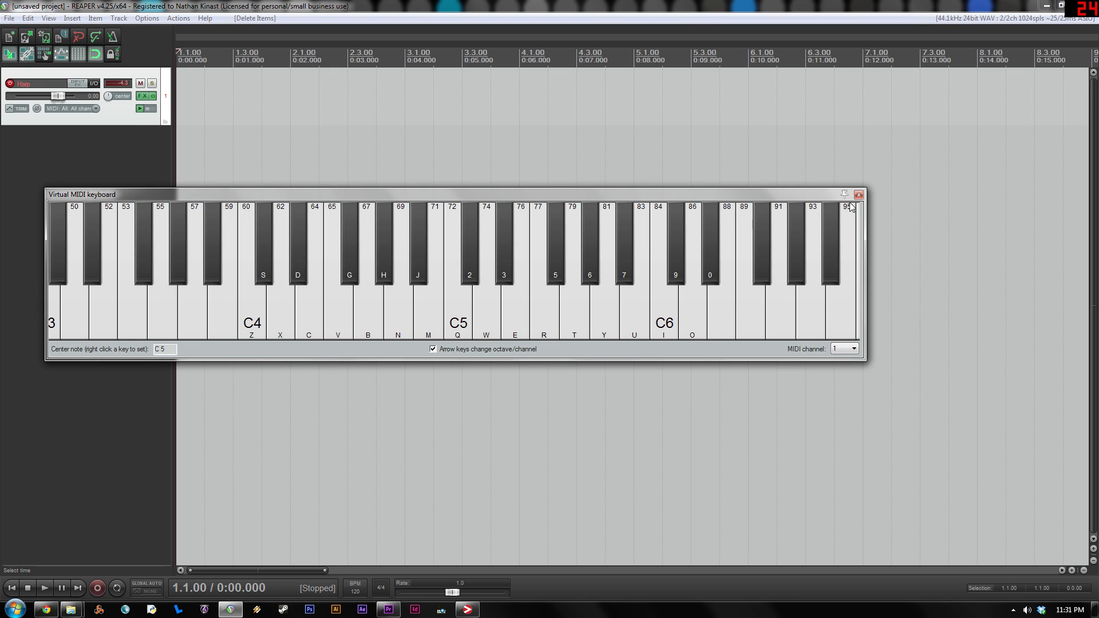
- Record a new harp take from the virtual keyboard with the metronome toggled, then close the keyboard
click(858, 195)
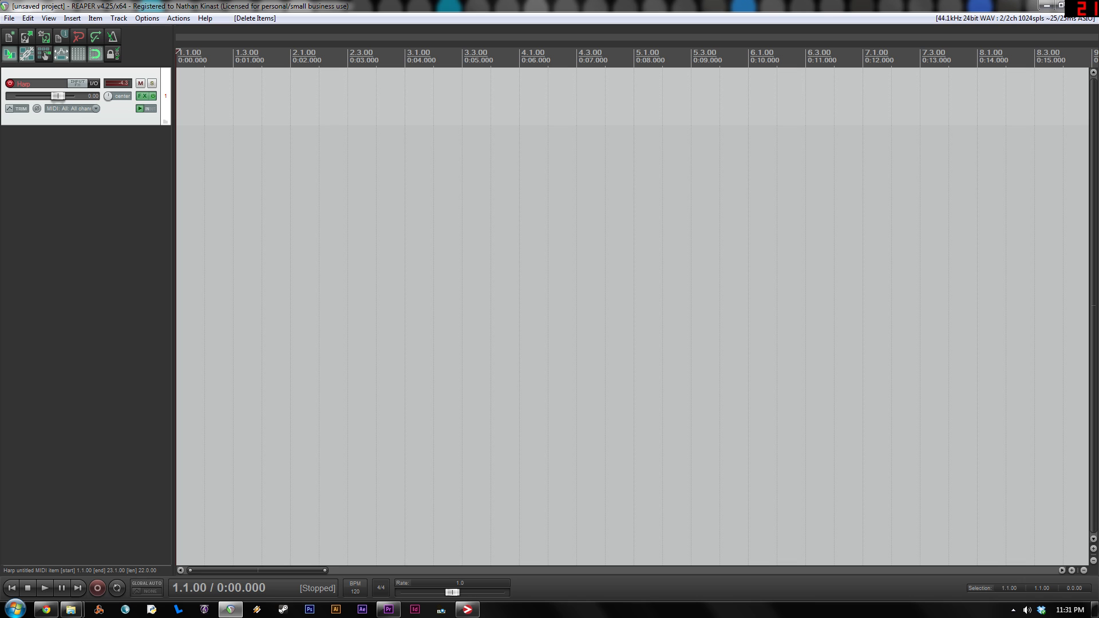
mouse_move(96, 589)
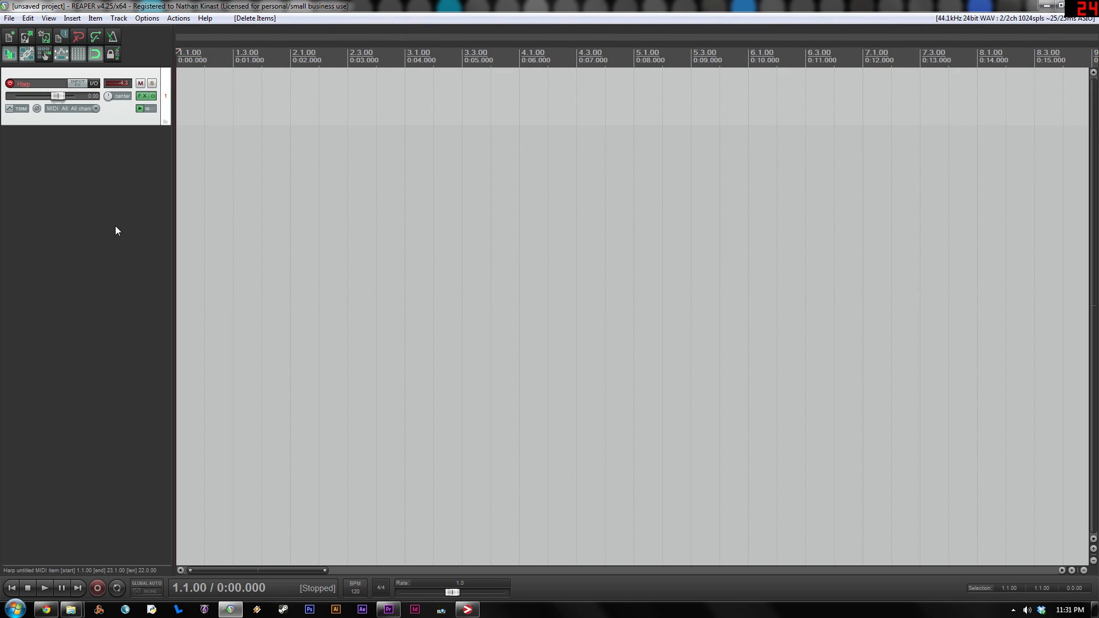
click(96, 587)
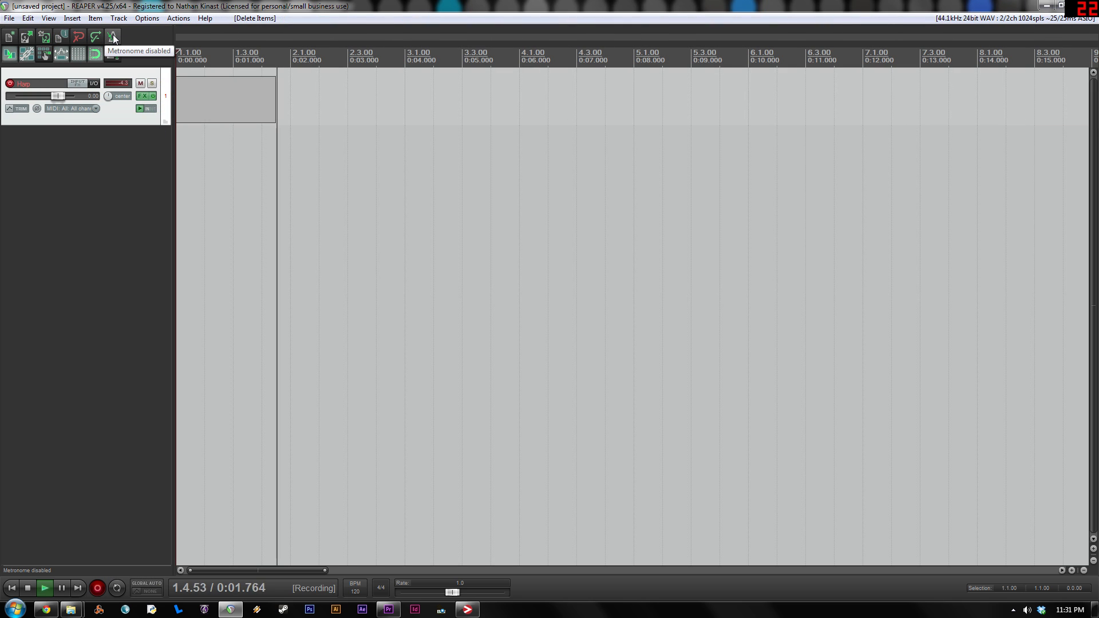
click(113, 37)
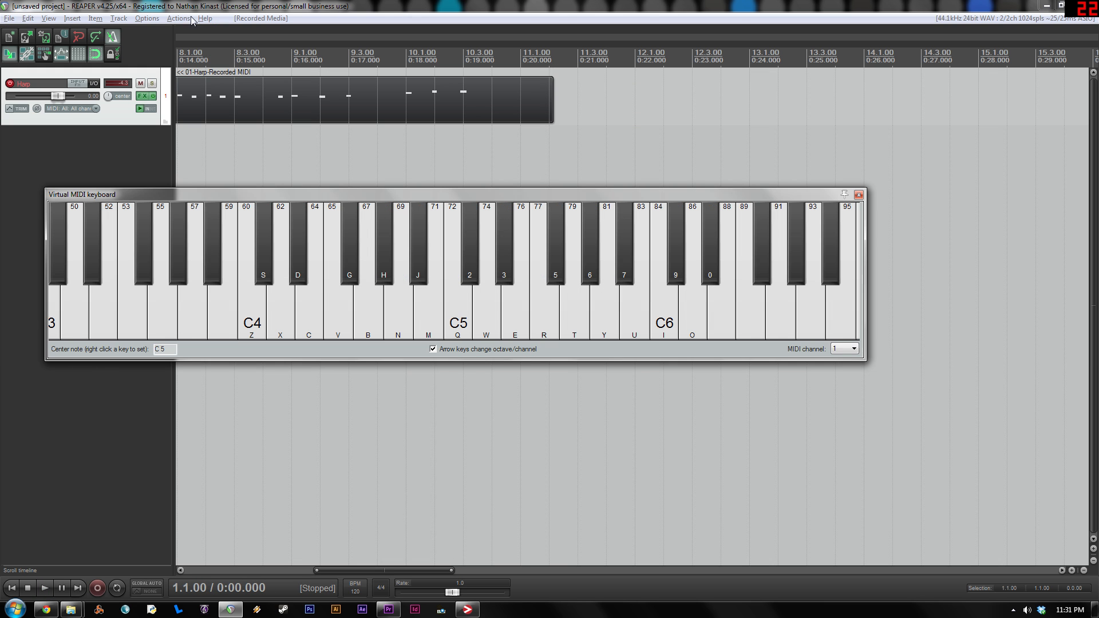
mouse_move(859, 195)
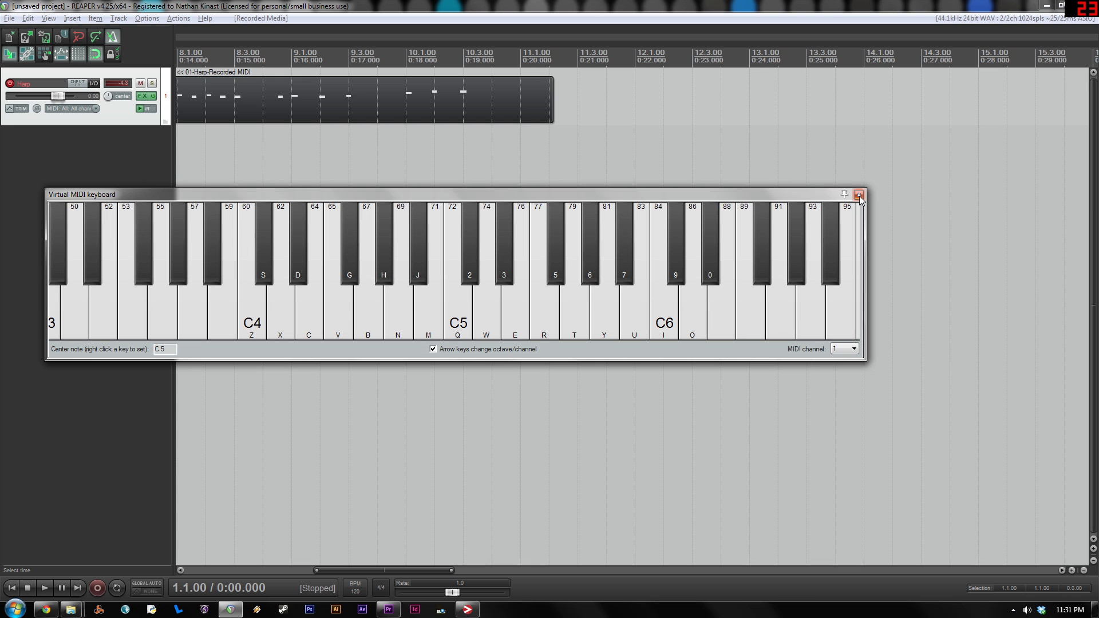
click(858, 194)
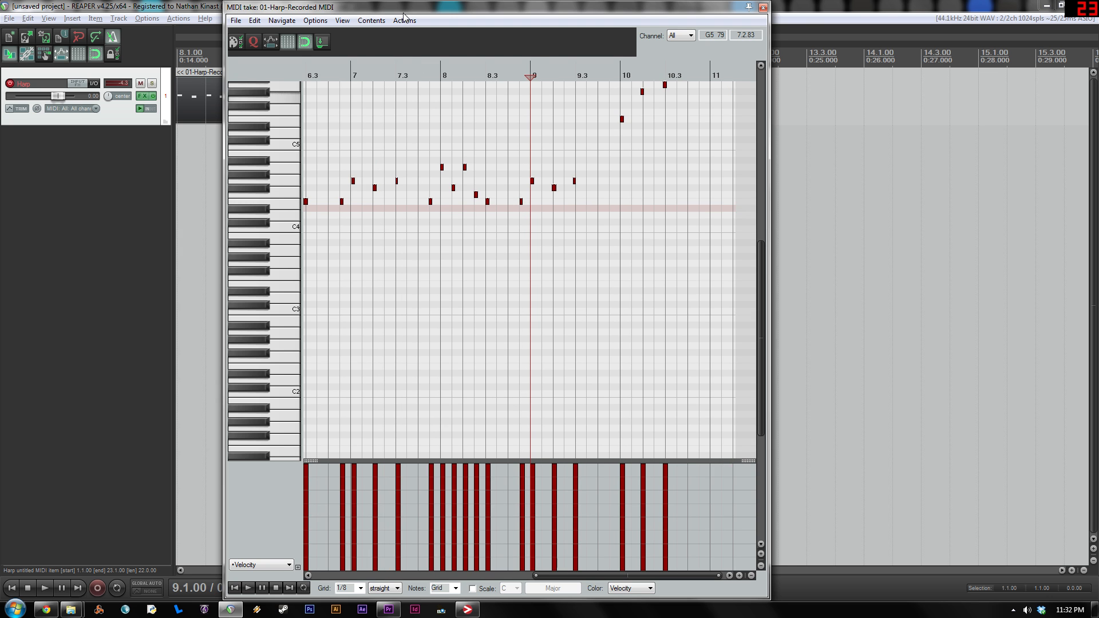
- Maximize the MIDI editor and select the corrected G4 note near bar 8.2
click(753, 6)
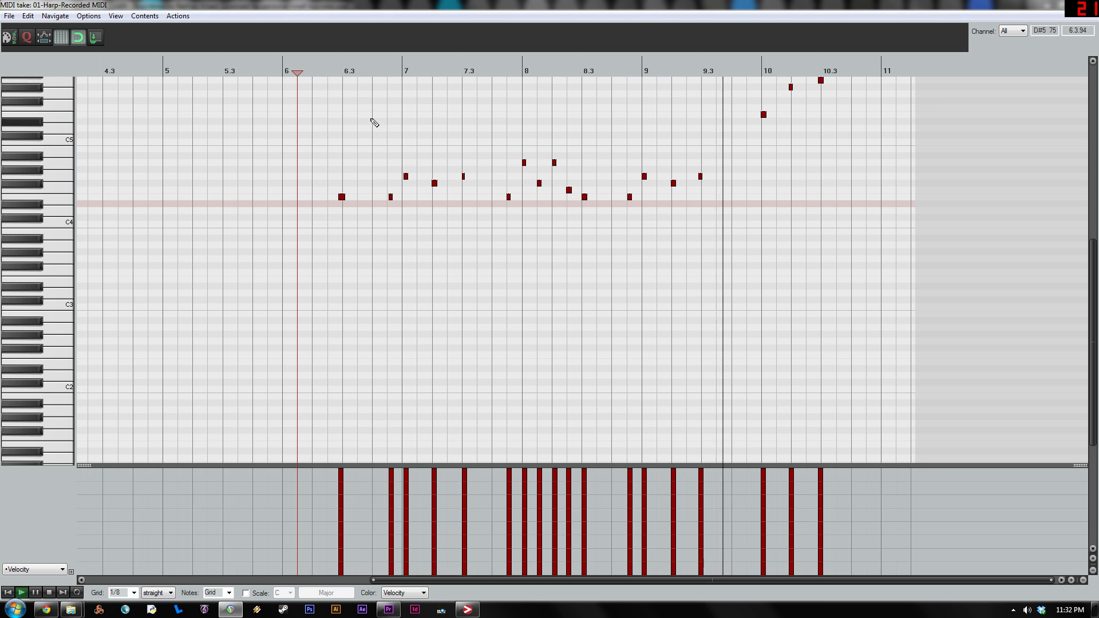
mouse_move(565, 184)
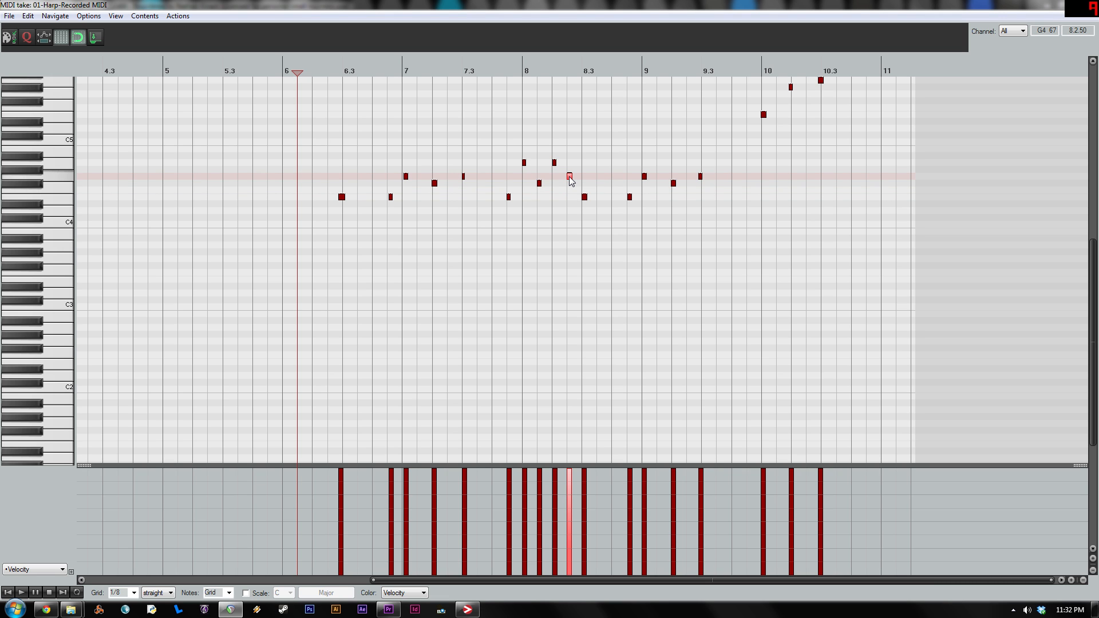
click(492, 70)
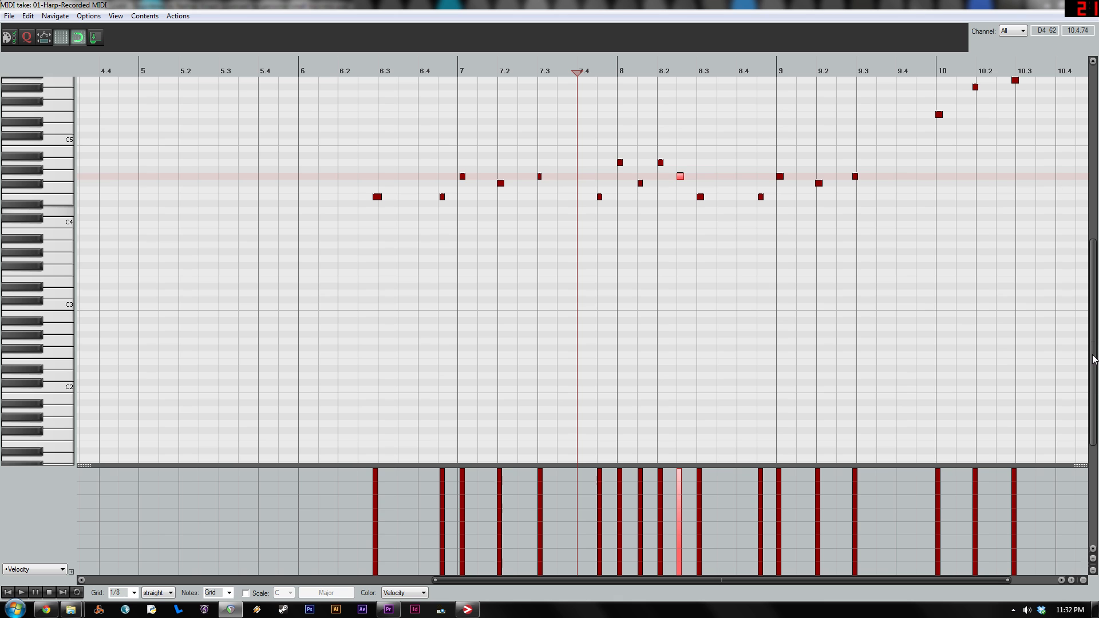
- Bring up Edit > Quantize for the recorded harp notes
scroll(down, 3)
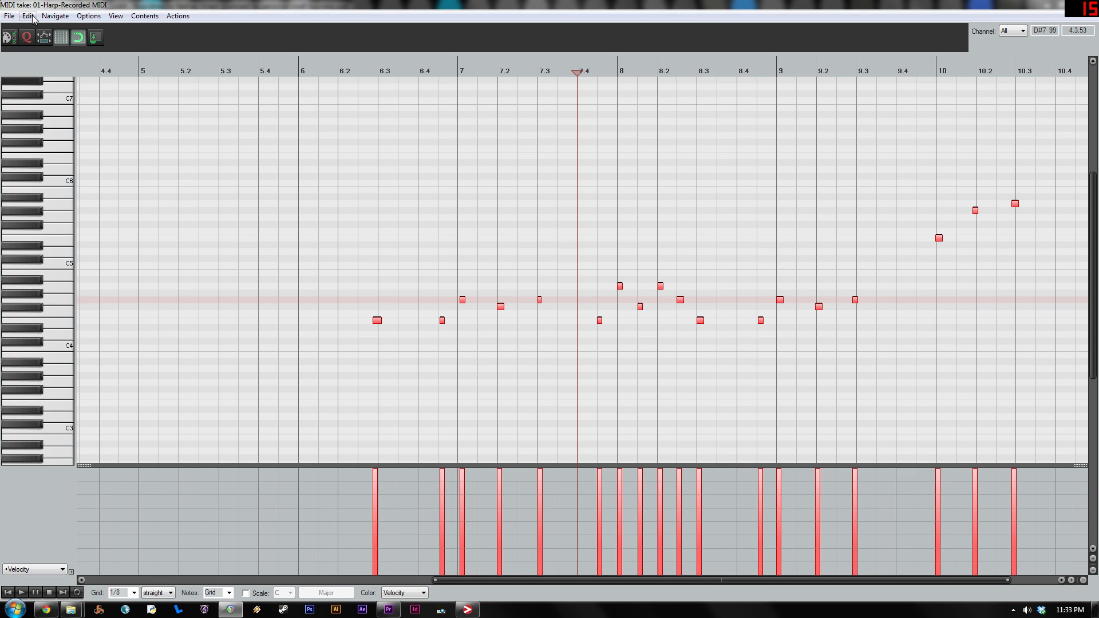
click(28, 15)
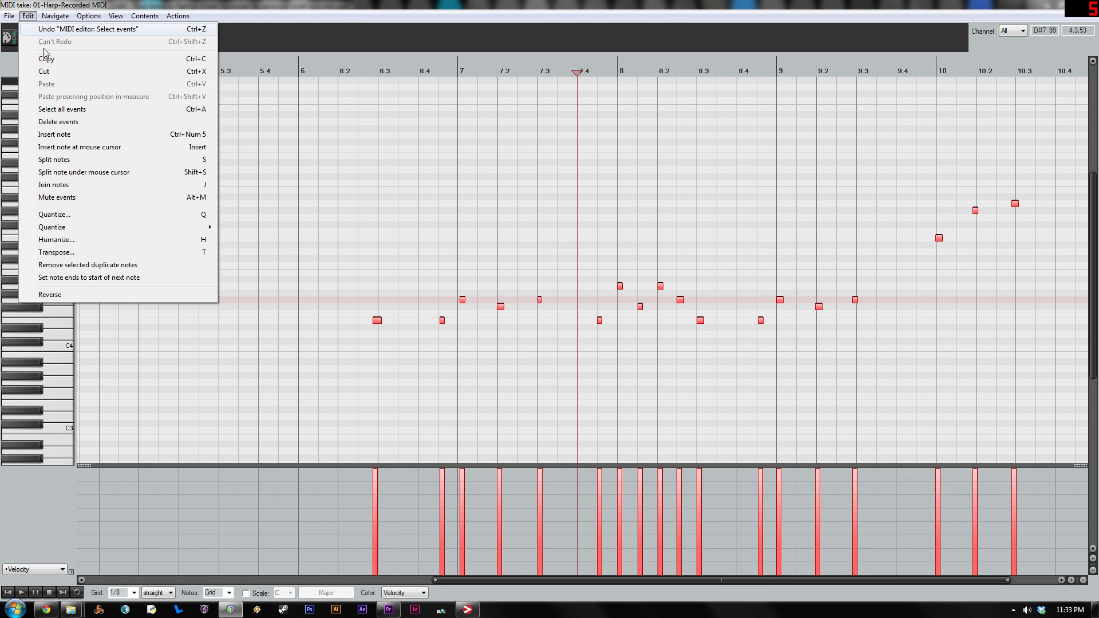
mouse_move(65, 215)
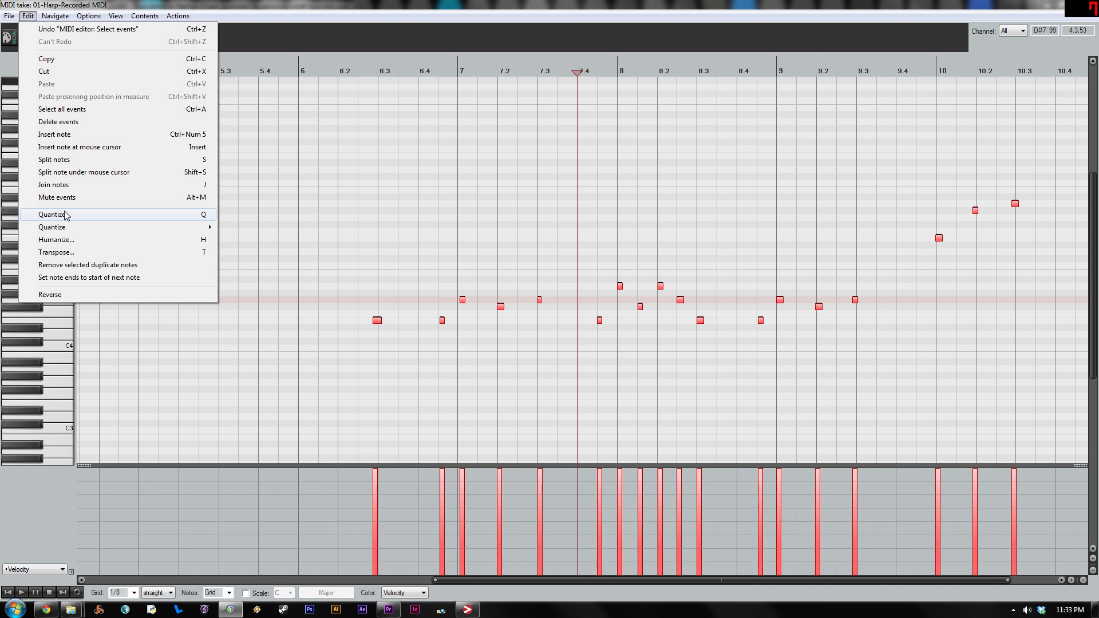
click(53, 214)
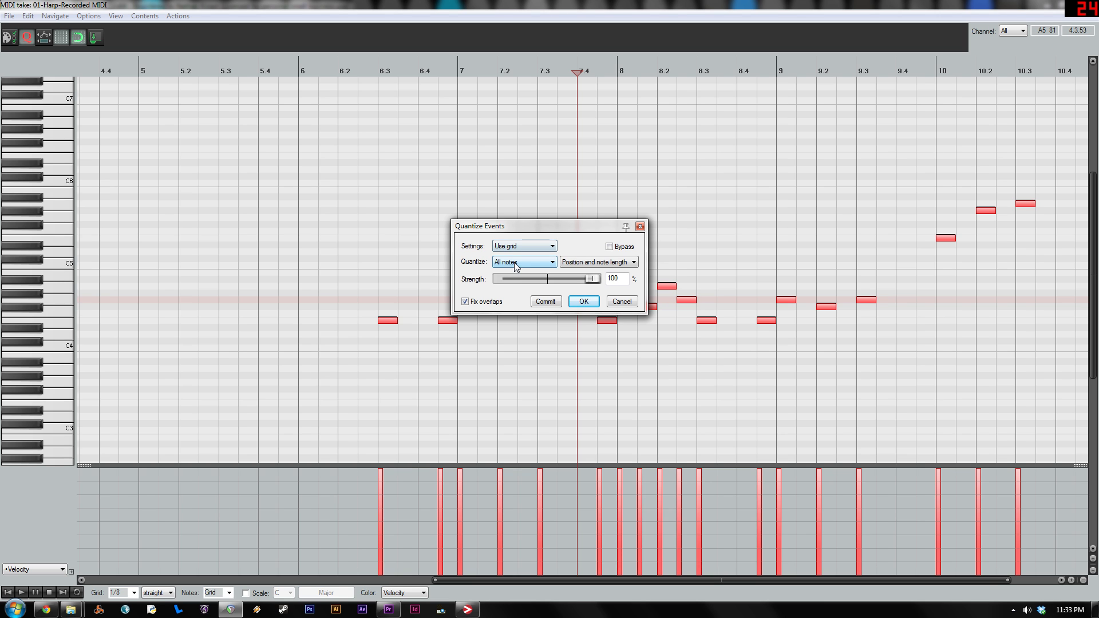
mouse_move(572, 267)
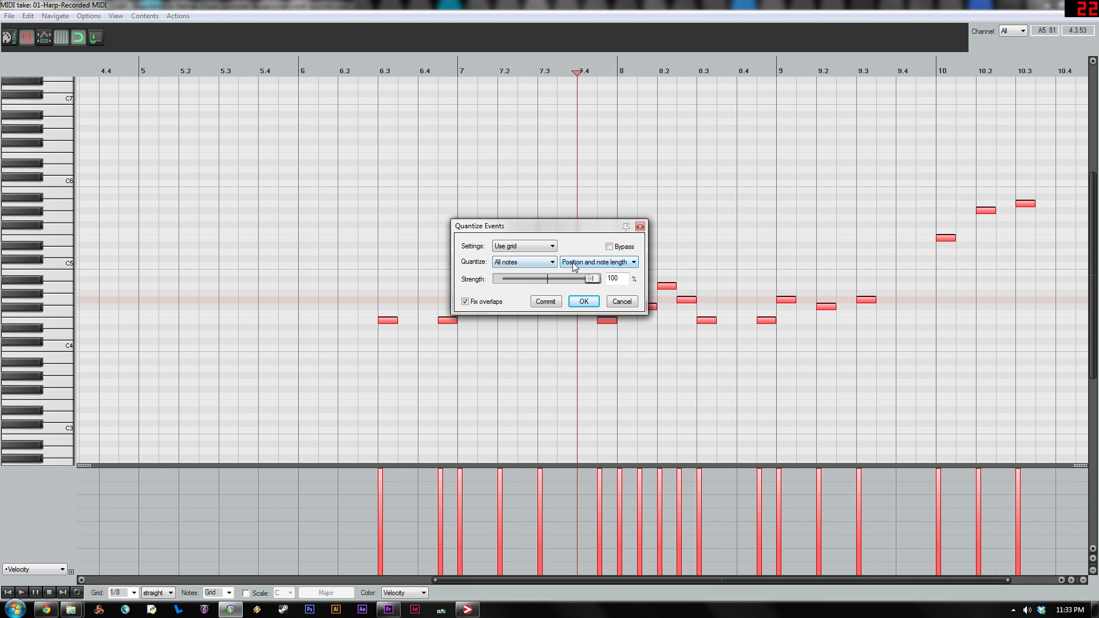
mouse_move(504, 261)
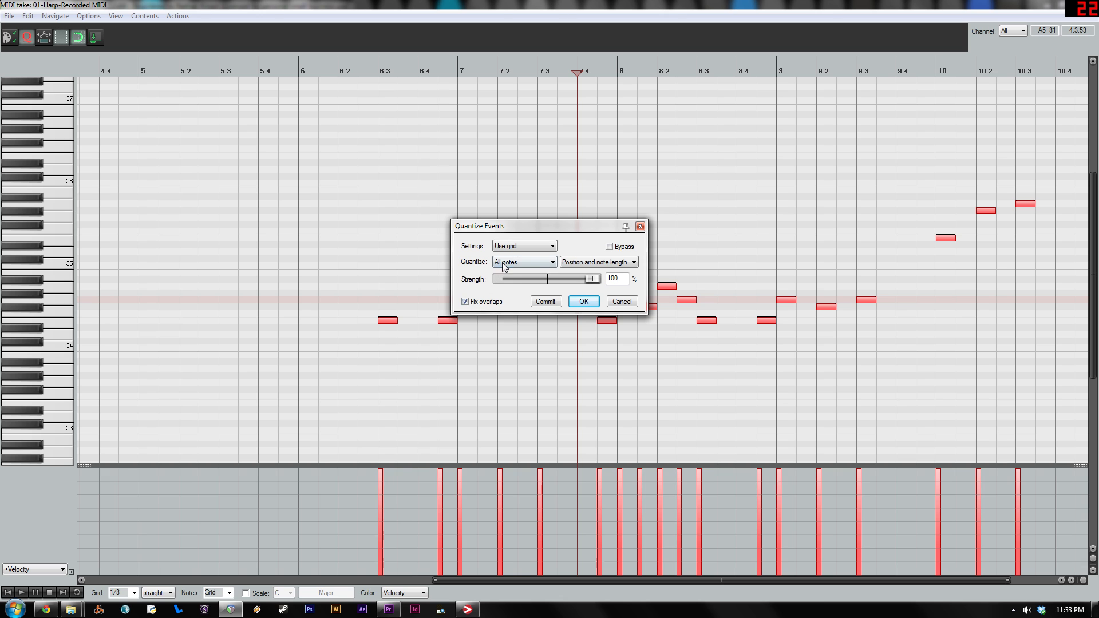
- Quantize all notes to the 1/8 grid in position and length at 100% strength and commit
click(552, 261)
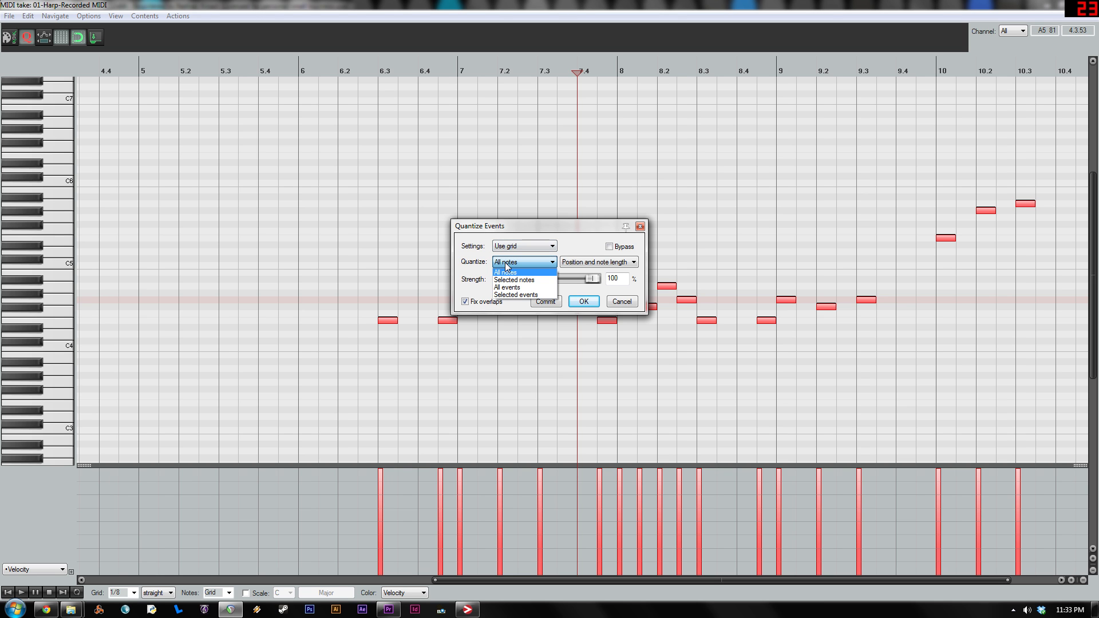
click(523, 261)
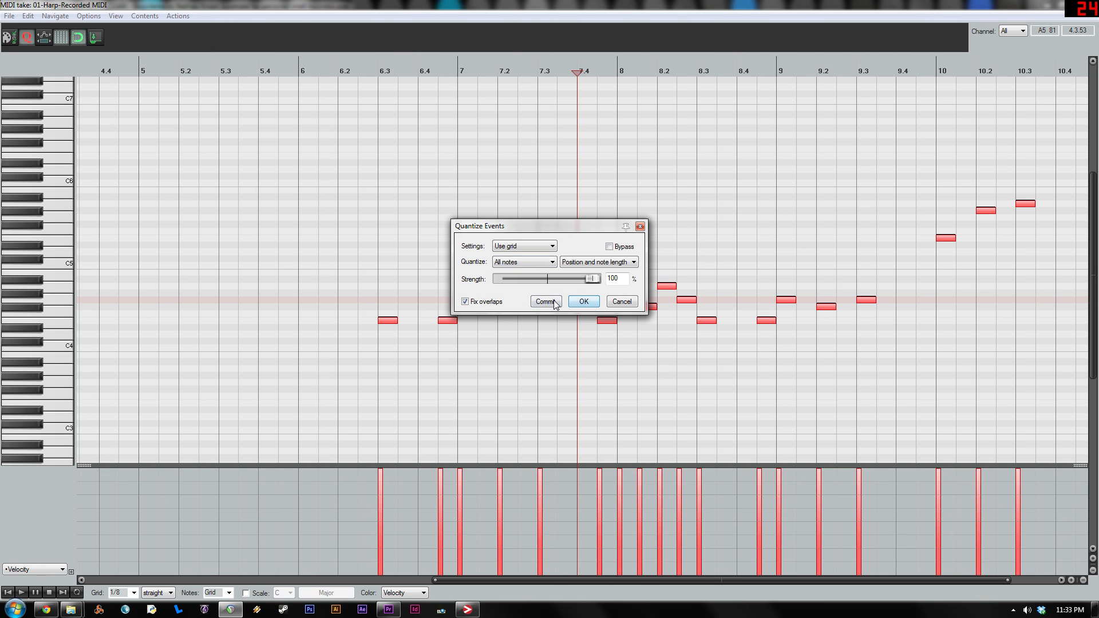
click(609, 246)
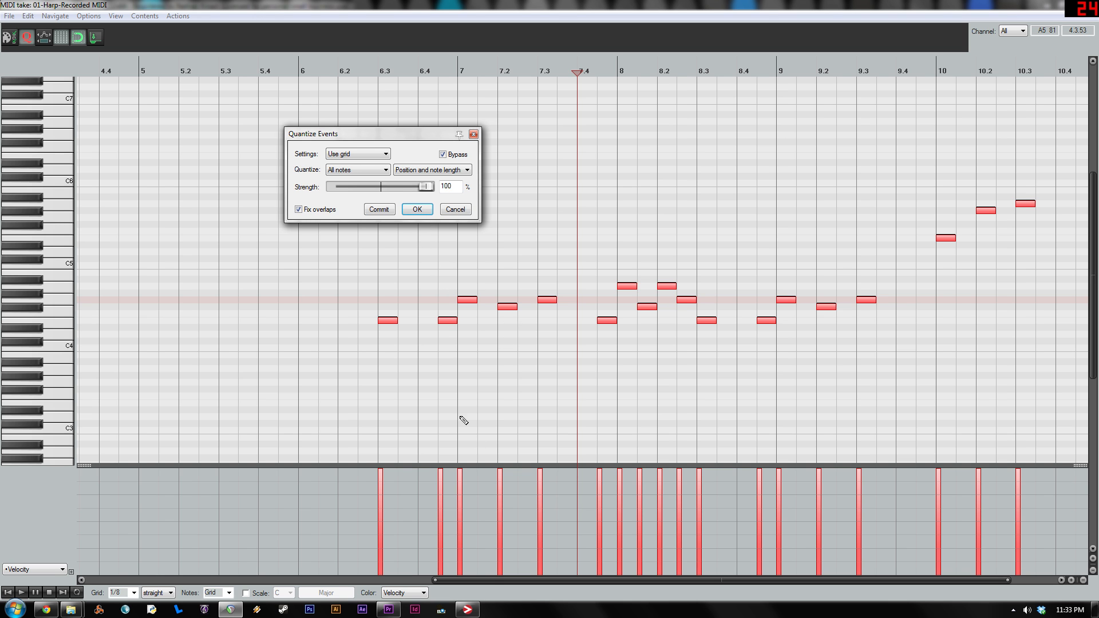
scroll(right, 3)
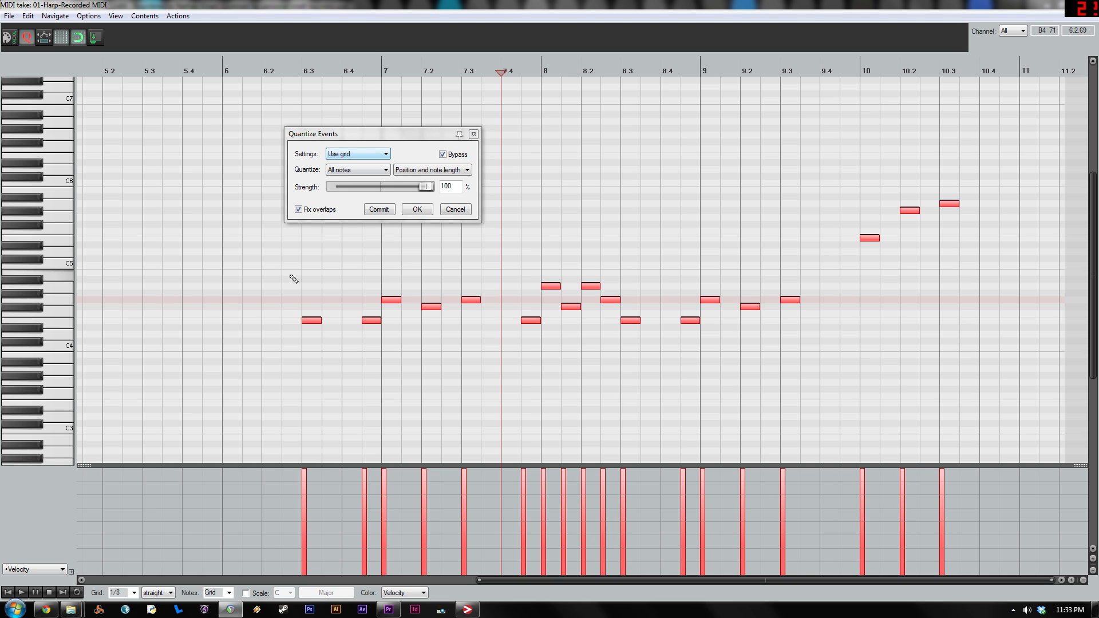
mouse_move(312, 335)
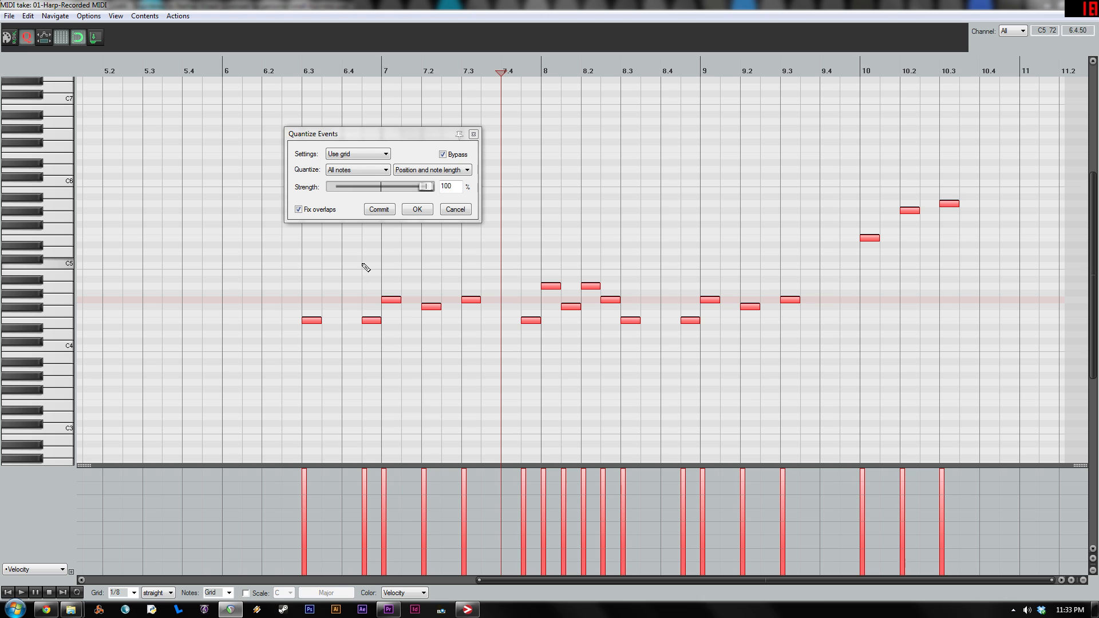
mouse_move(410, 259)
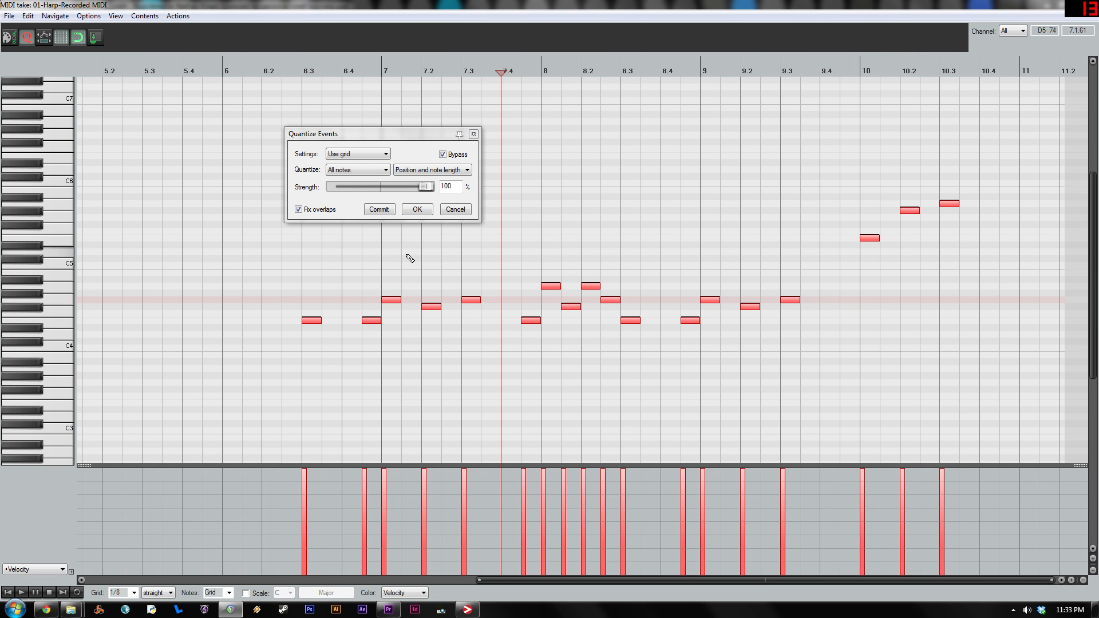
mouse_move(352, 279)
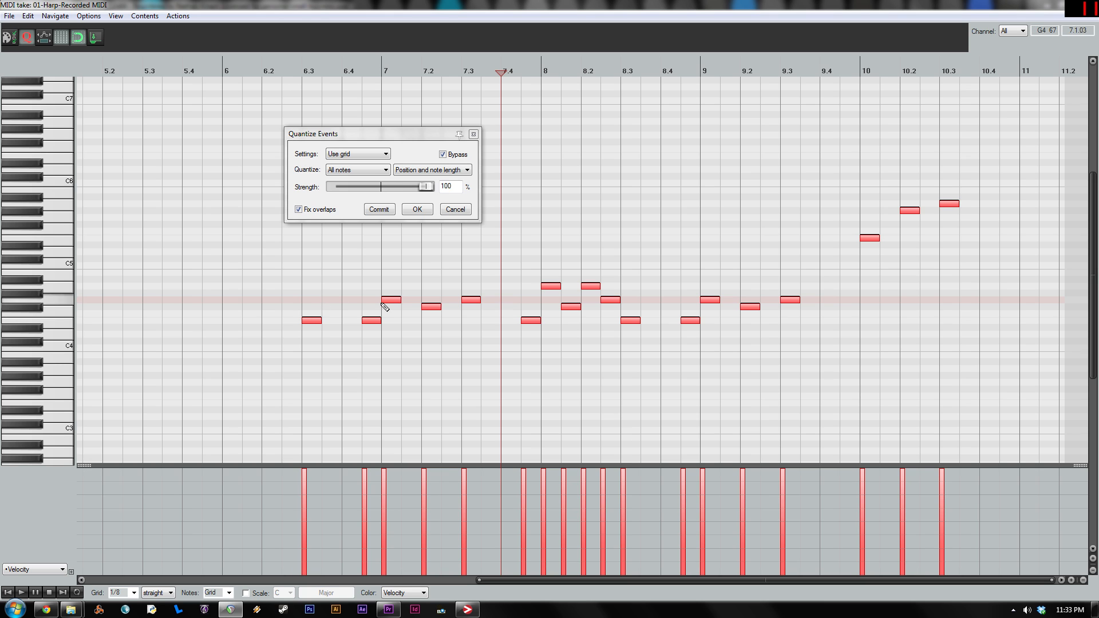
mouse_move(475, 302)
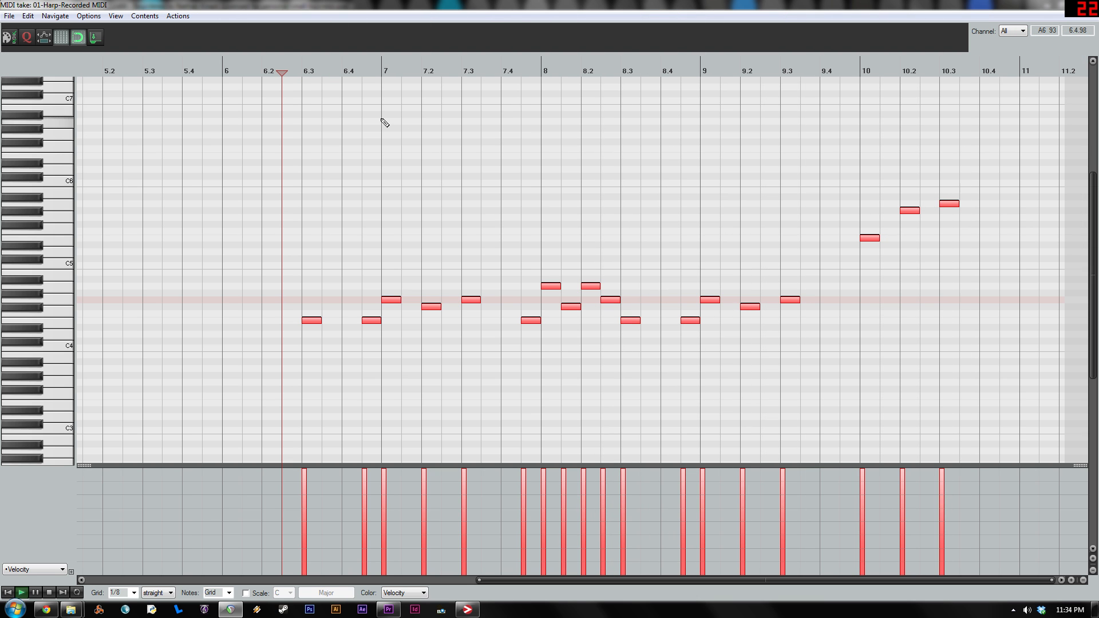
- Humanize the selected harp notes with Timing 18% and Velocity 29%
click(28, 15)
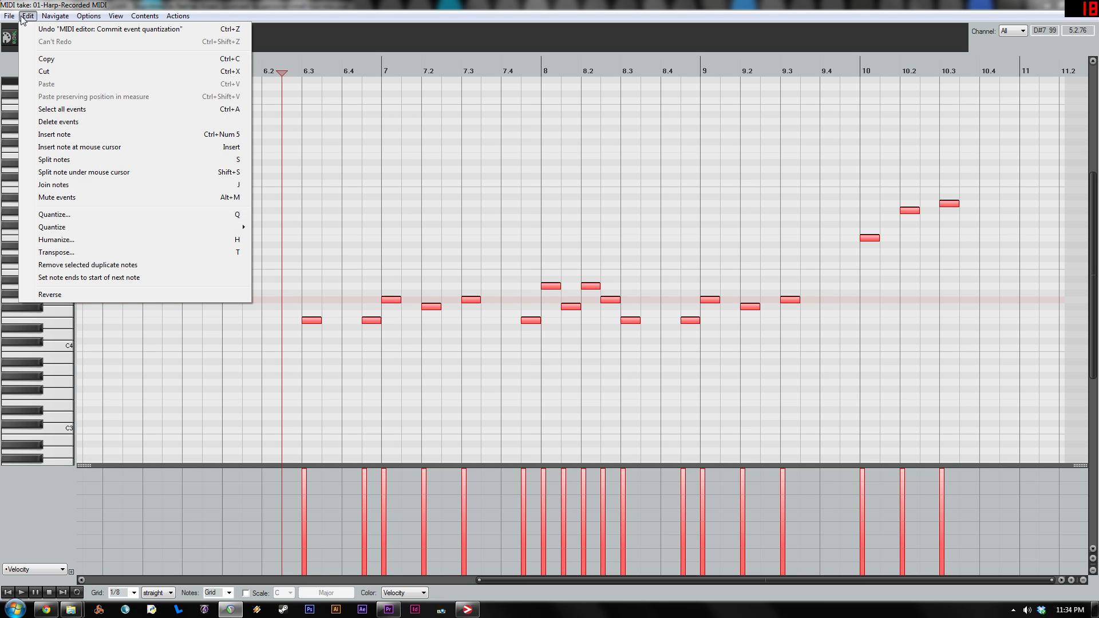
mouse_move(13, 63)
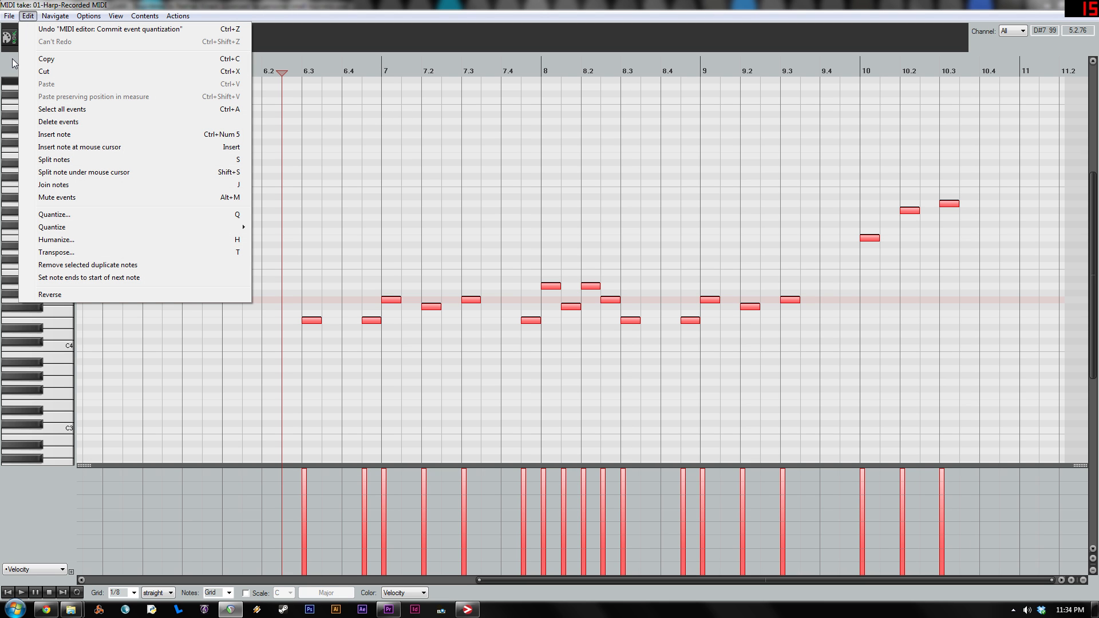
mouse_move(118, 207)
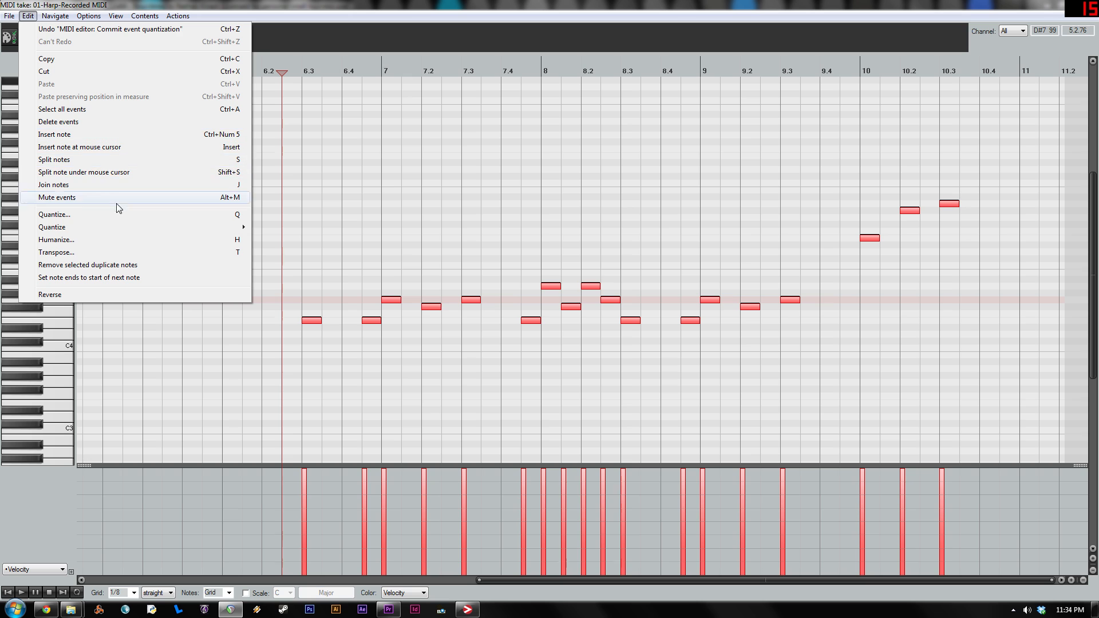
click(56, 239)
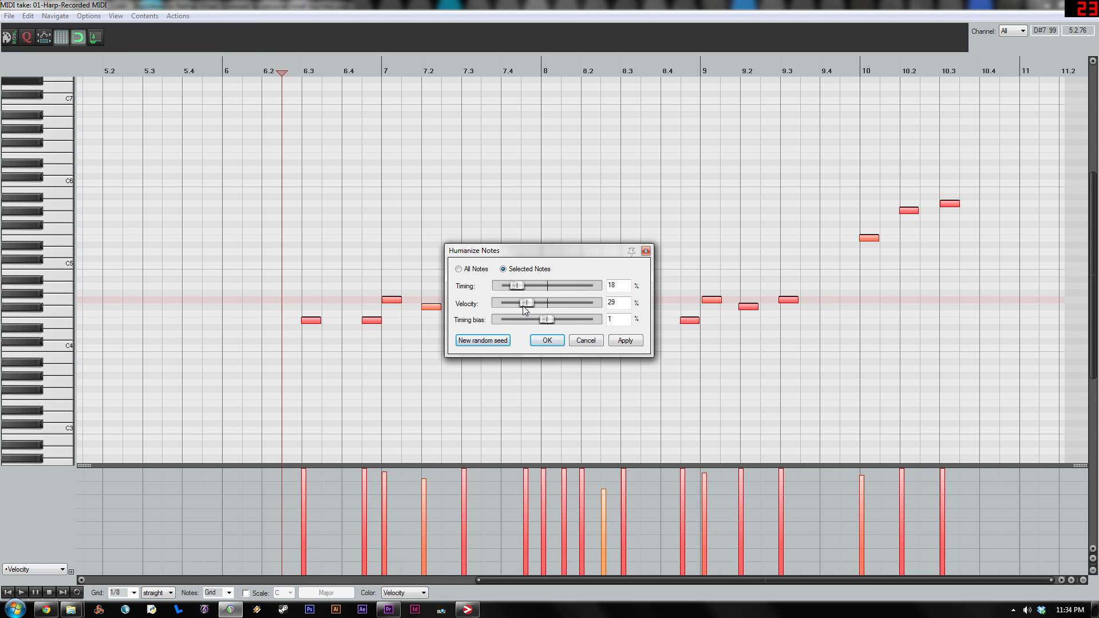
click(546, 340)
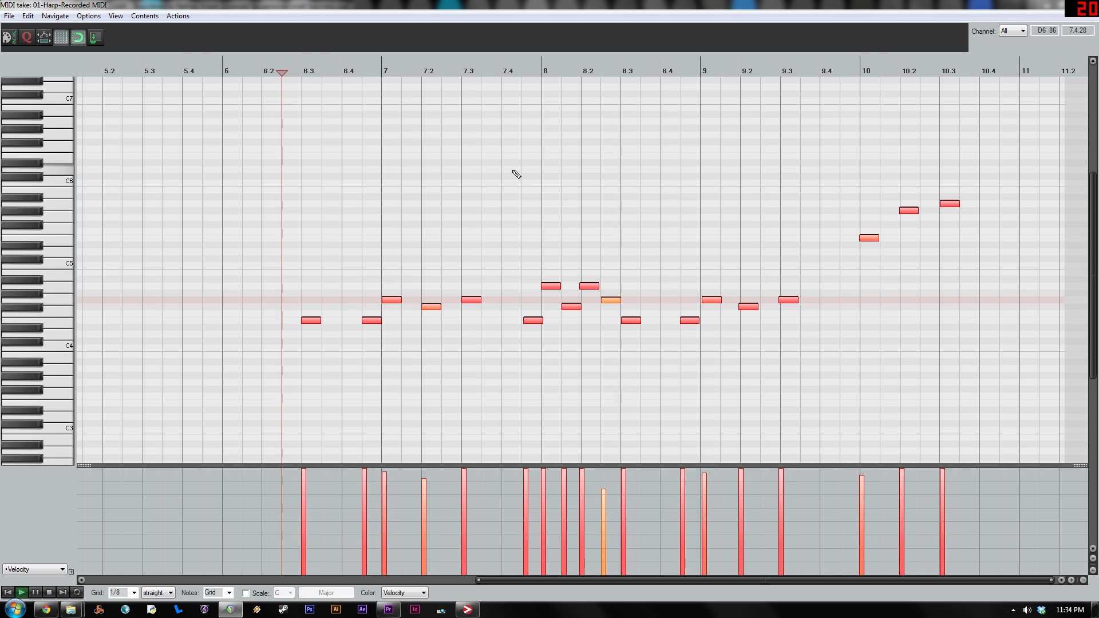
mouse_move(517, 171)
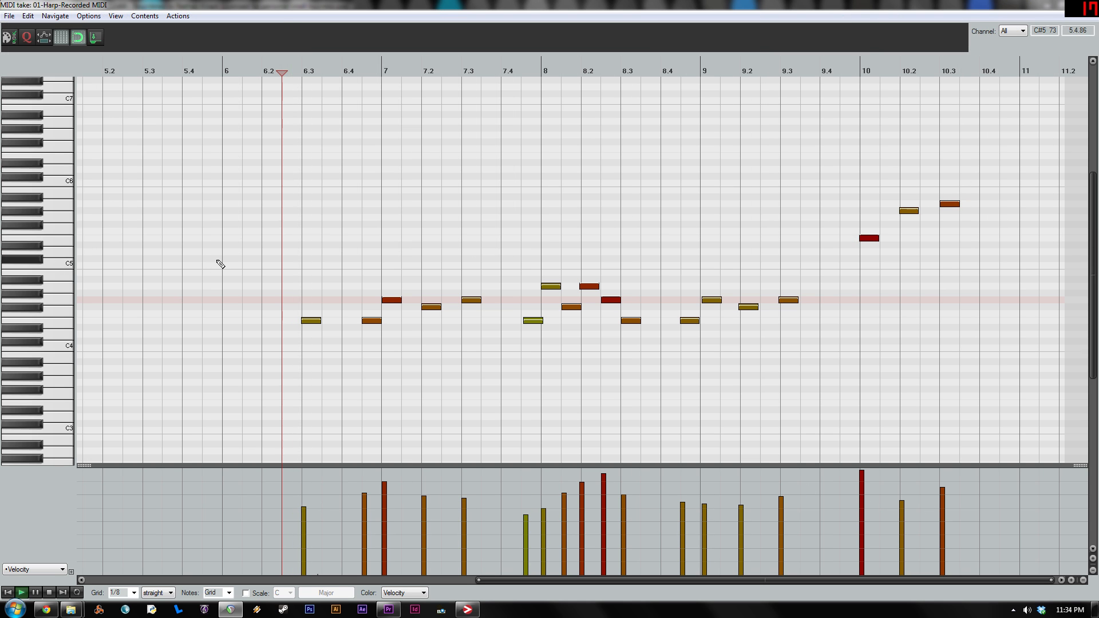
mouse_move(450, 308)
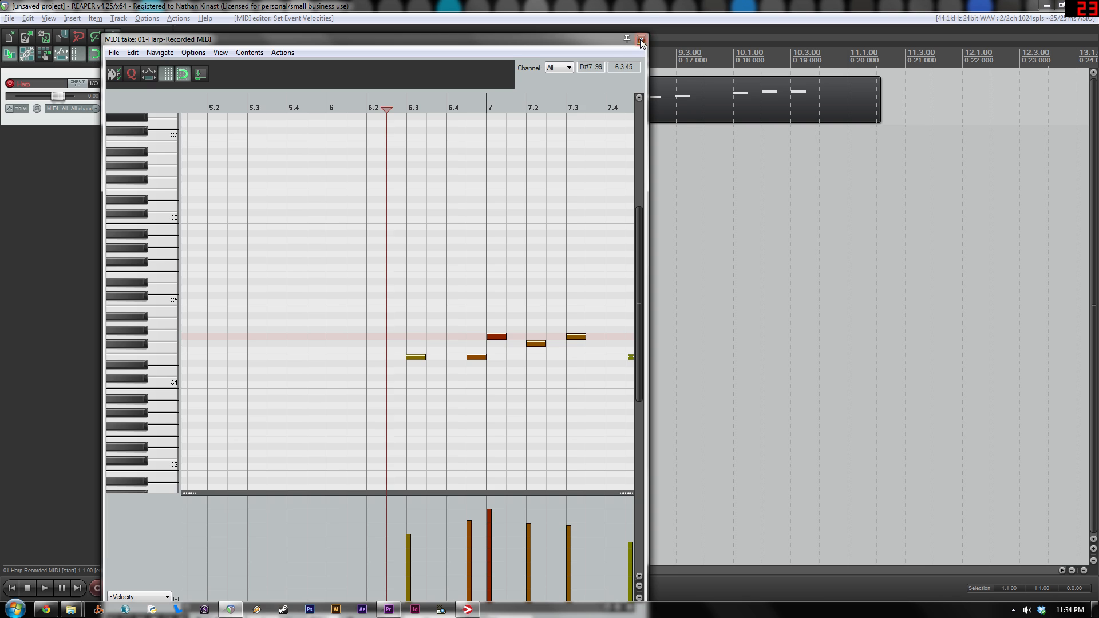
- Close the MIDI editor, returning to the arrangement with the harp item
click(639, 39)
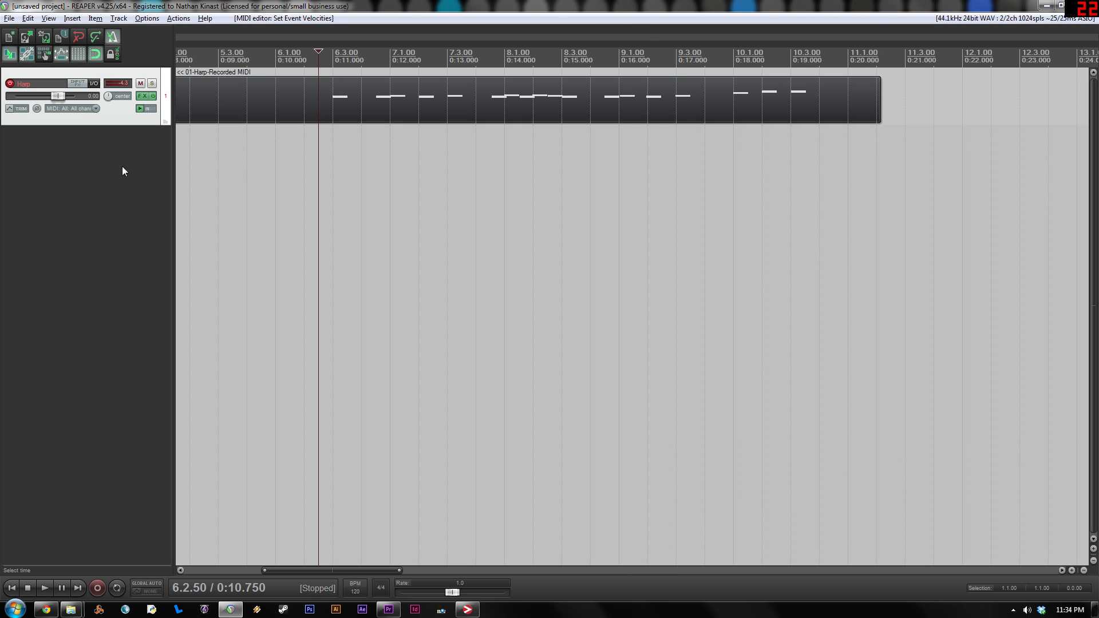